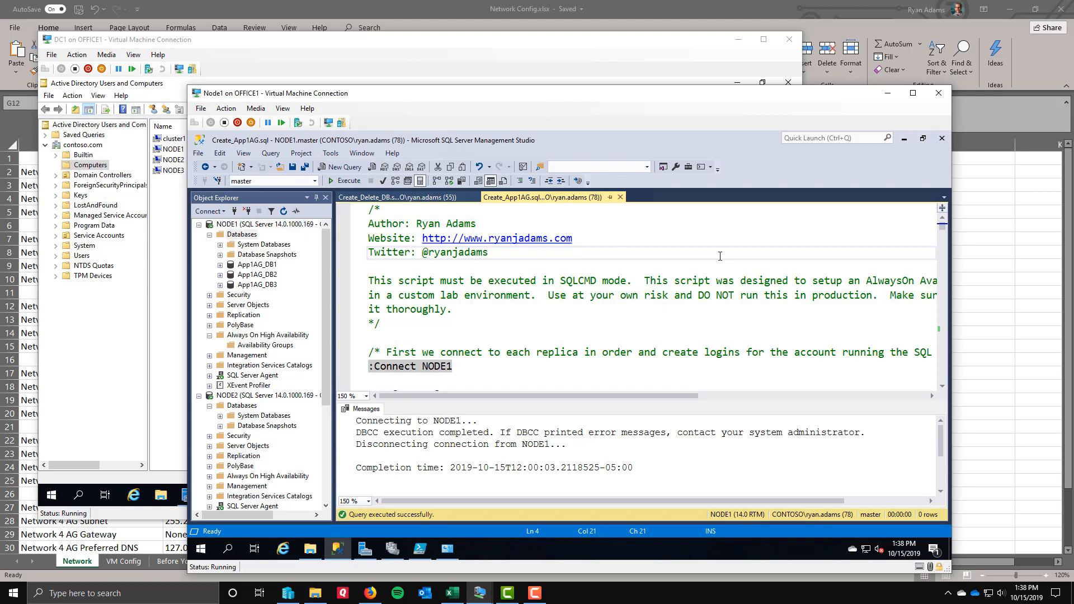
# Show cluster1 and NODE1–NODE3 in the contoso.com Computers container, selecting the three nodes
pyautogui.click(487, 252)
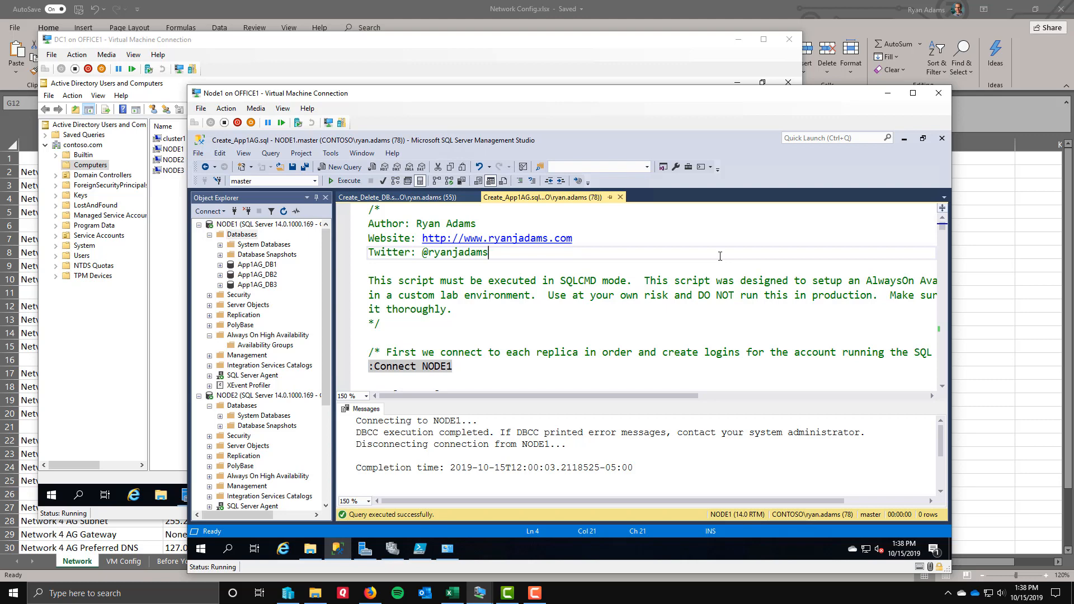
pyautogui.moveTo(682, 227)
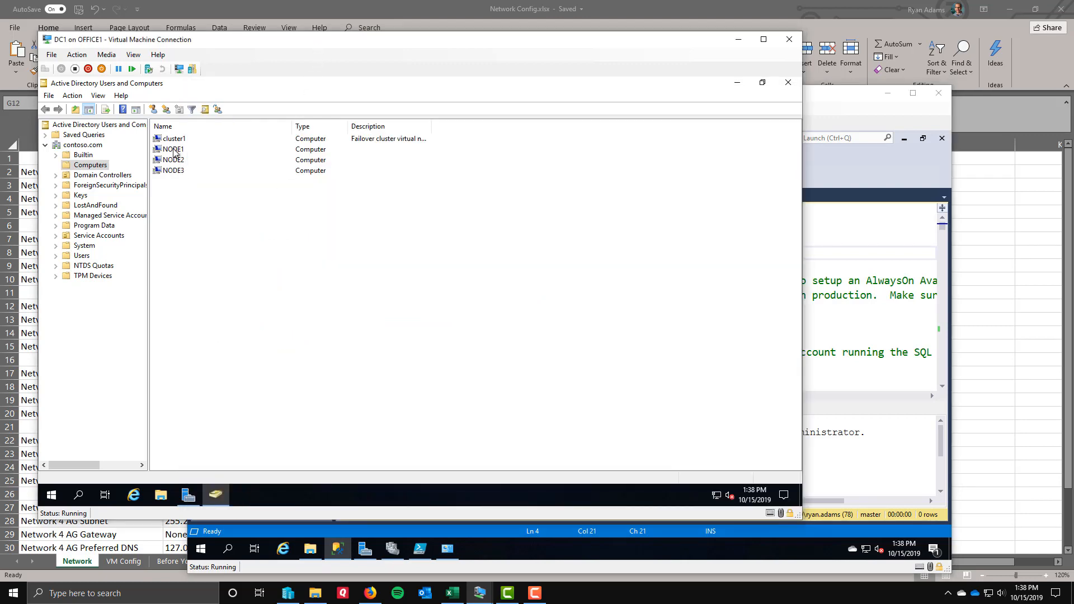
pyautogui.click(174, 171)
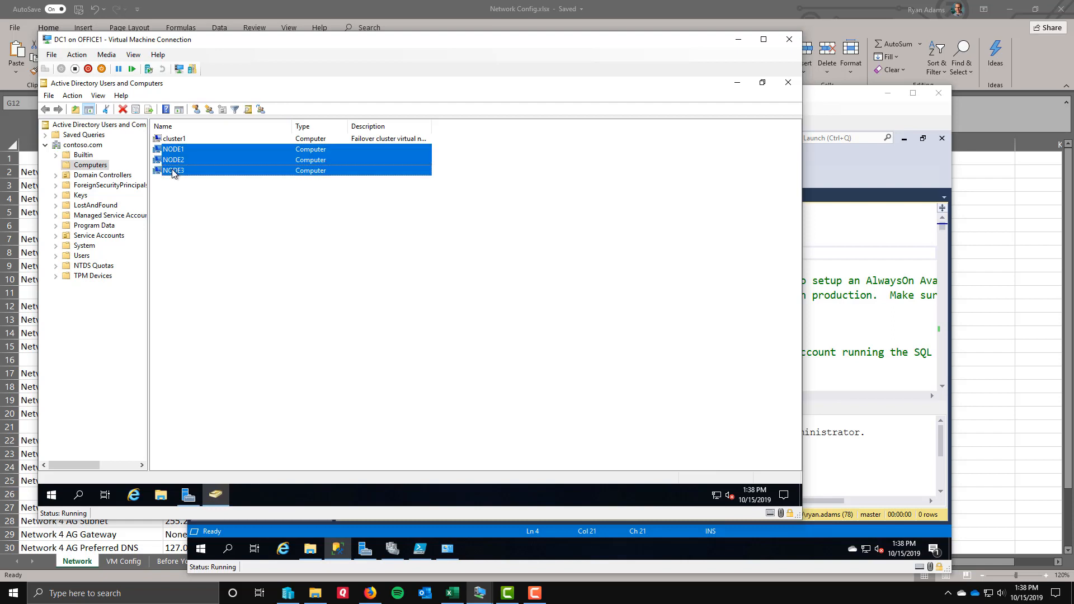
pyautogui.click(173, 138)
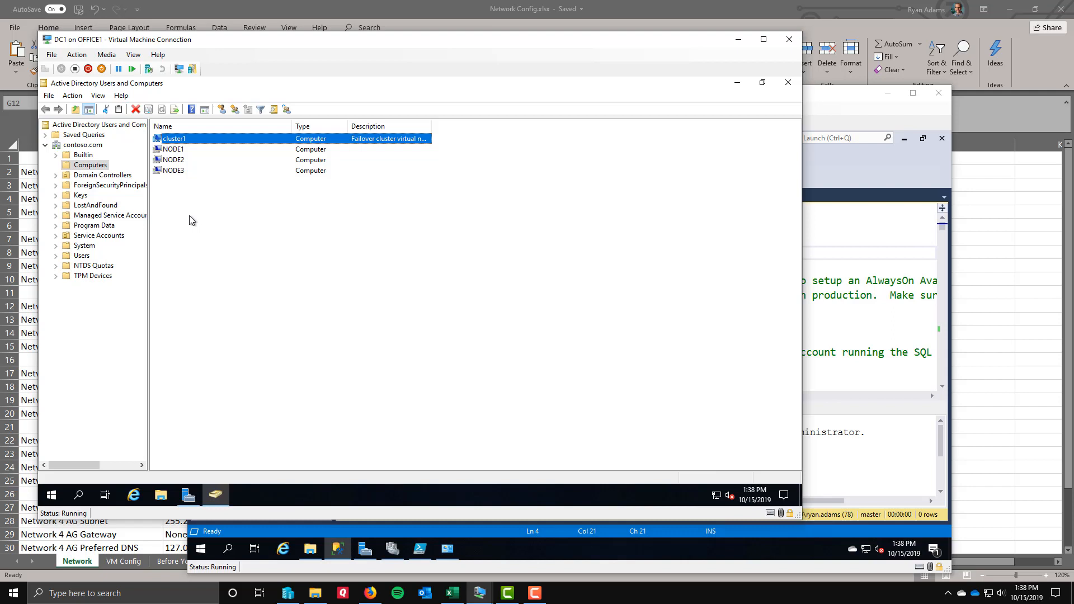
pyautogui.moveTo(180, 187)
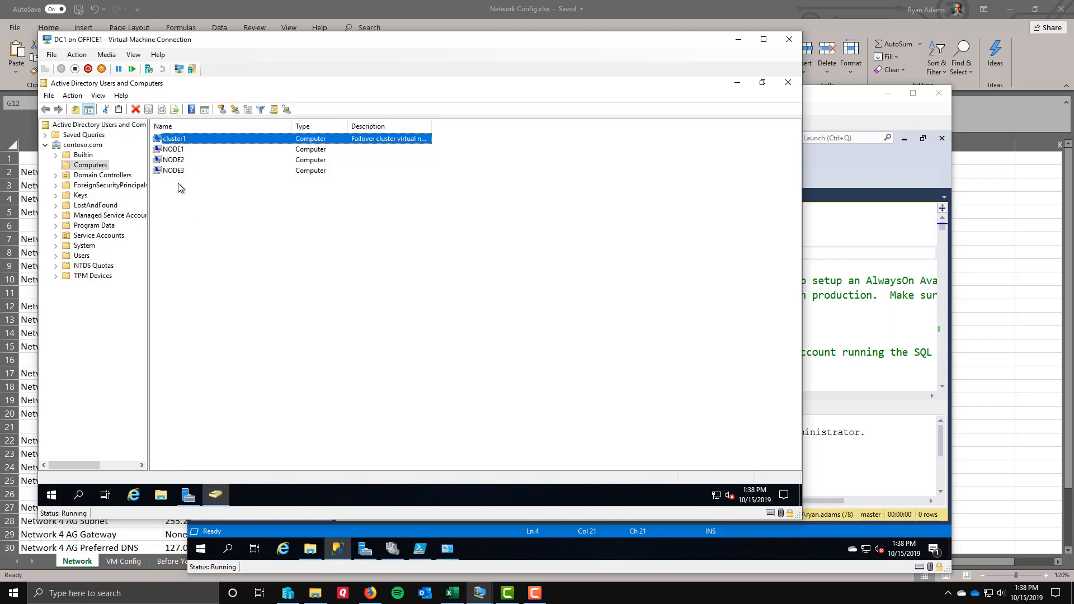
pyautogui.moveTo(178, 184)
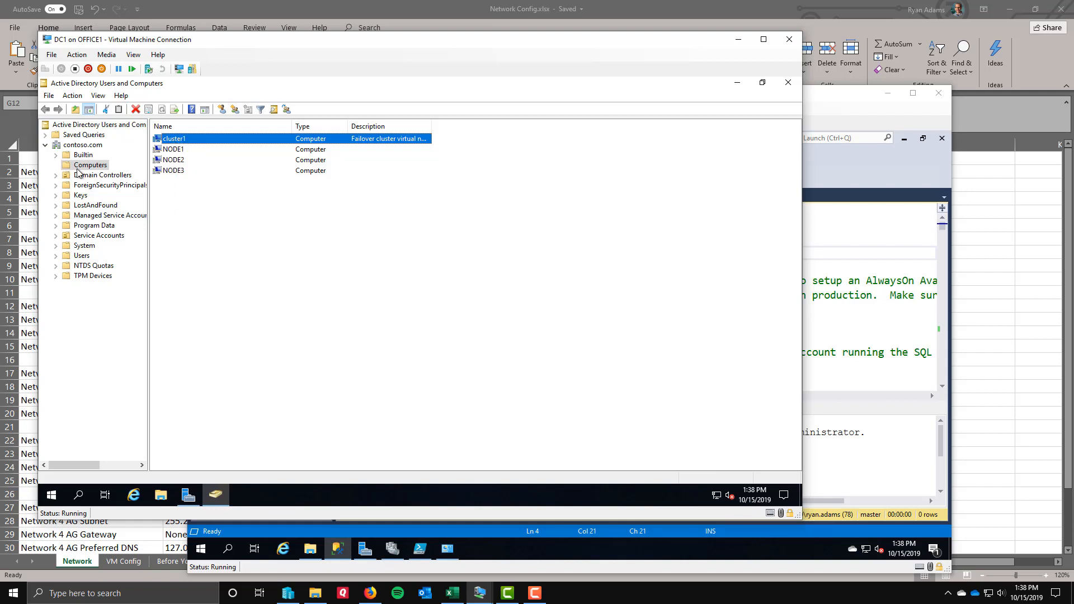
# Add the cluster1 computer account to the Computers container's security list with Full control allowed
pyautogui.rightClick(90, 165)
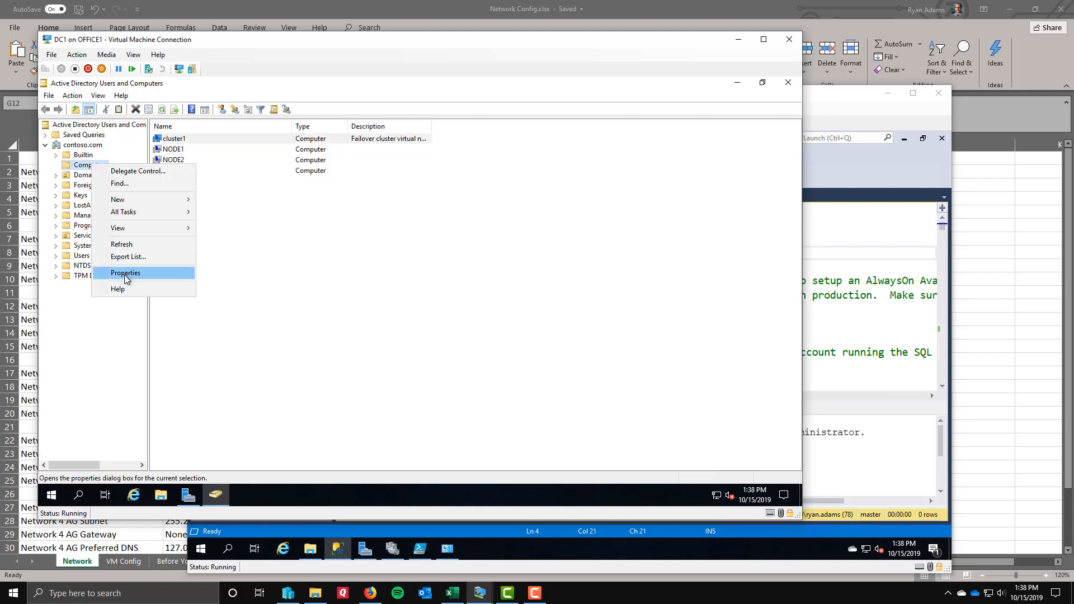
pyautogui.click(125, 273)
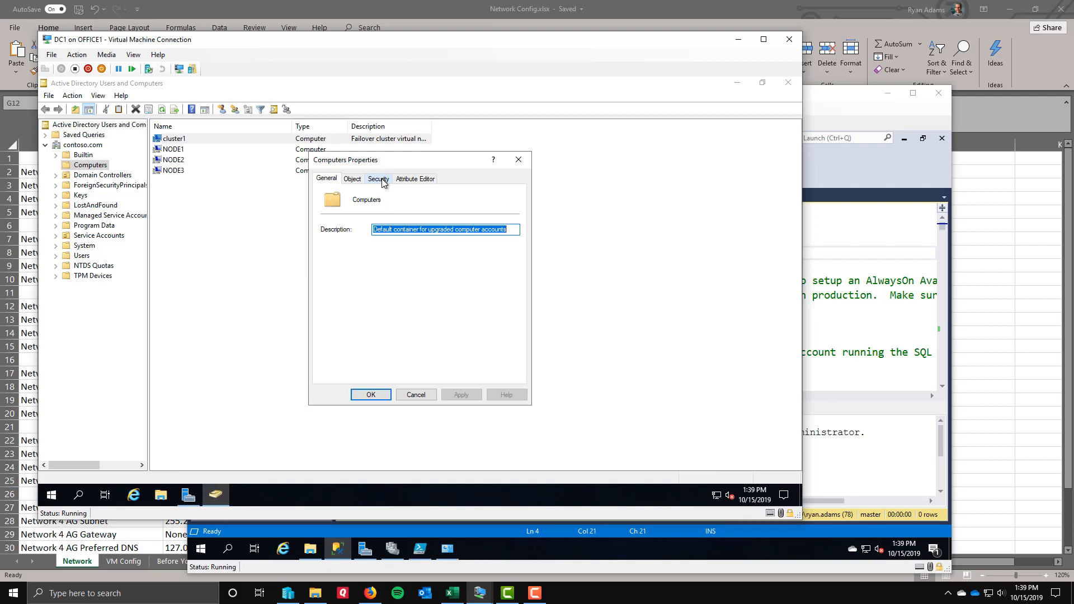
pyautogui.click(378, 179)
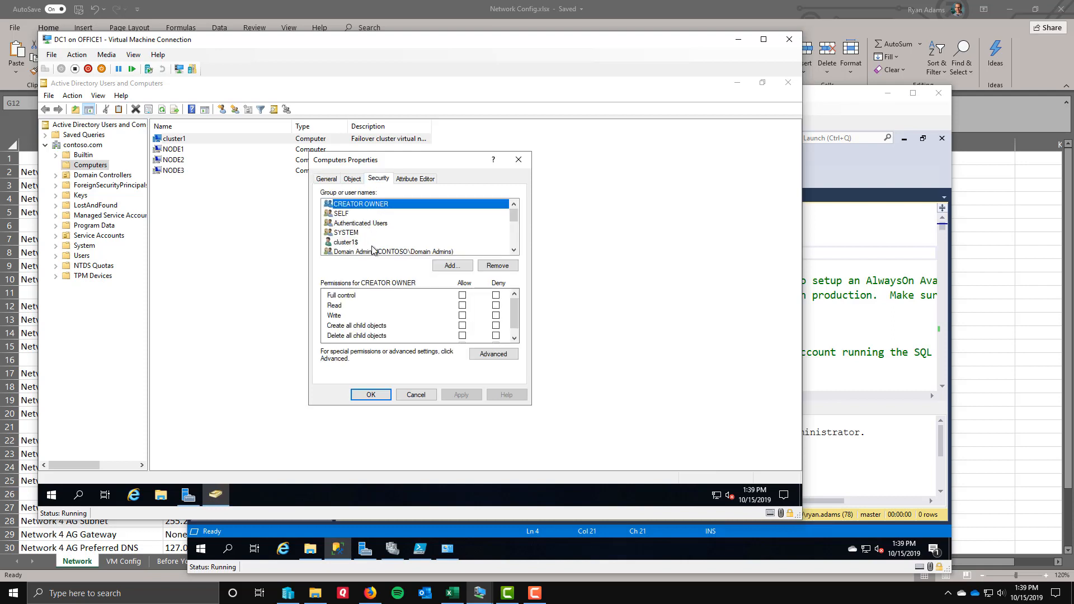
pyautogui.click(452, 265)
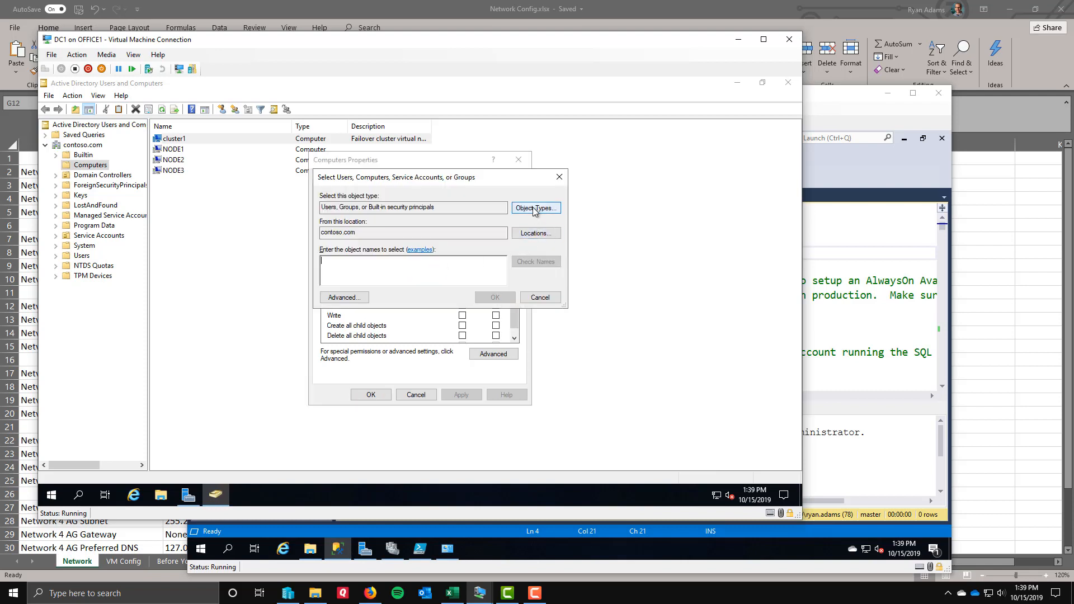
pyautogui.click(536, 207)
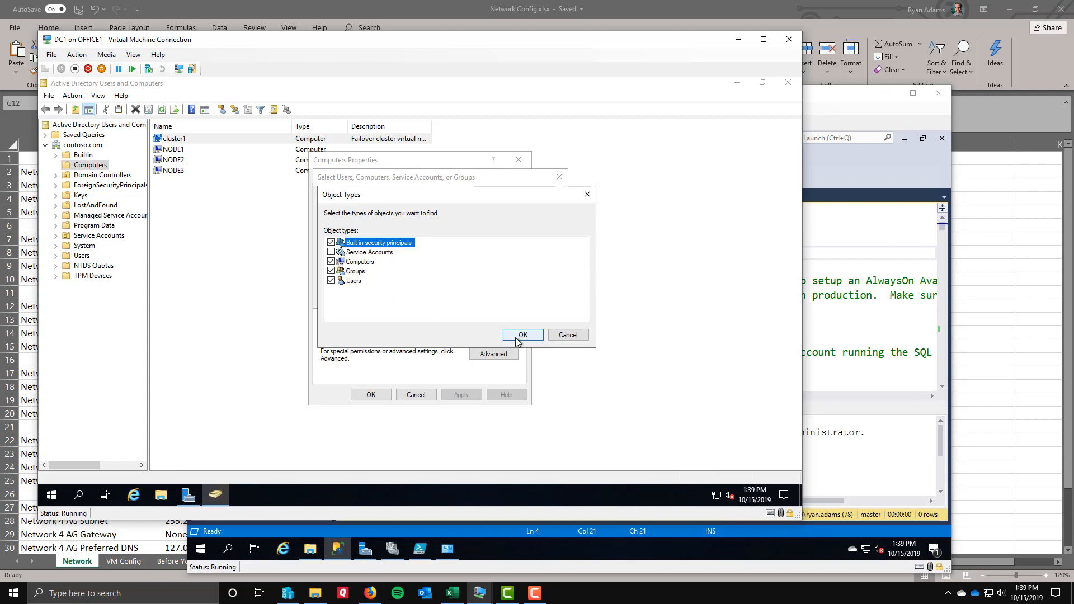
pyautogui.click(523, 335)
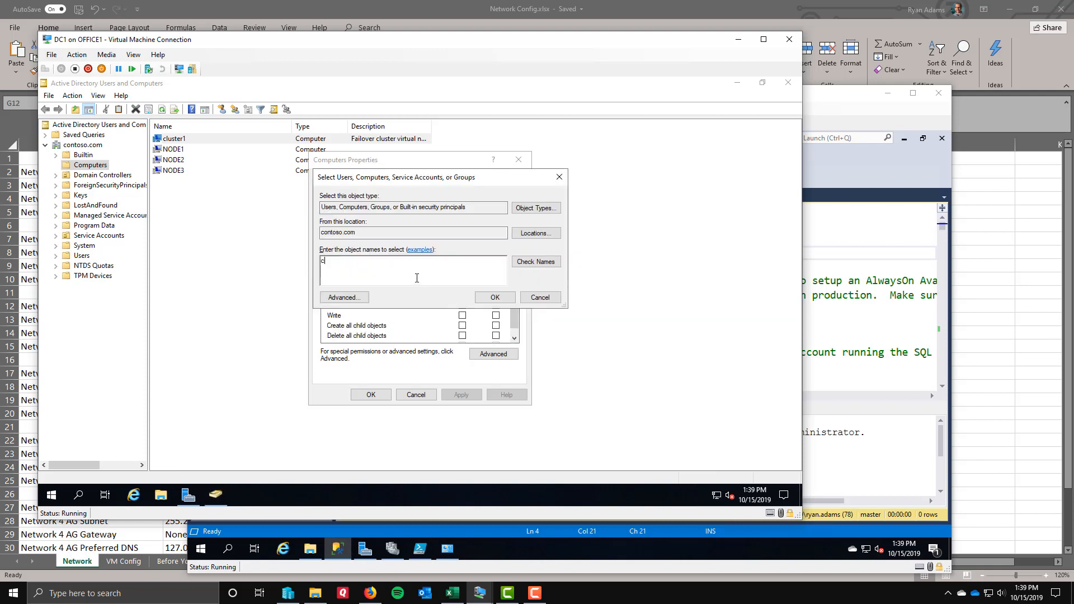
pyautogui.write('luster1')
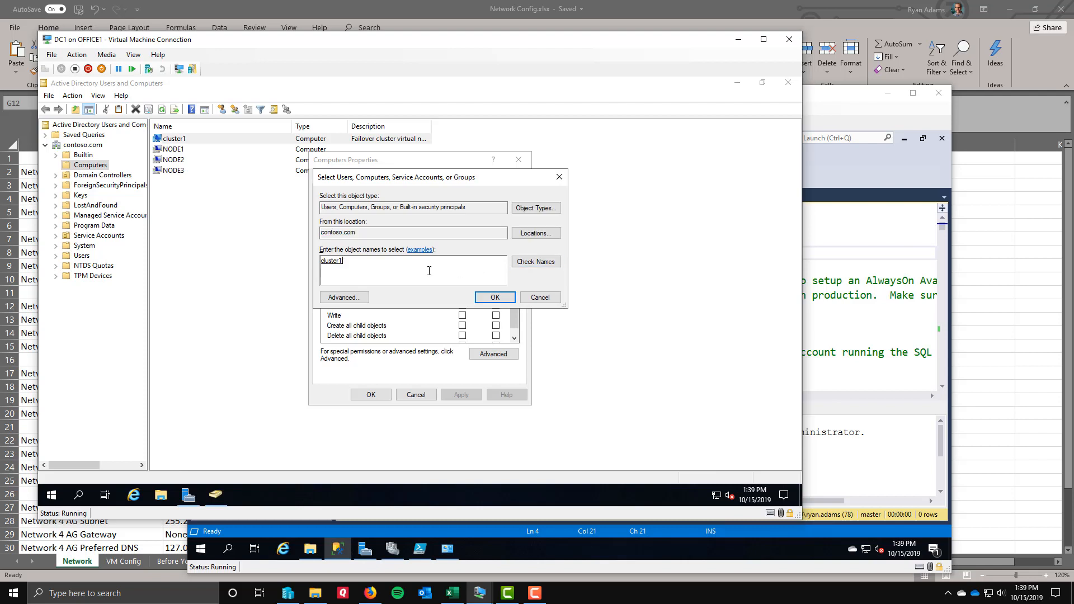
pyautogui.click(495, 297)
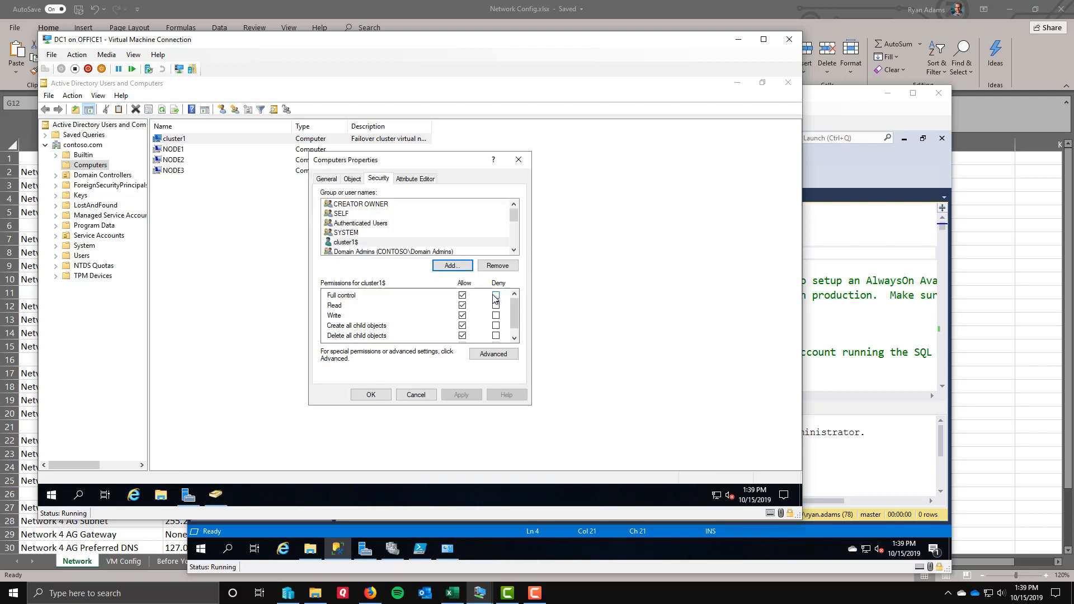
pyautogui.click(344, 241)
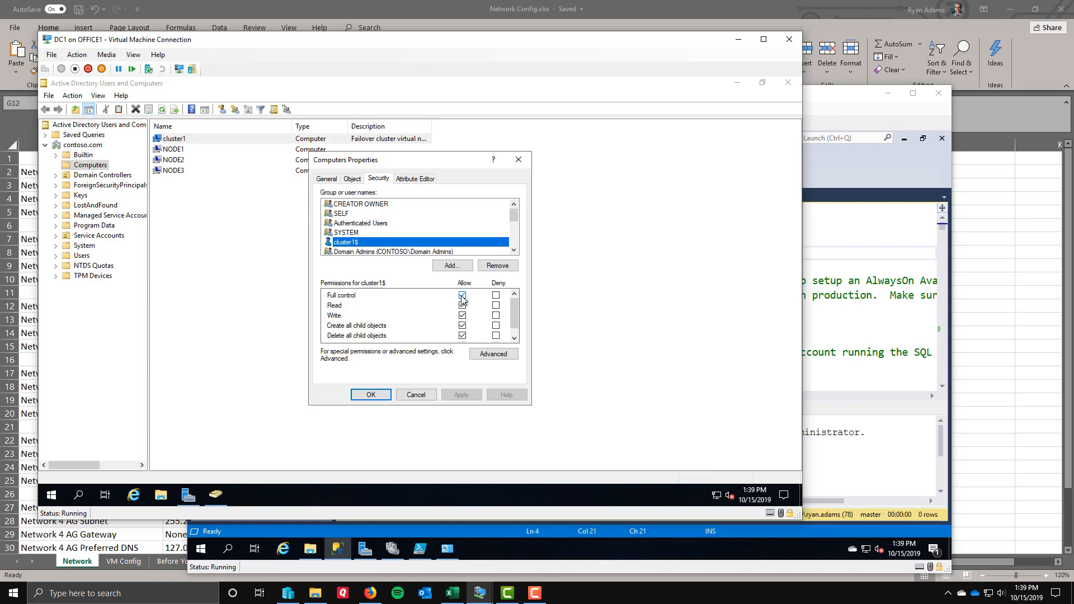
pyautogui.click(462, 295)
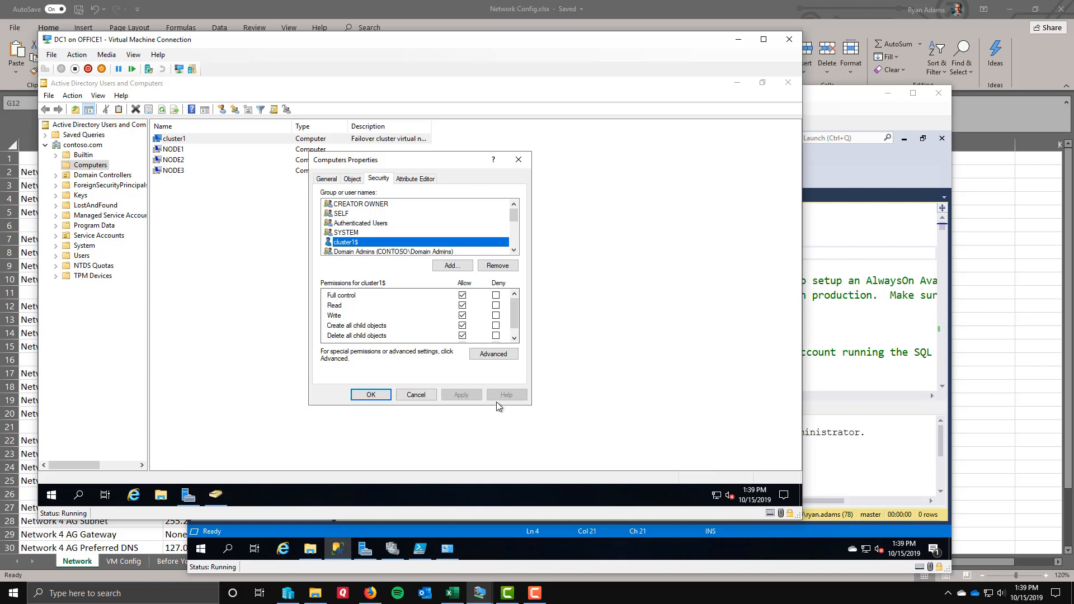
# Review cluster1$ Full control in Advanced security settings, then cancel the Computers properties
pyautogui.click(494, 354)
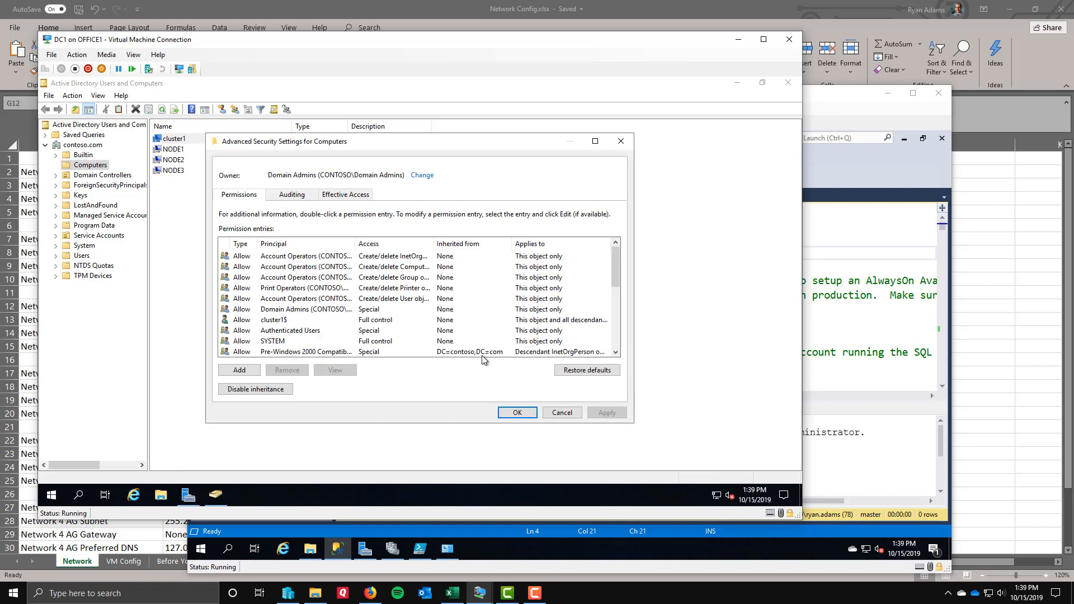
pyautogui.moveTo(228, 333)
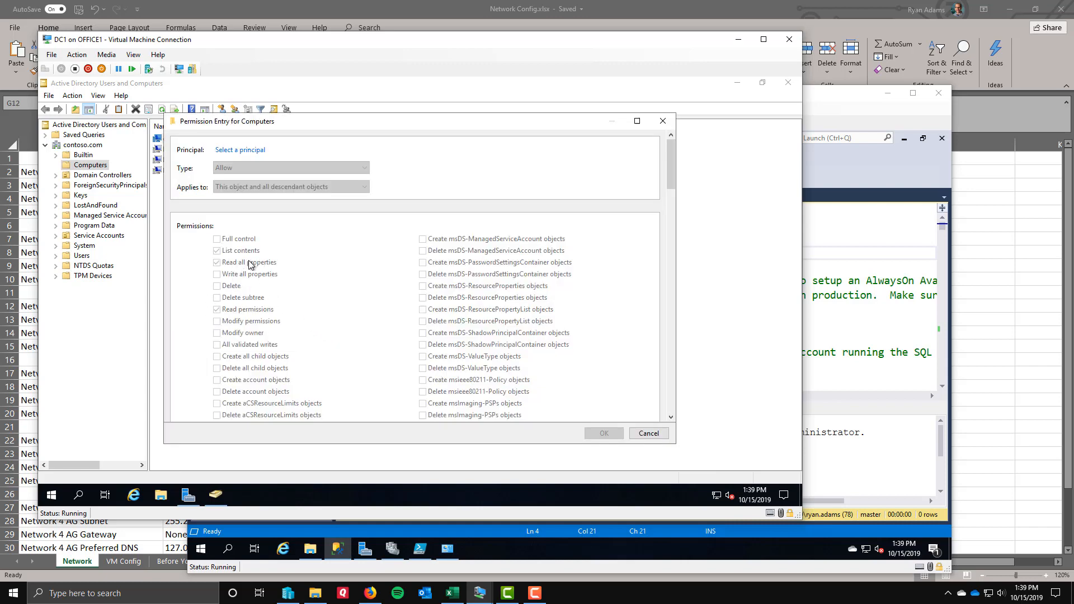
pyautogui.moveTo(286, 381)
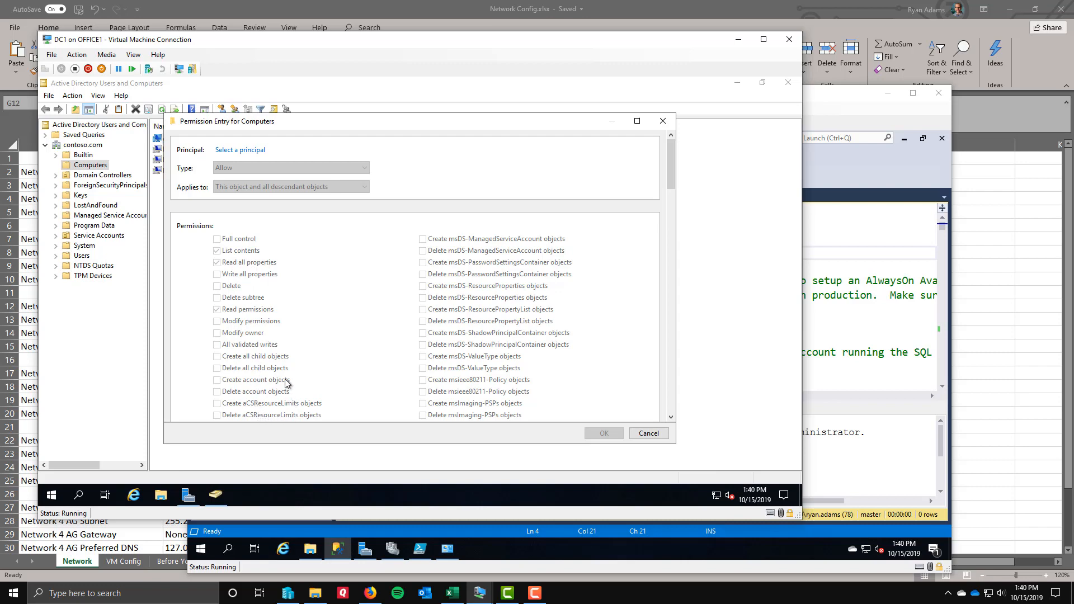
pyautogui.scroll(-3)
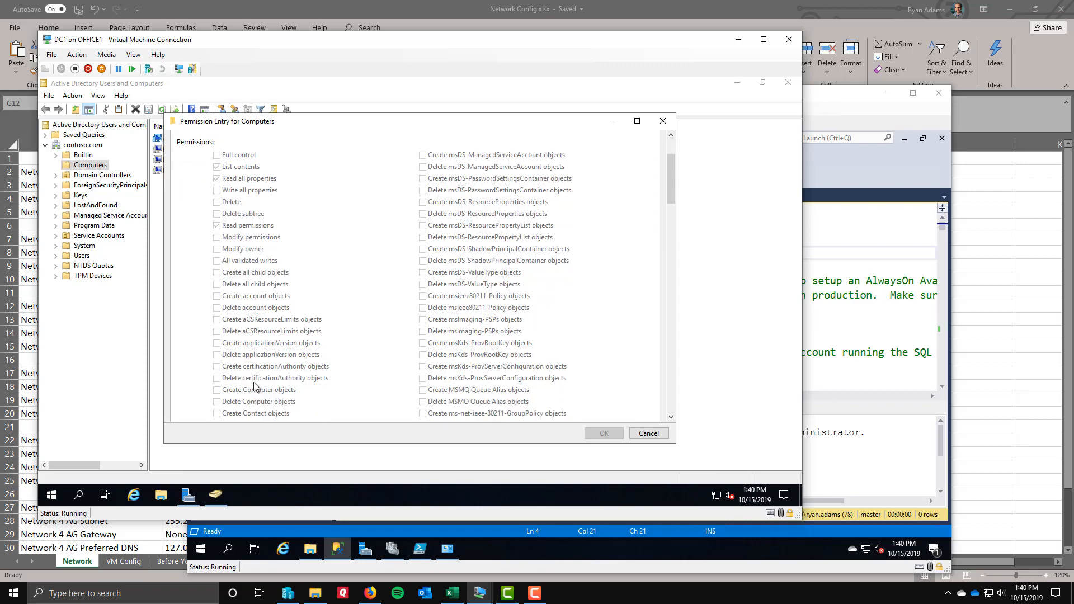
pyautogui.click(649, 433)
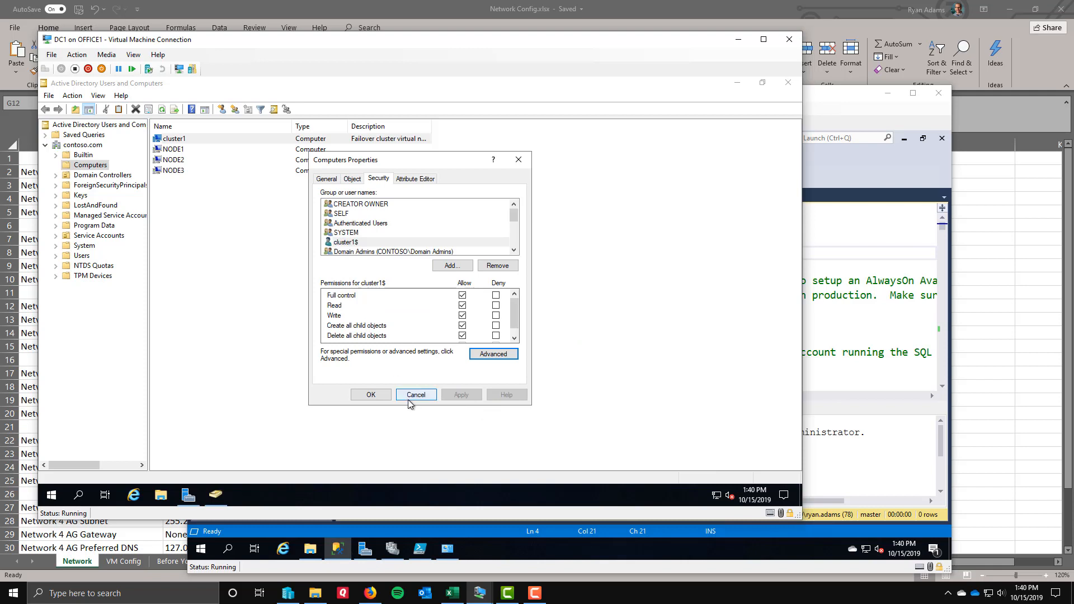
pyautogui.click(415, 395)
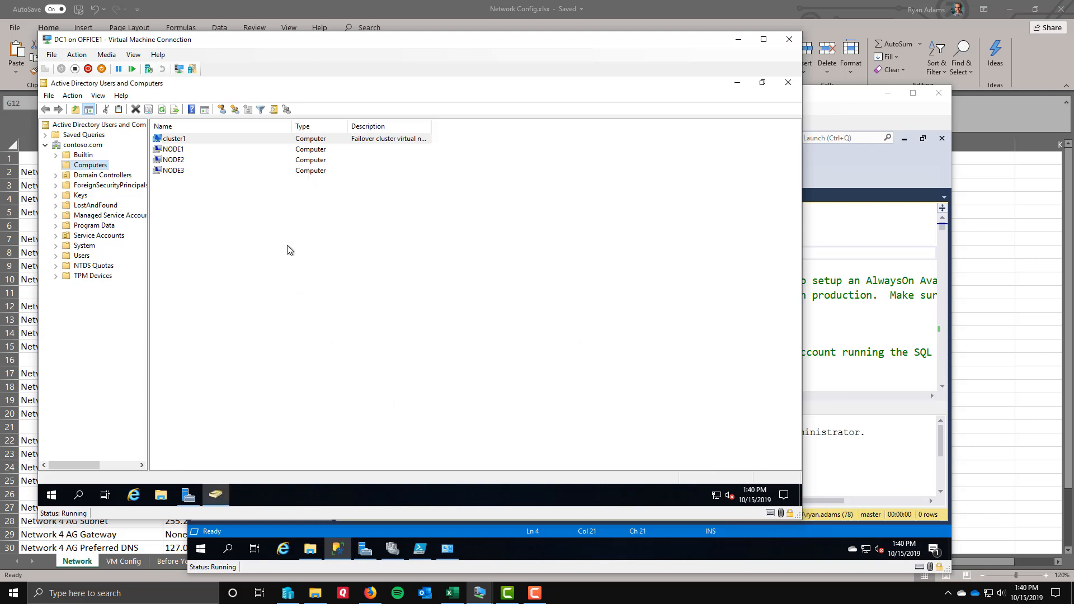
pyautogui.moveTo(175, 185)
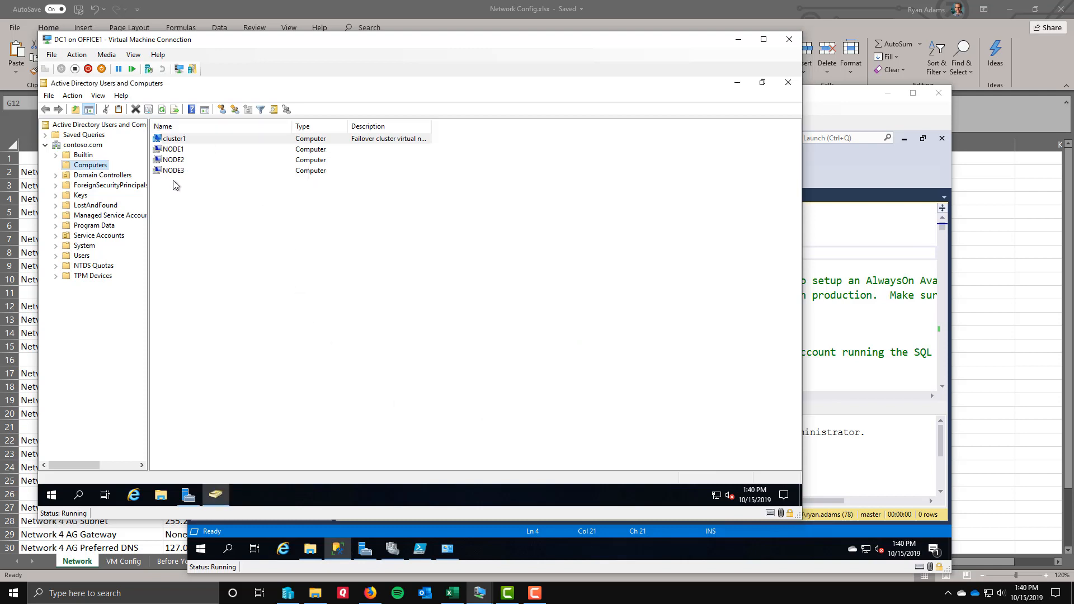
pyautogui.moveTo(813, 99)
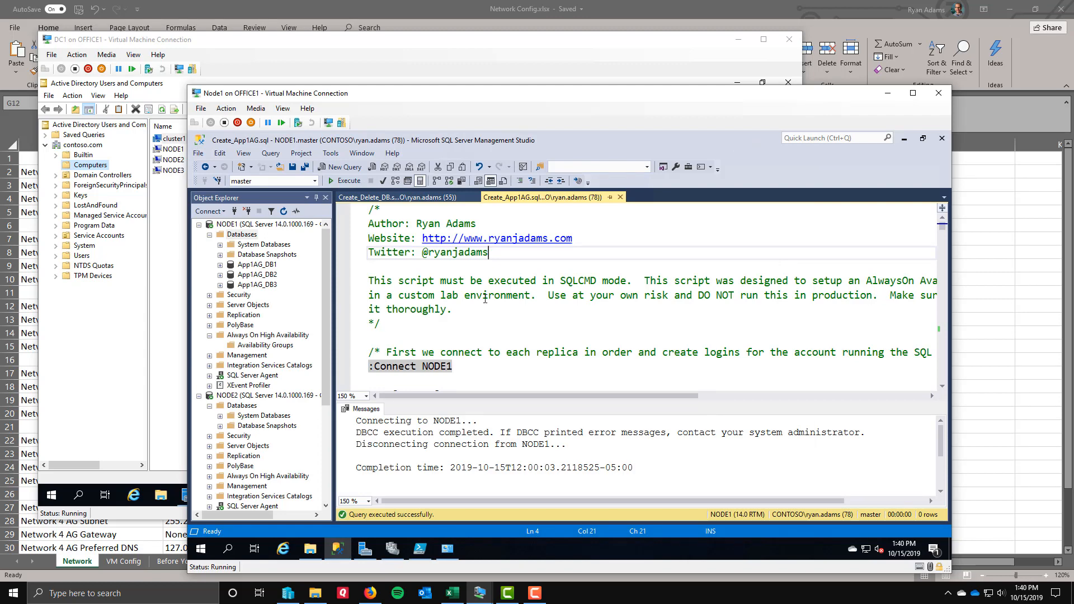
# Bring up the Create_Delete_DB script on NODE1, briefly browsing the Presentations folder
pyautogui.click(397, 197)
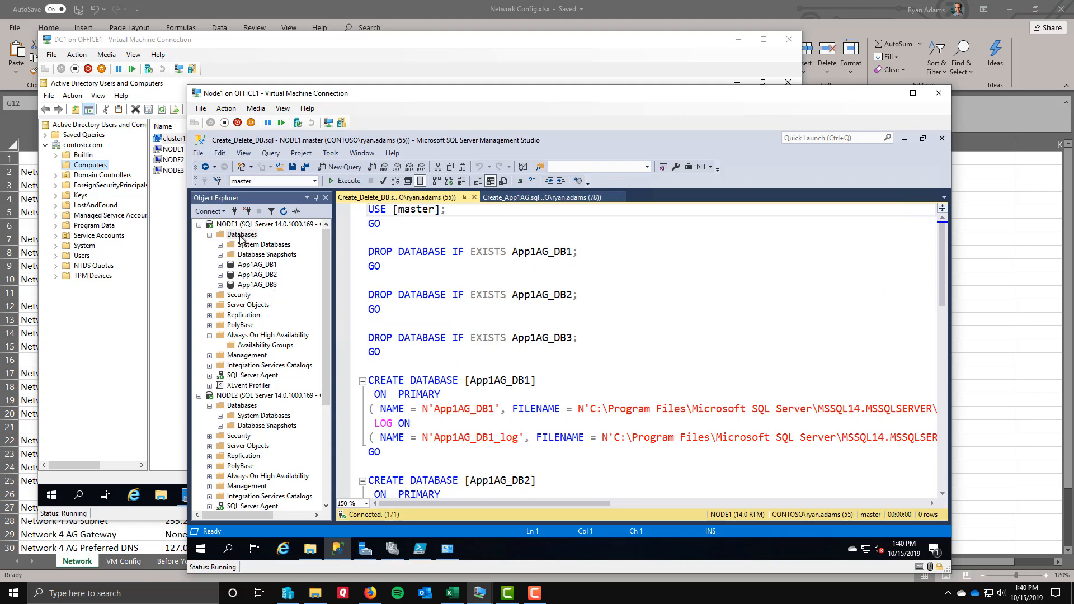
pyautogui.rightClick(241, 234)
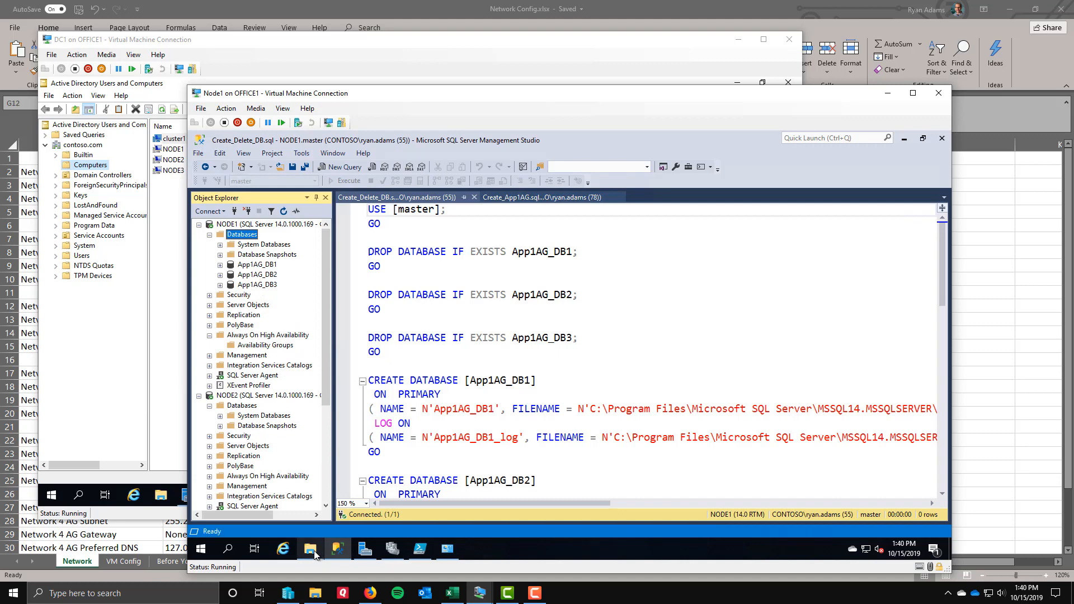
pyautogui.click(310, 550)
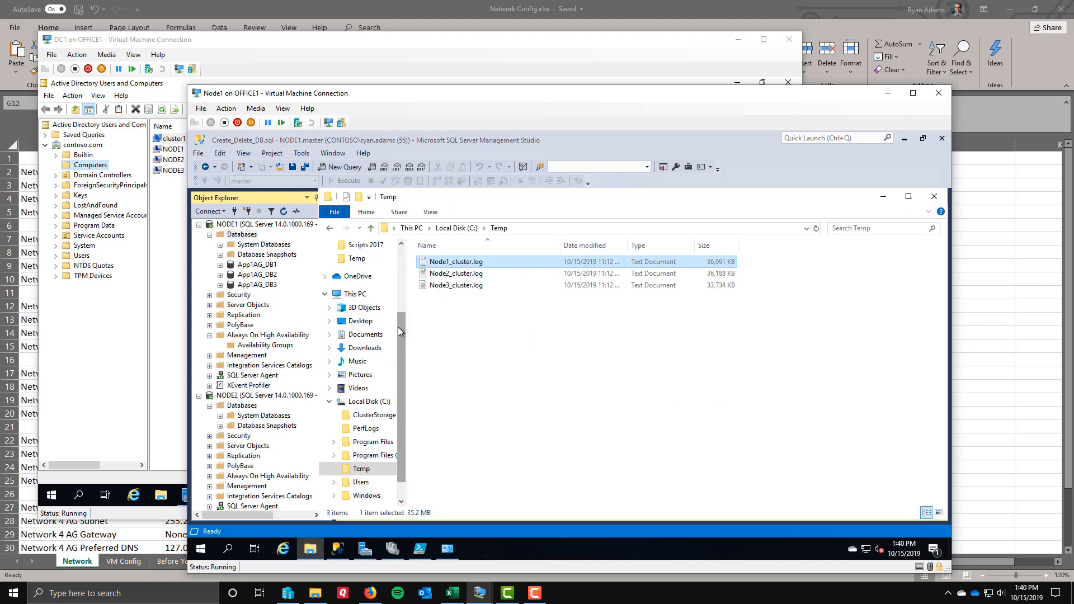
pyautogui.click(365, 299)
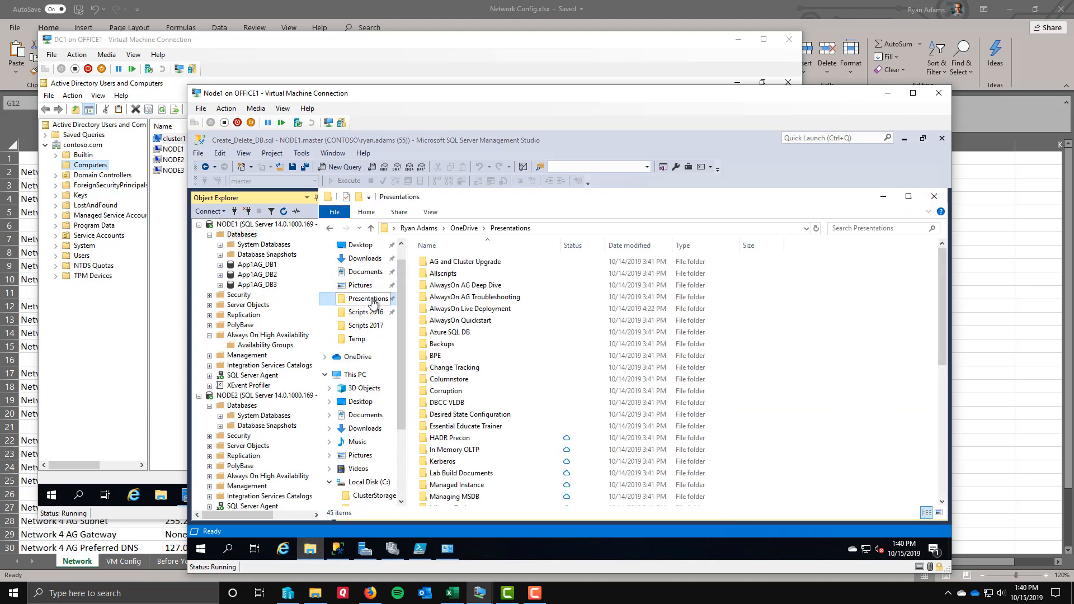
pyautogui.scroll(-3)
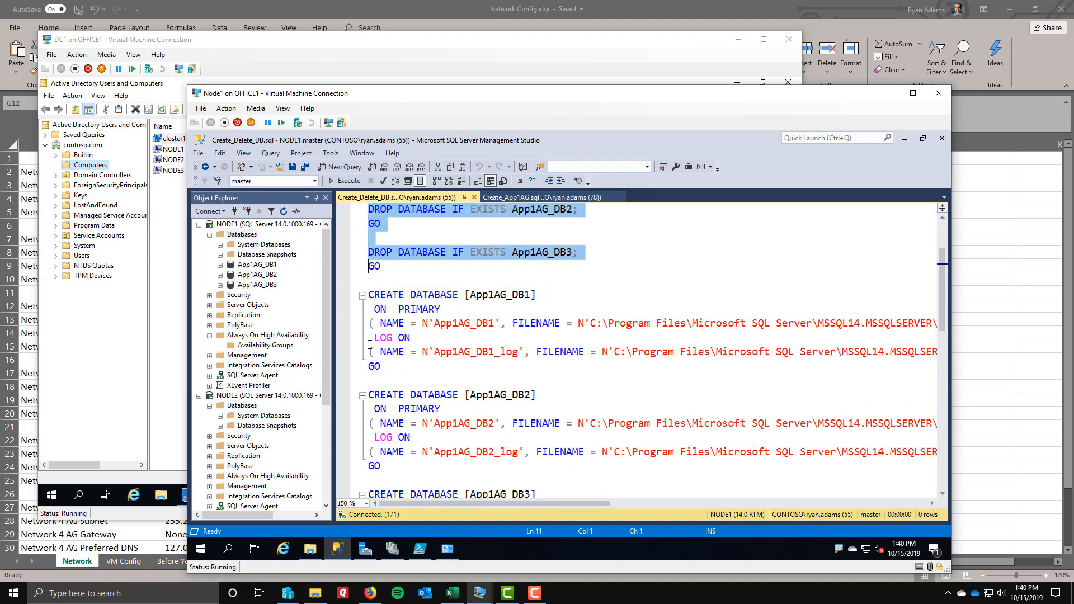
# Scroll the script down to the BACKUP DATABASE statements for App1AG_DB1–DB3
pyautogui.scroll(-3)
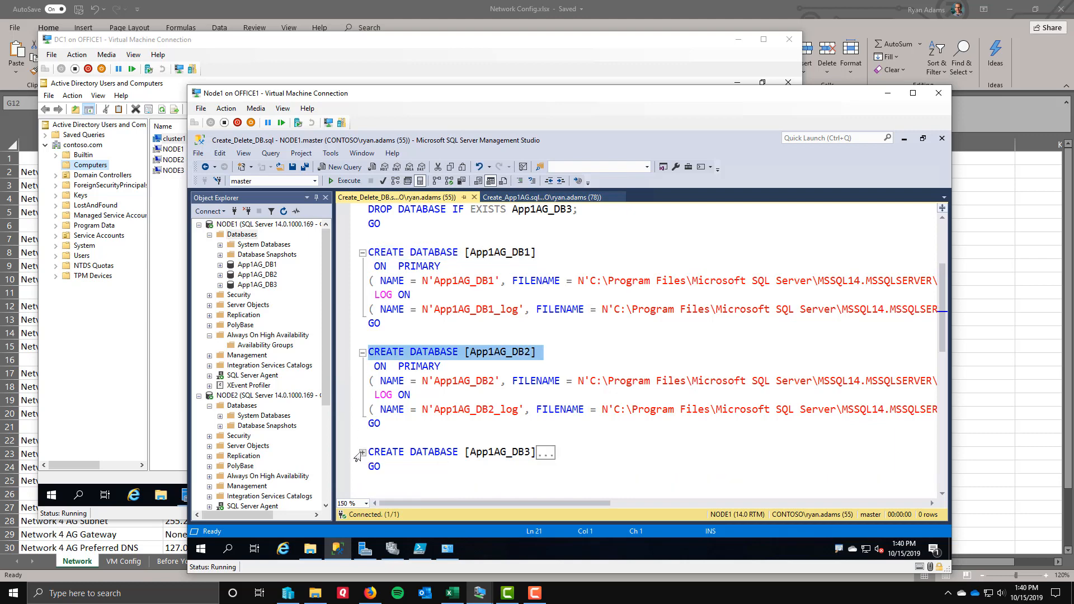
pyautogui.scroll(-3)
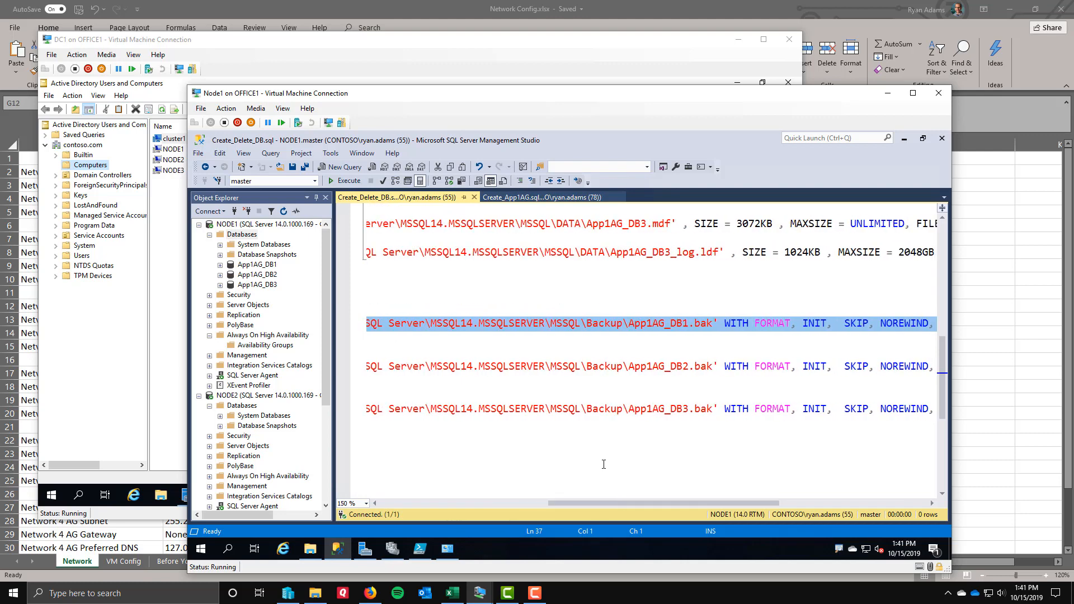
pyautogui.moveTo(716, 316)
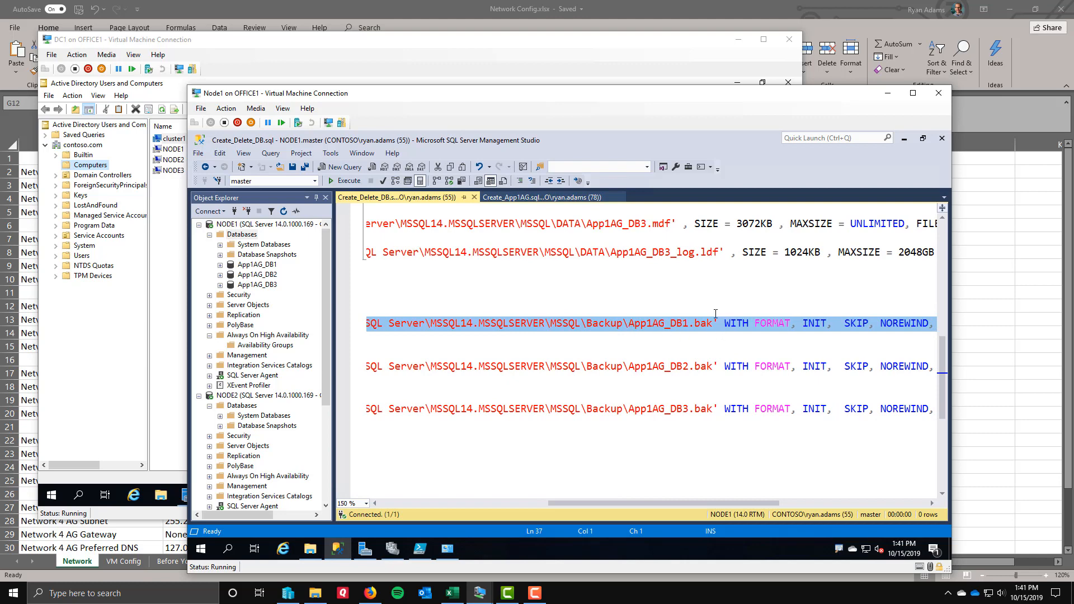
pyautogui.moveTo(659, 512)
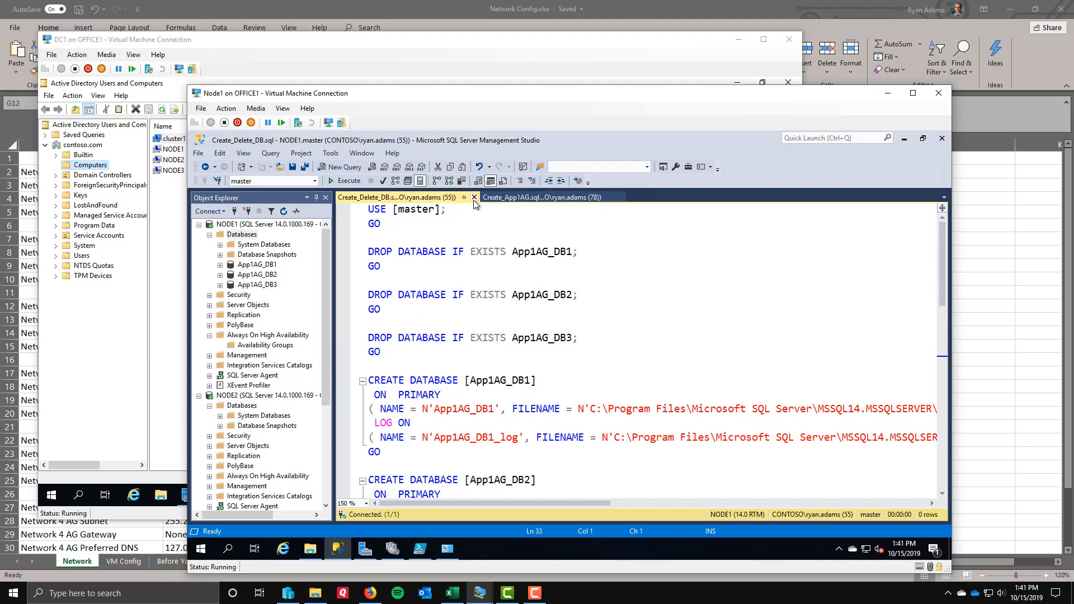
pyautogui.moveTo(474, 197)
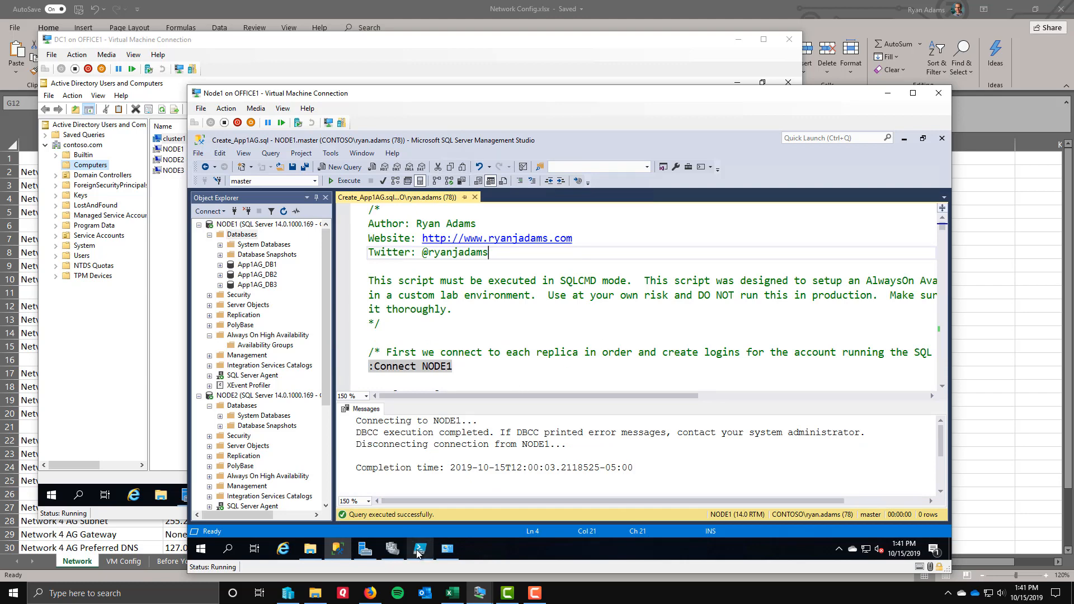
# Close Create_Delete_DB.sql, keeping Create_App1AG.sql, and launch SQL Server Configuration Manager
pyautogui.click(420, 549)
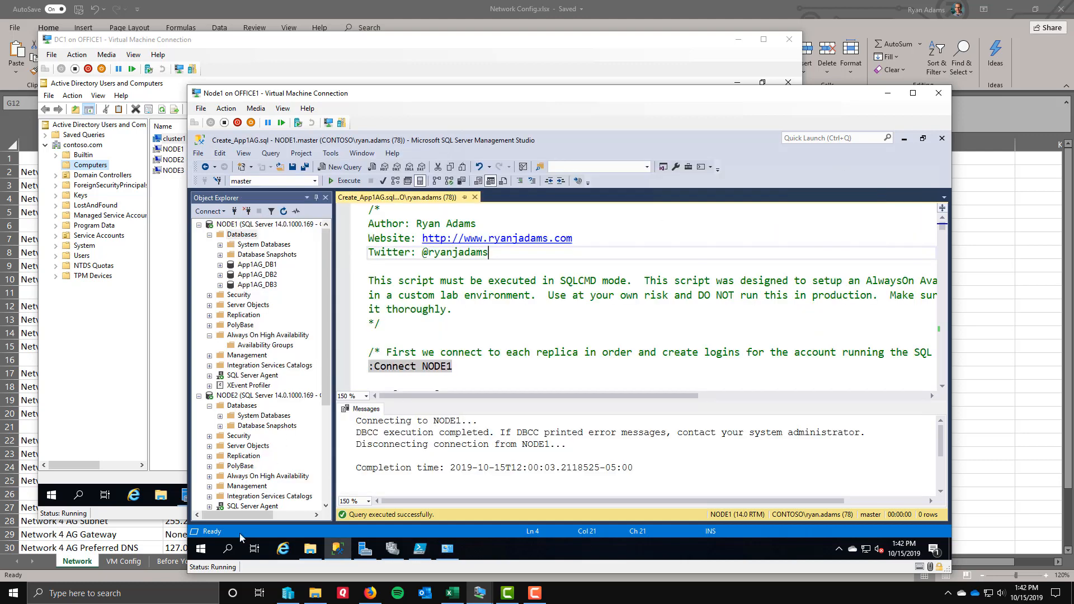
pyautogui.click(201, 549)
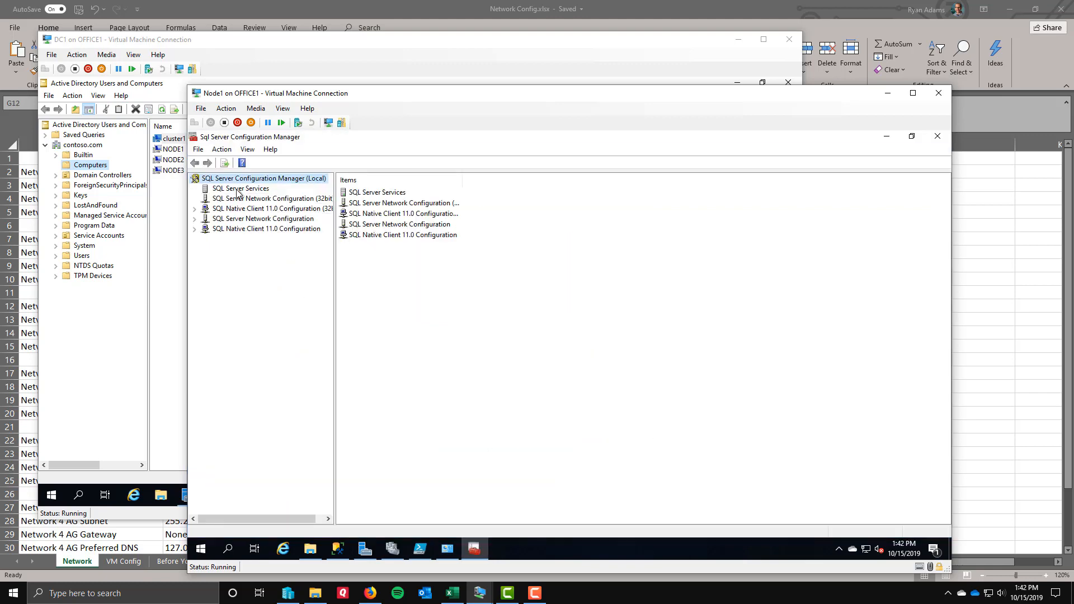
# Verify AlwaysOn Availability Groups is checked for SQL Server (MSSQLSERVER), then close its properties
pyautogui.click(240, 188)
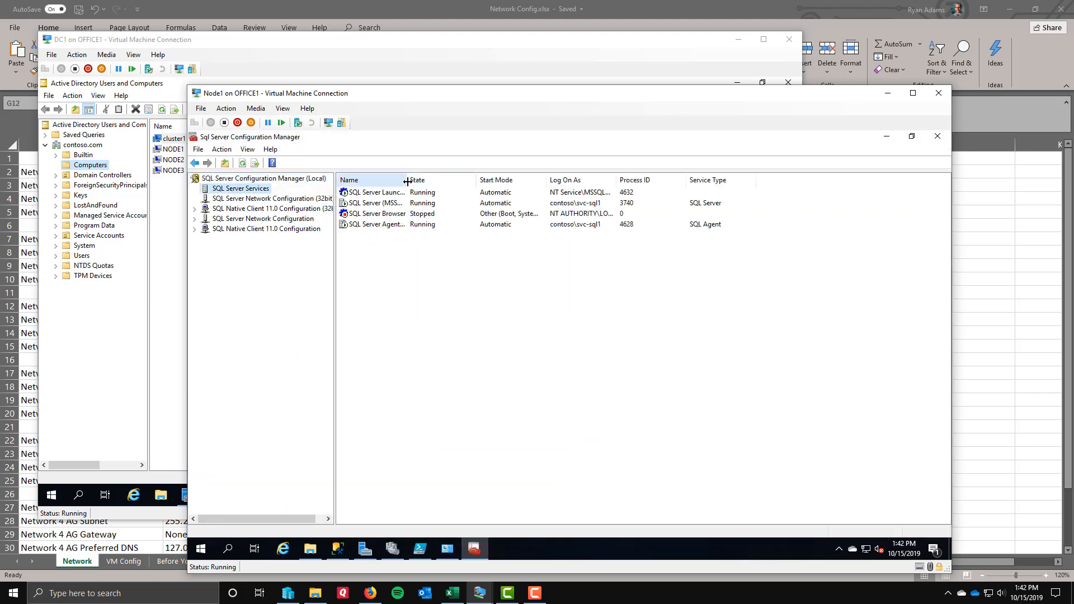
pyautogui.click(388, 203)
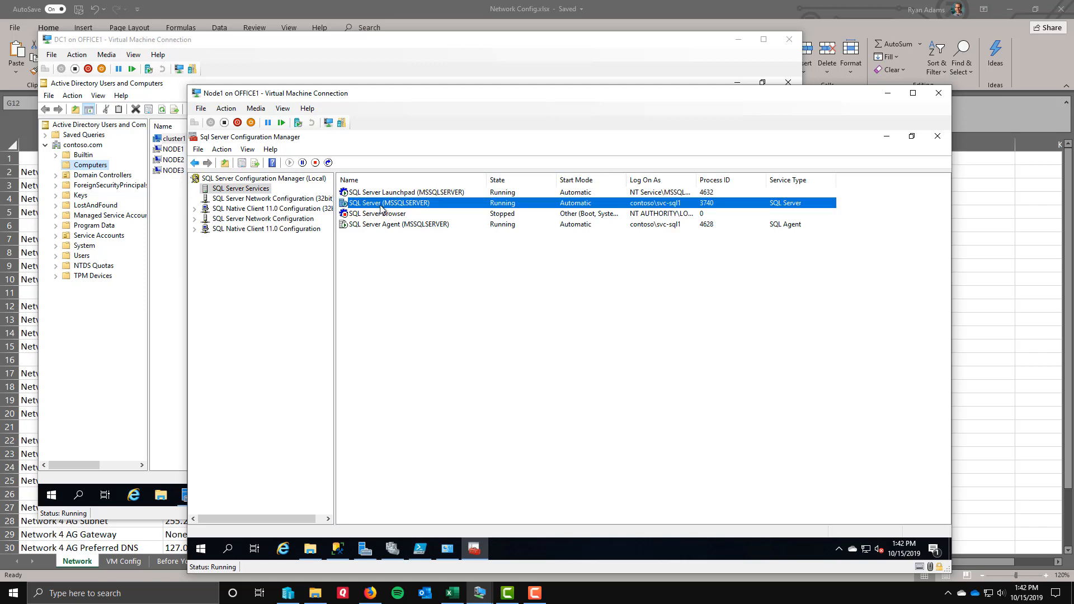
pyautogui.doubleClick(389, 203)
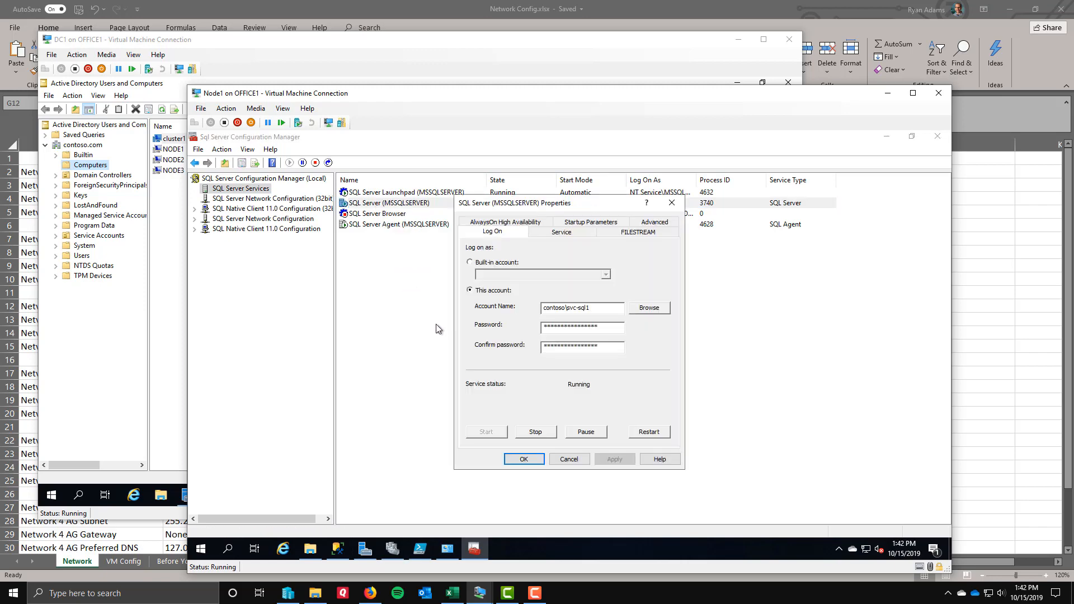
pyautogui.click(505, 221)
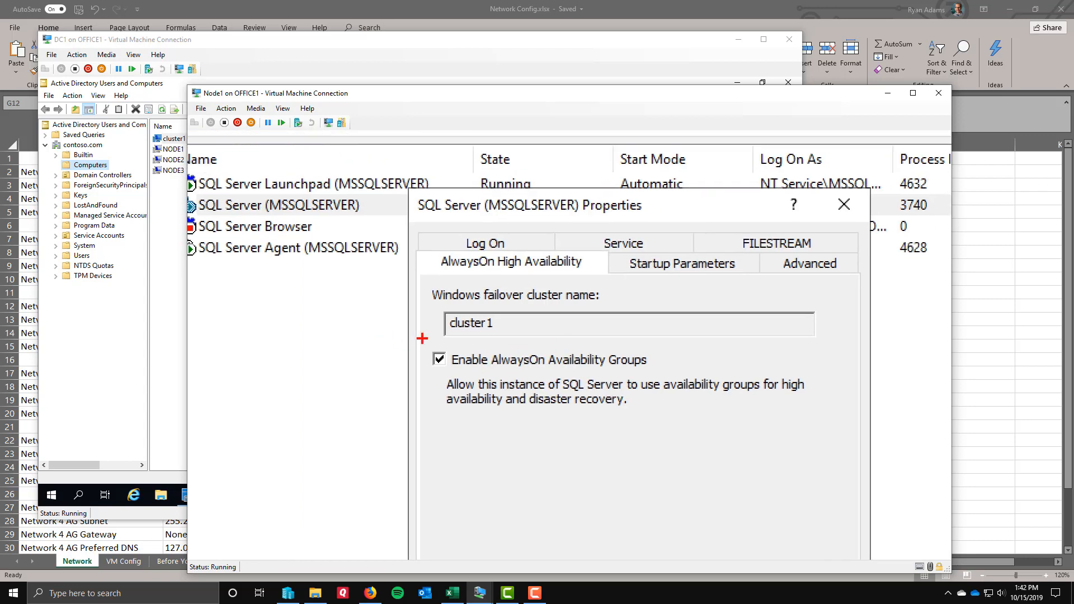
pyautogui.click(439, 359)
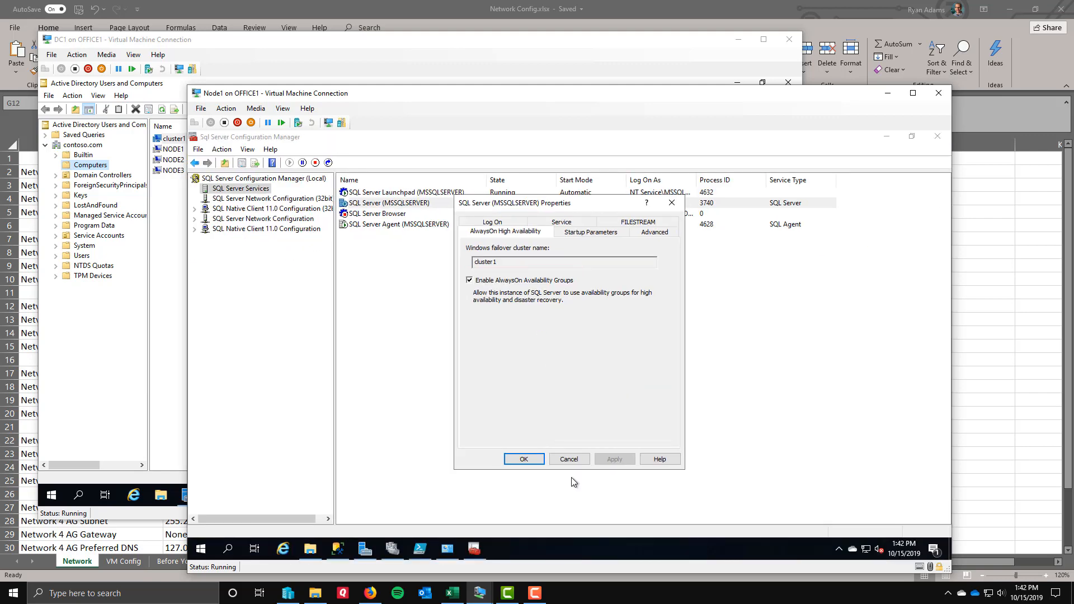
pyautogui.click(523, 459)
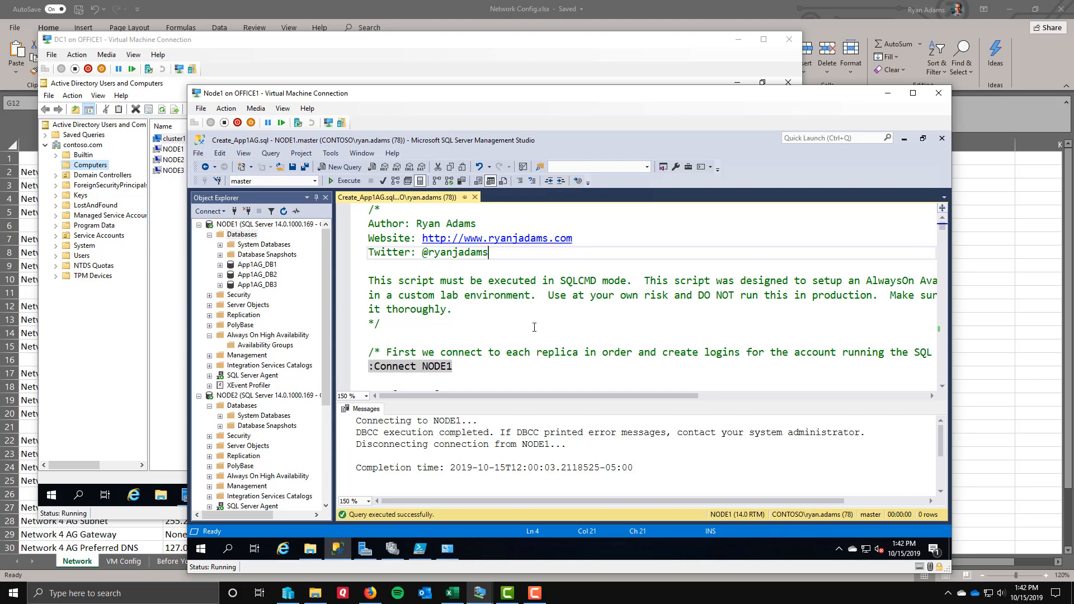
pyautogui.moveTo(452, 315)
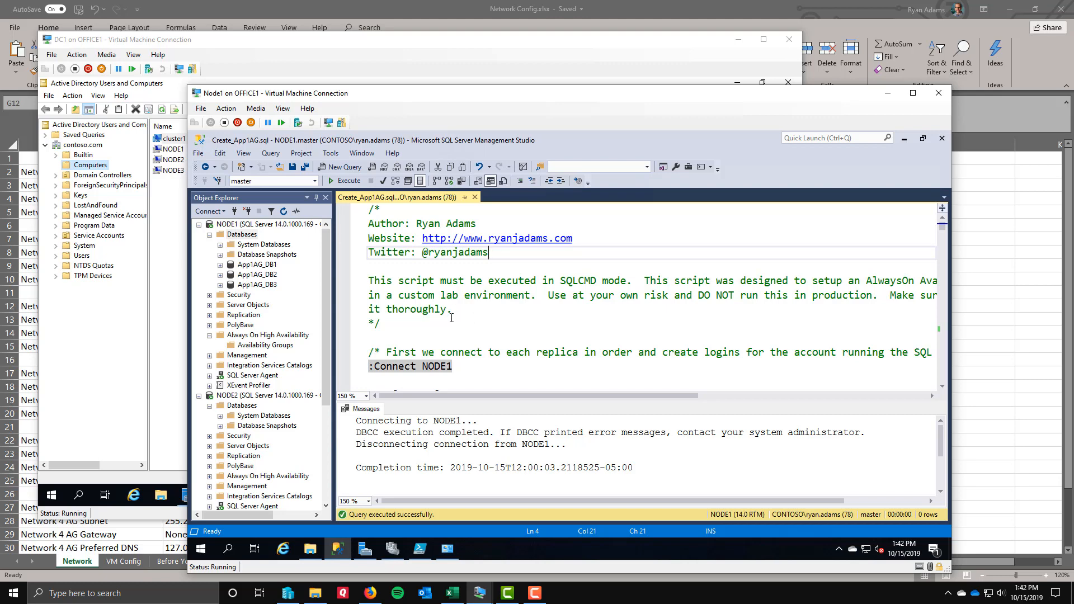
pyautogui.scroll(-3)
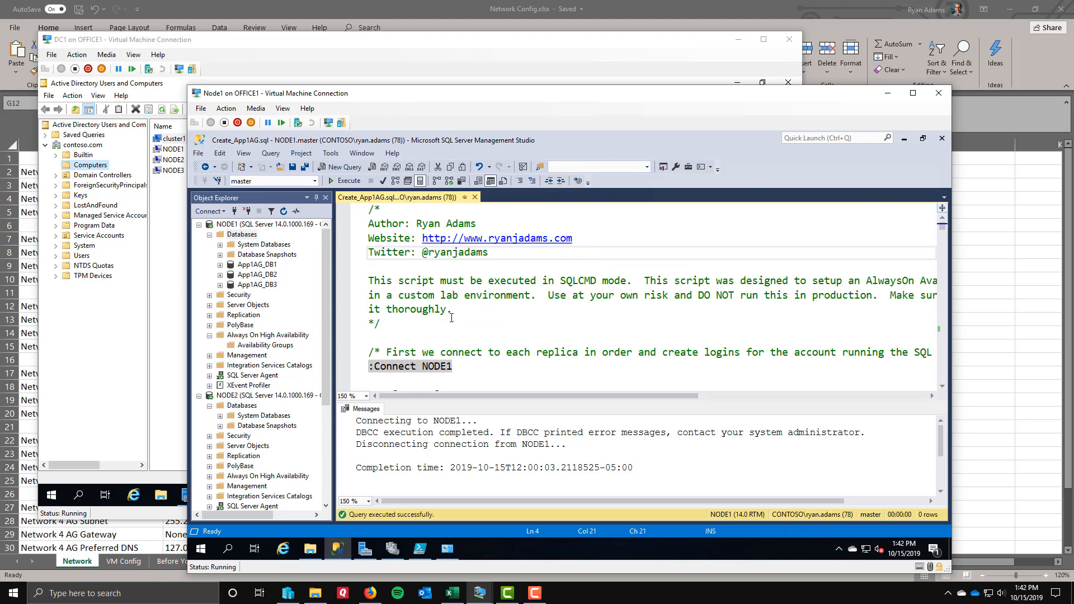
pyautogui.scroll(-3)
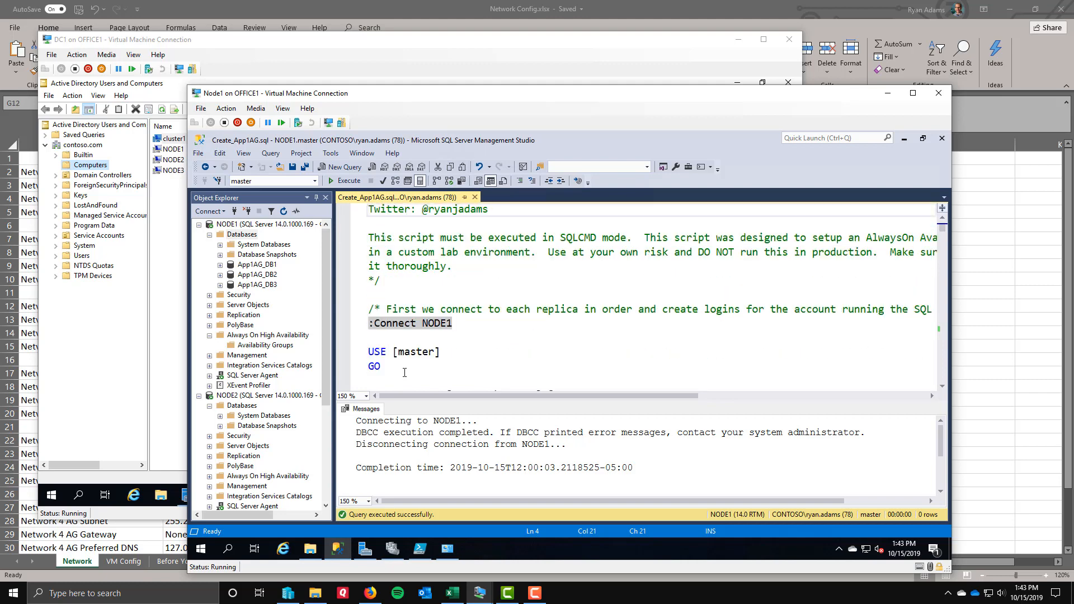
# Execute the CREATE LOGIN blocks for the service accounts on NODE1, NODE2 and NODE3
pyautogui.scroll(-3)
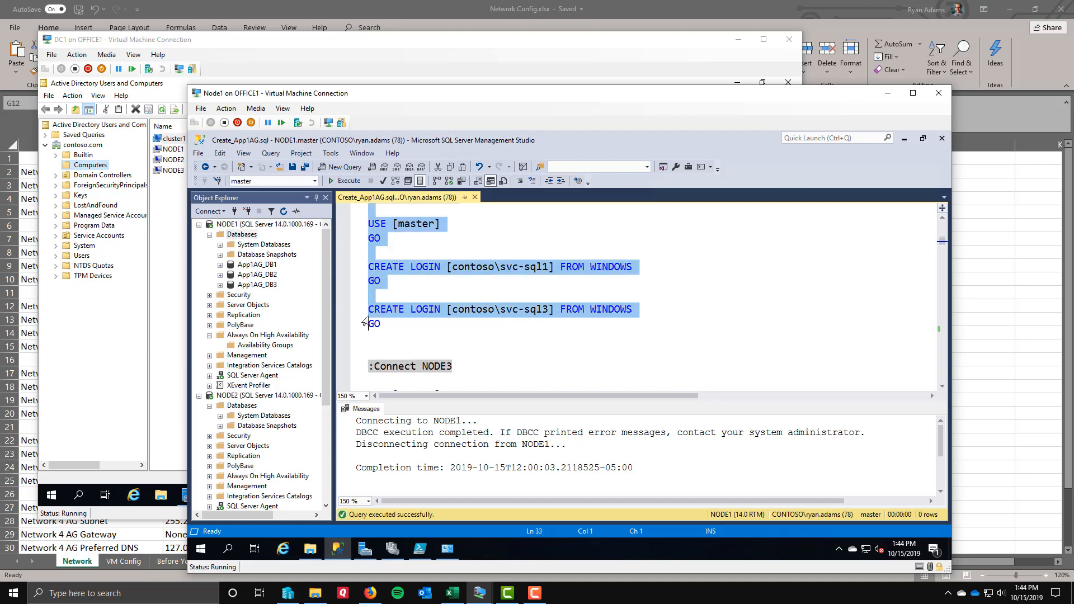
pyautogui.scroll(-3)
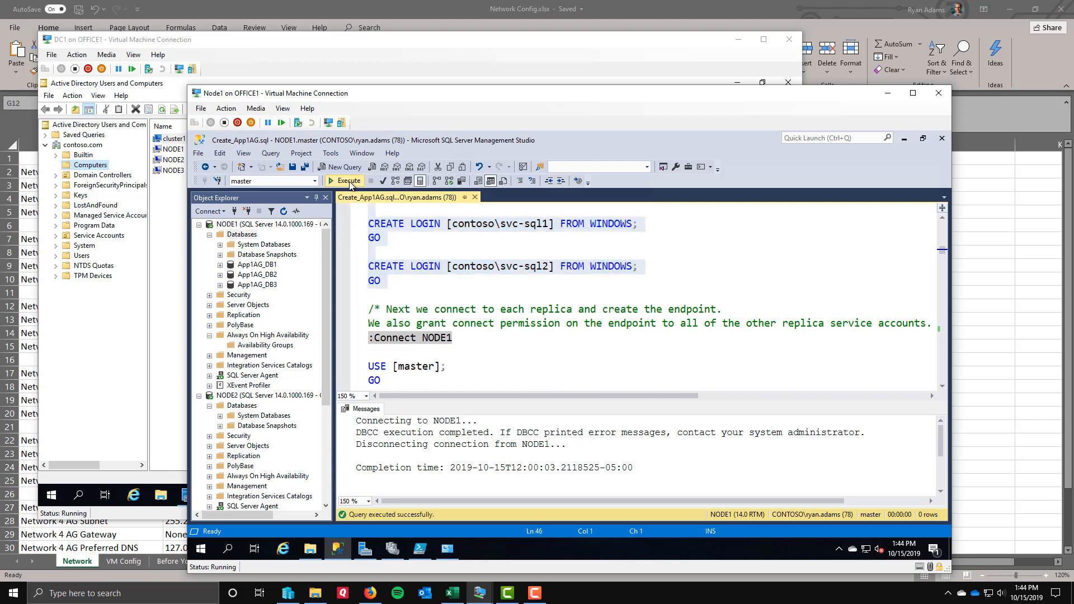
pyautogui.click(345, 180)
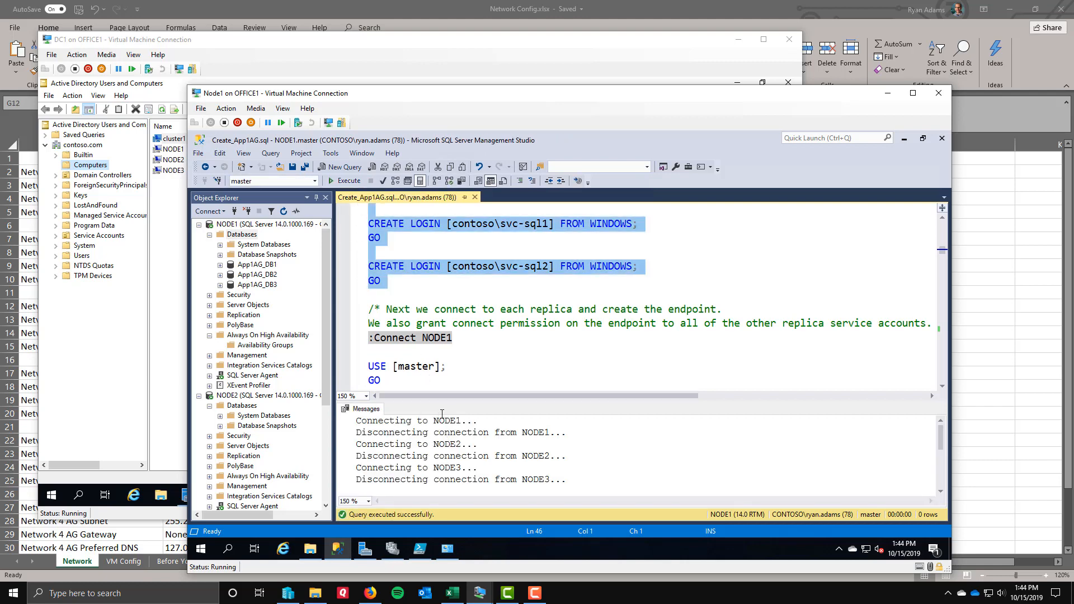
pyautogui.scroll(-3)
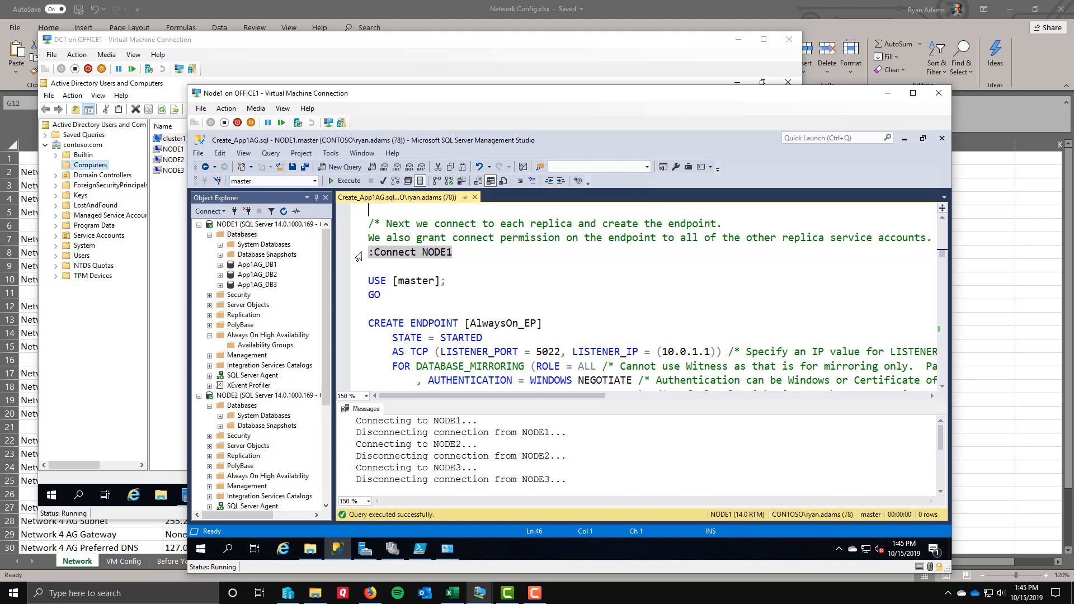
# Inspect NODE1's AlwaysOn_EP LISTENER_IP 10.0.1.1 and bring up Network Config.xlsx
pyautogui.scroll(-3)
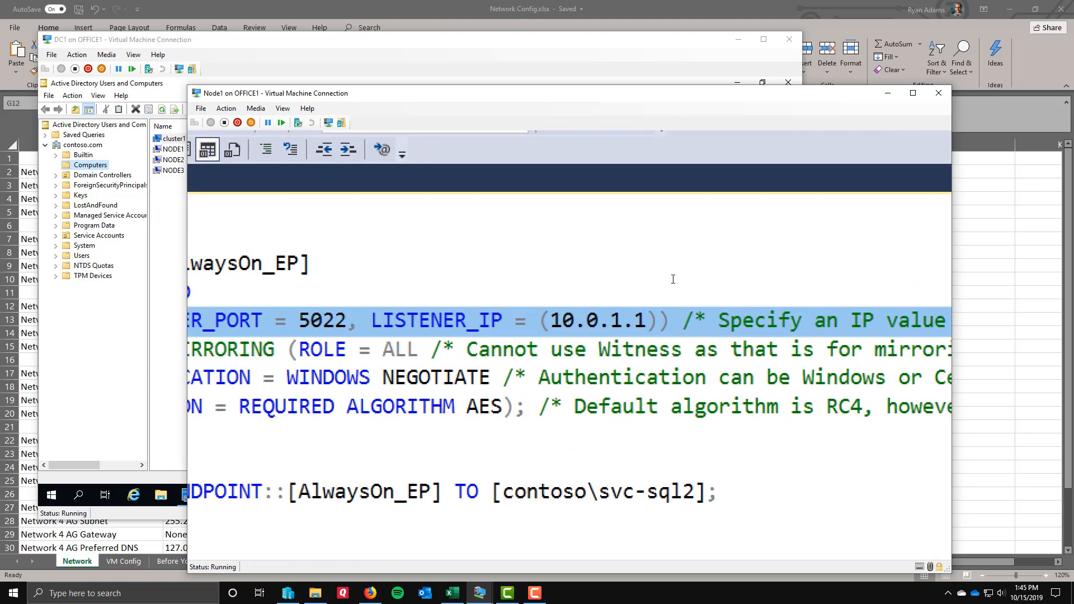
pyautogui.click(538, 320)
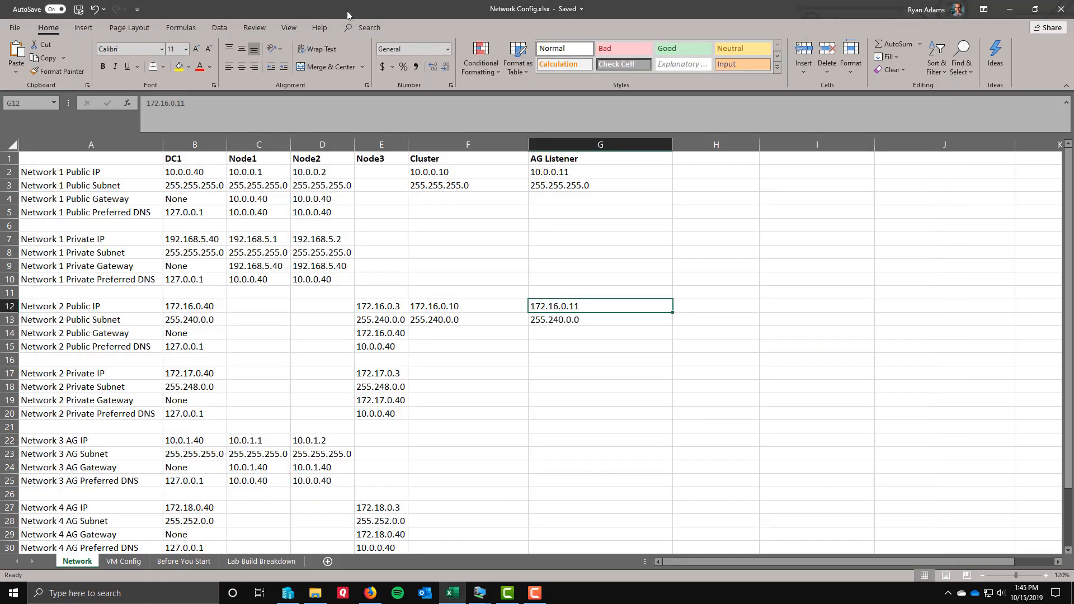
pyautogui.moveTo(169, 239)
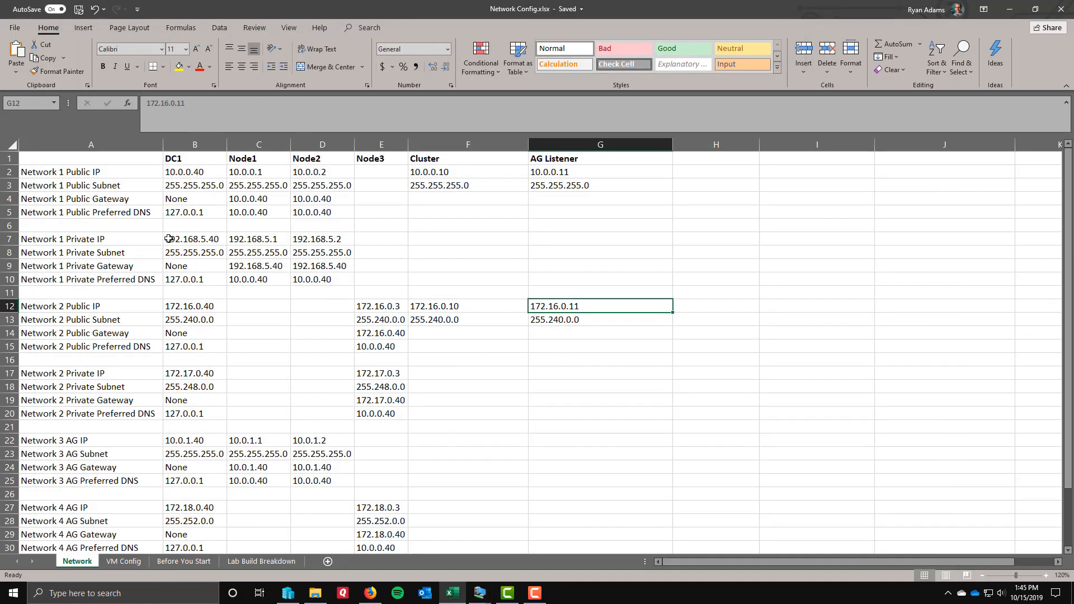
pyautogui.moveTo(311, 414)
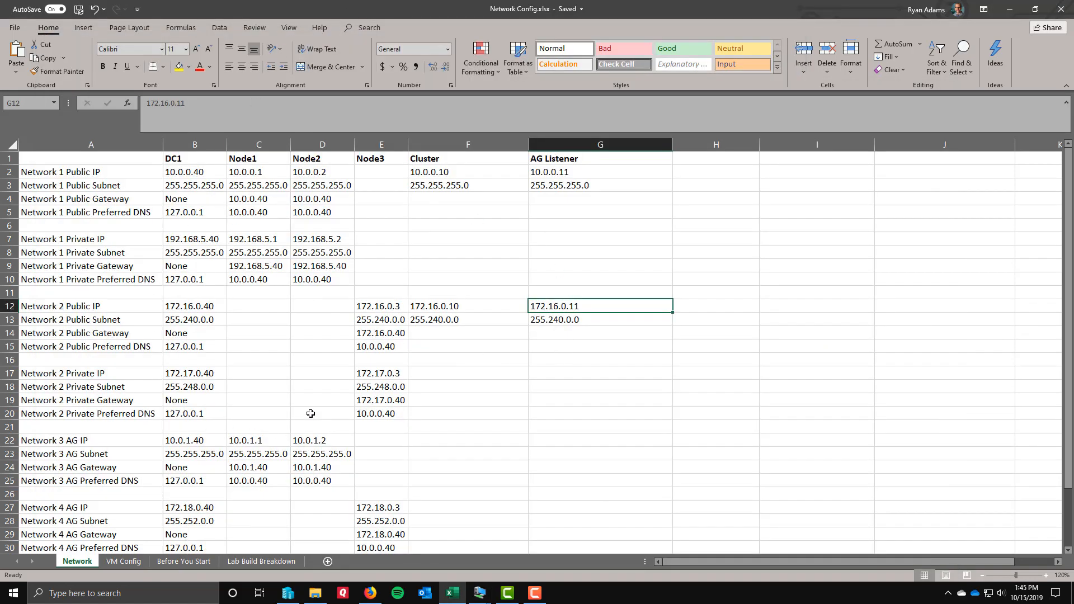
pyautogui.moveTo(300, 404)
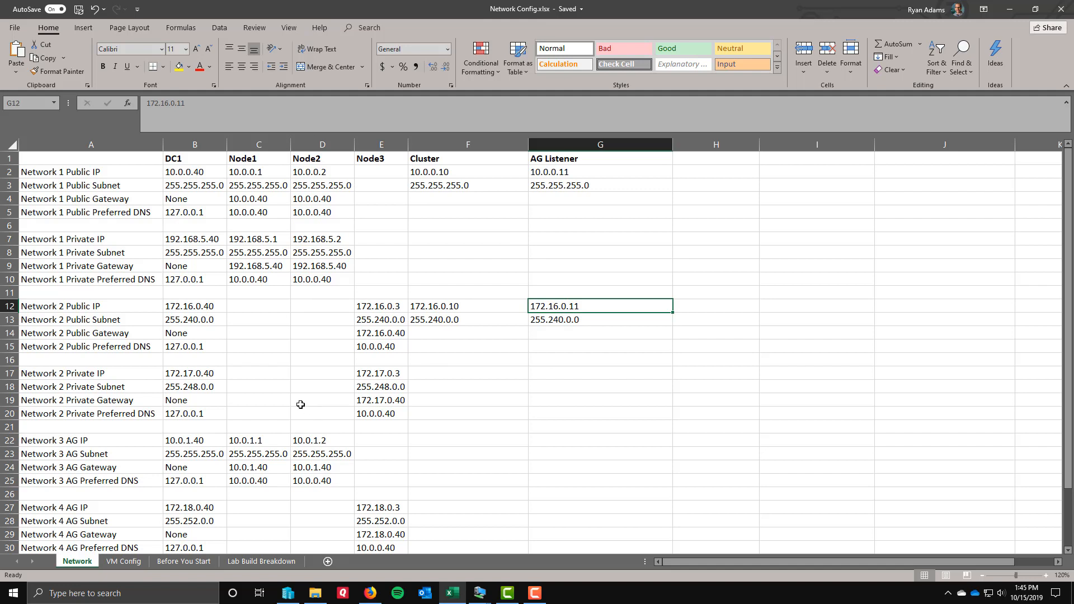
pyautogui.moveTo(174, 454)
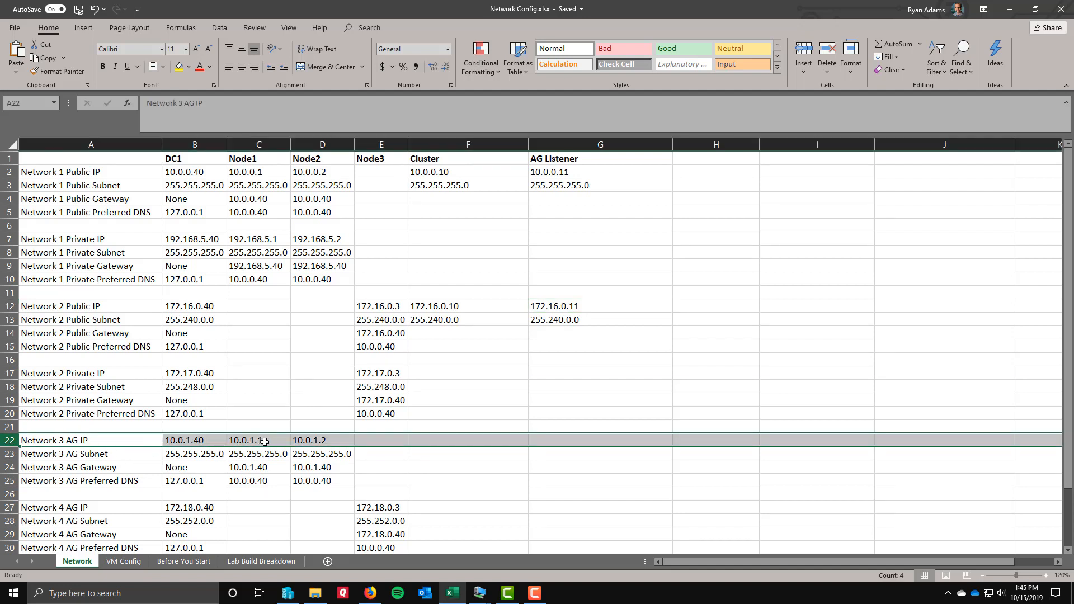
# Check Node1's AG IP 10.0.1.1 in cell C22 of the Network sheet
pyautogui.click(258, 441)
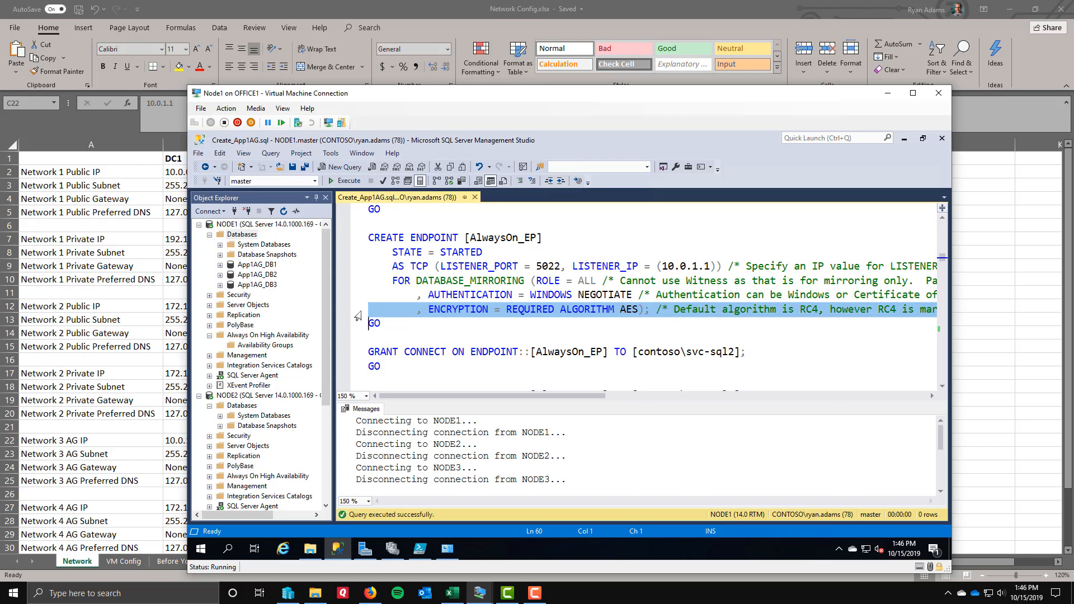
# Run the AlwaysOn_EP endpoint and connect-grant script blocks for NODE1 and NODE2
pyautogui.scroll(-3)
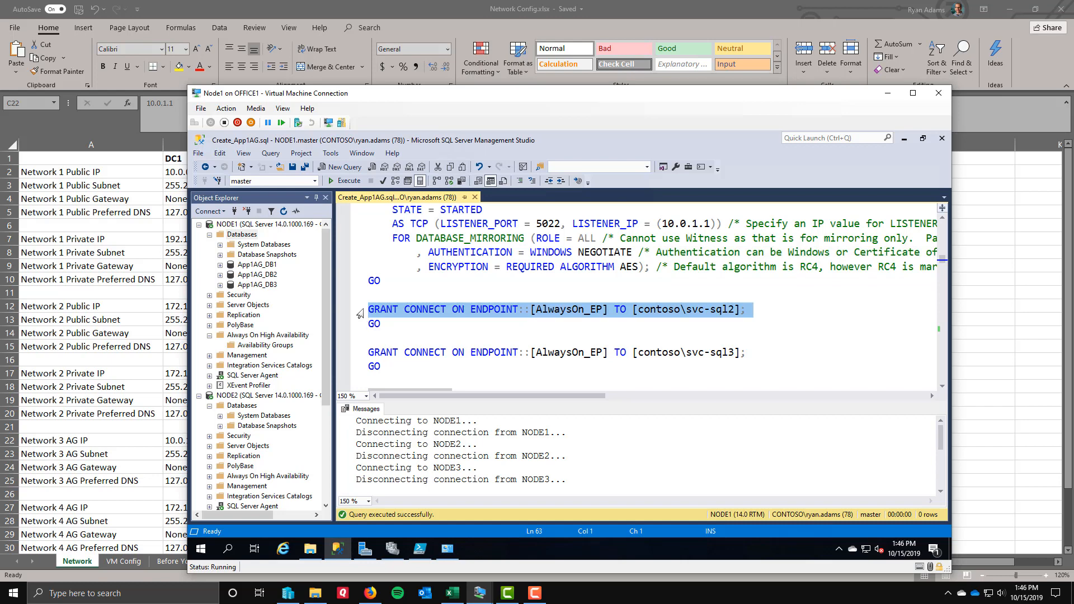
pyautogui.moveTo(533, 238)
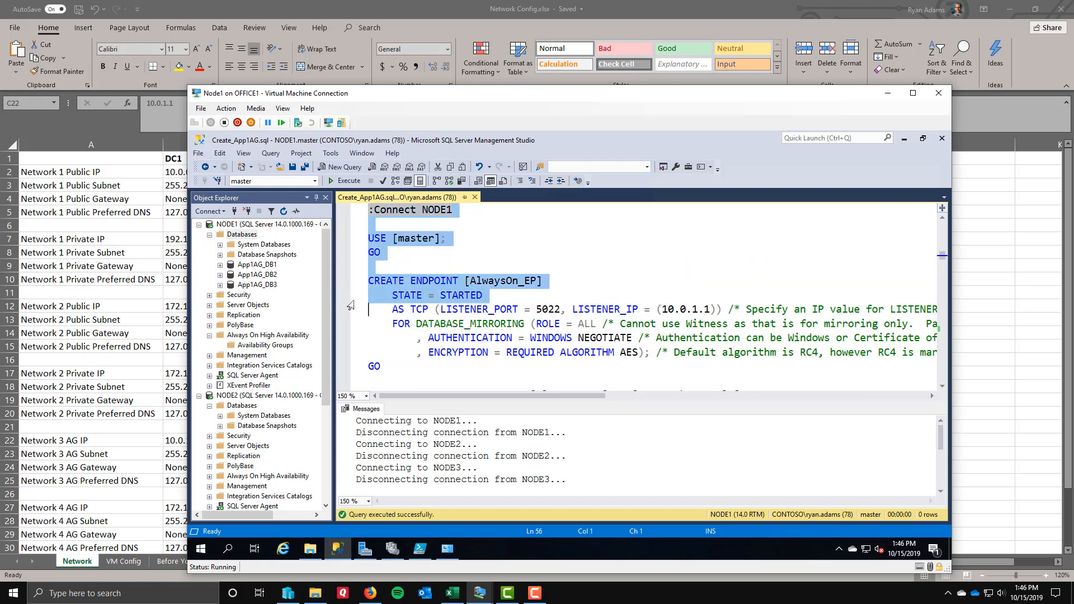
pyautogui.scroll(-3)
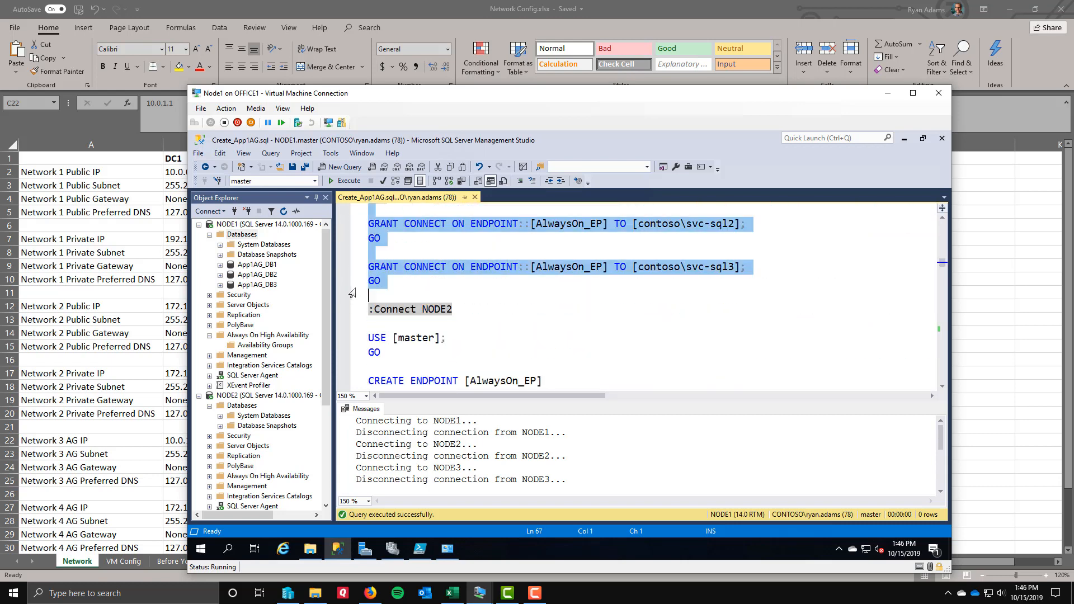
pyautogui.click(344, 180)
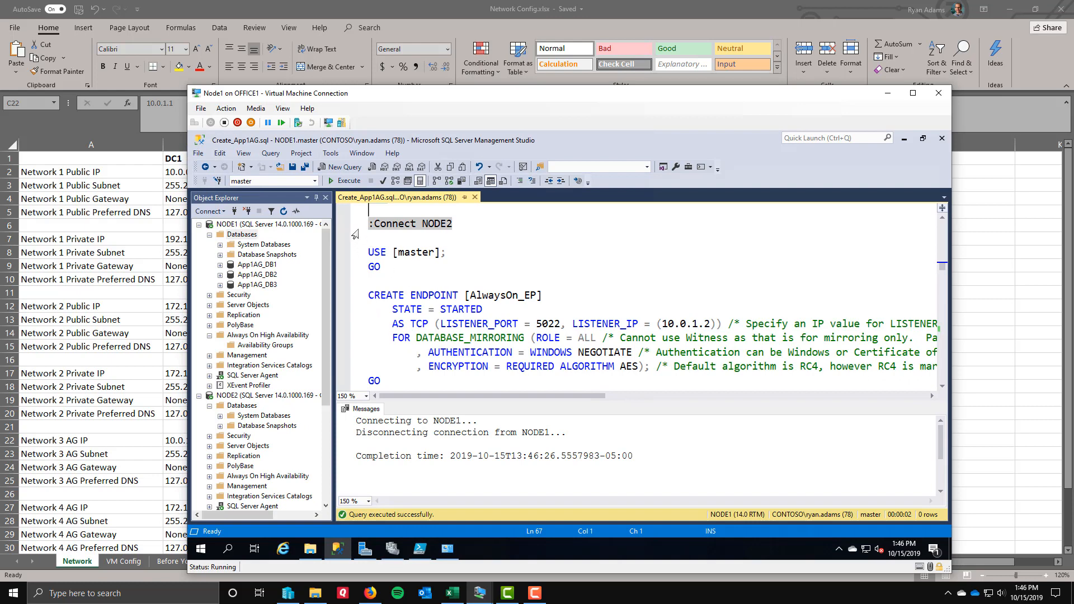
pyautogui.scroll(-3)
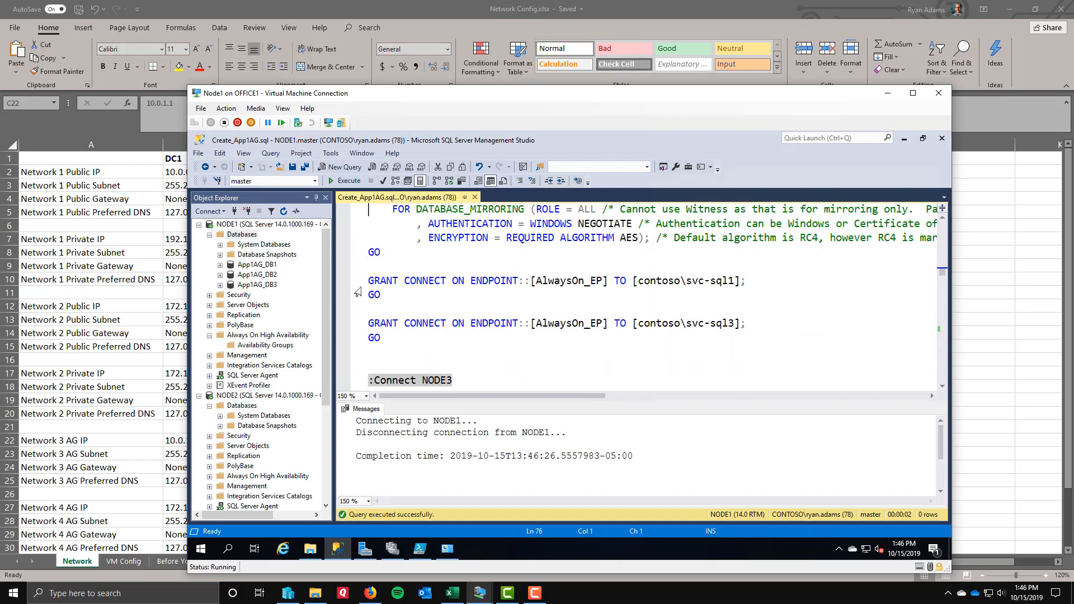
pyautogui.moveTo(369, 209); pyautogui.dragTo(369, 353)
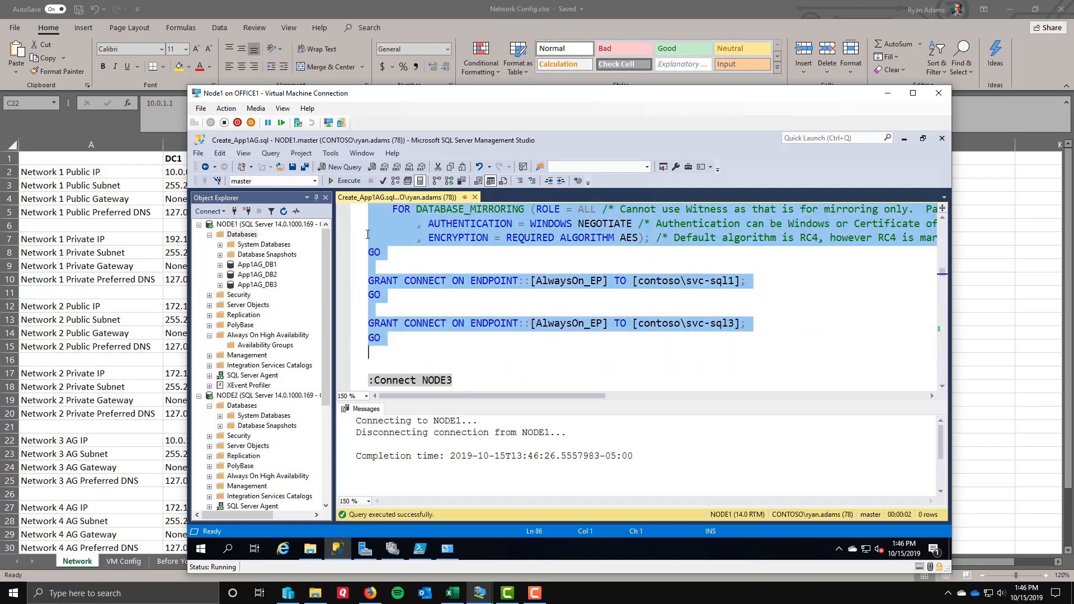
pyautogui.click(342, 181)
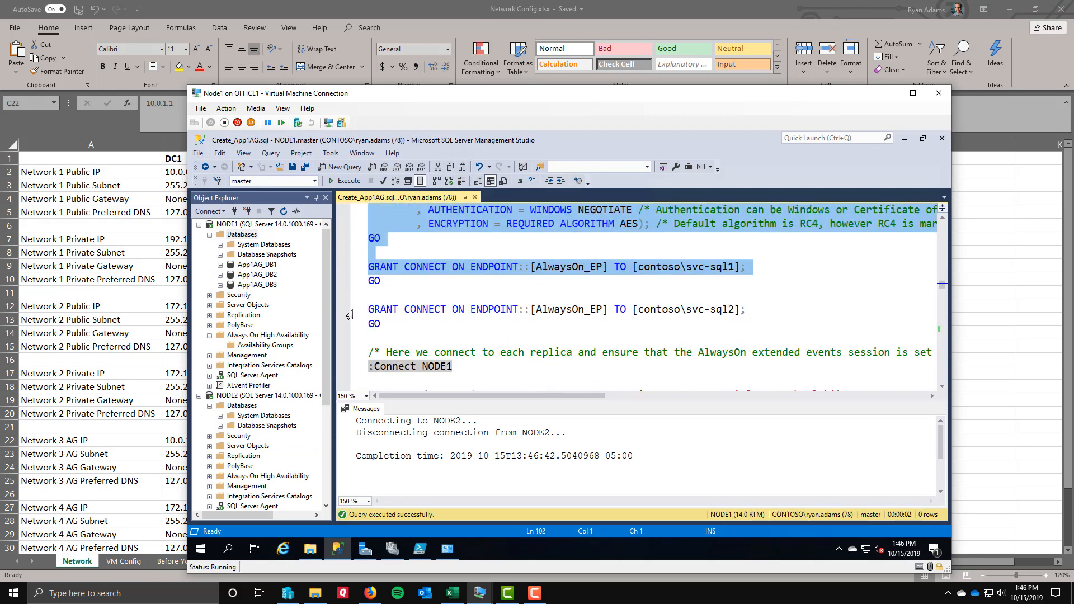
# Execute NODE3's AlwaysOn_EP endpoint block, then scroll to the AlwaysOn_health section
pyautogui.click(341, 180)
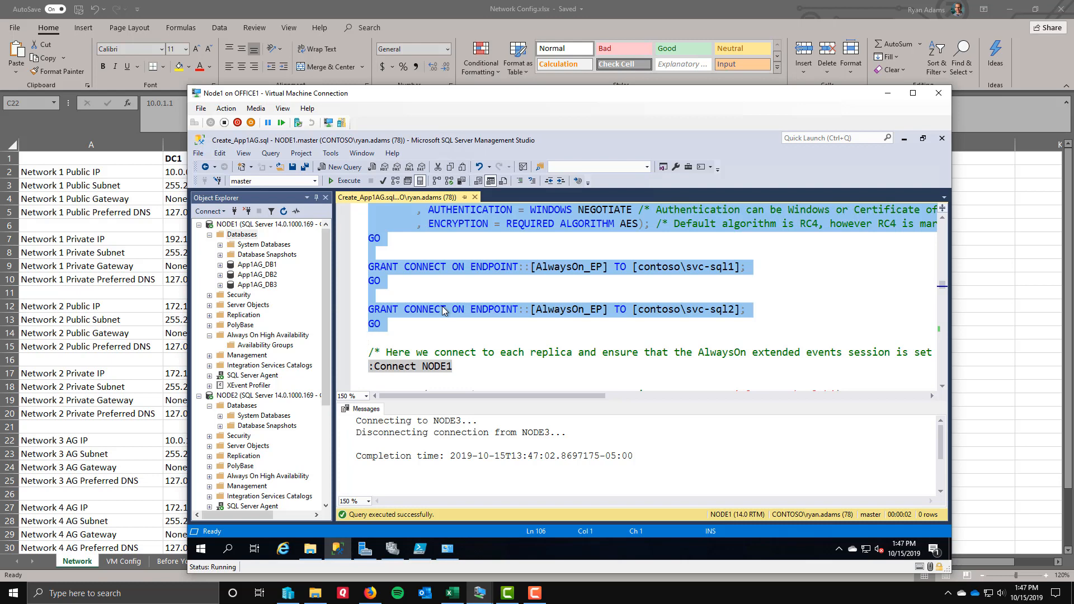
pyautogui.scroll(-3)
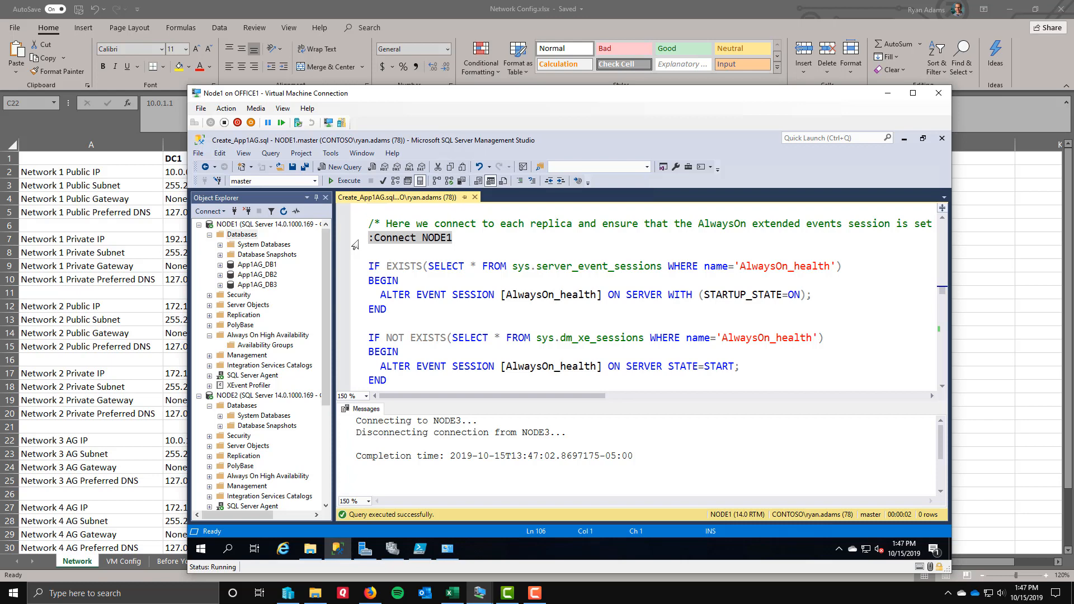
# Run the AlwaysOn_health event session blocks for NODE1, NODE2 and NODE3
pyautogui.moveTo(373, 238); pyautogui.dragTo(384, 308)
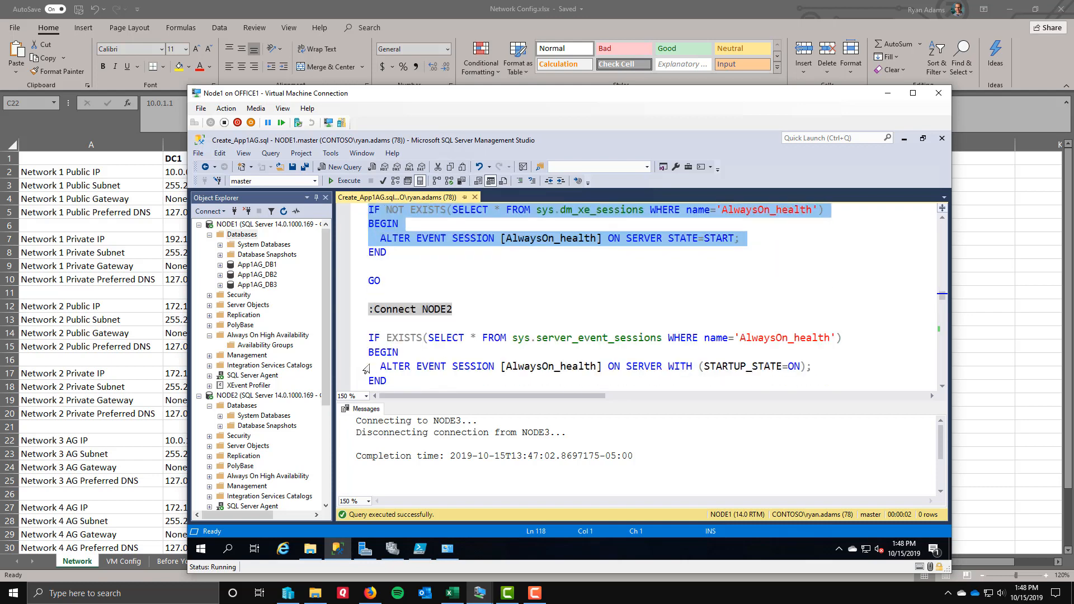
pyautogui.scroll(-3)
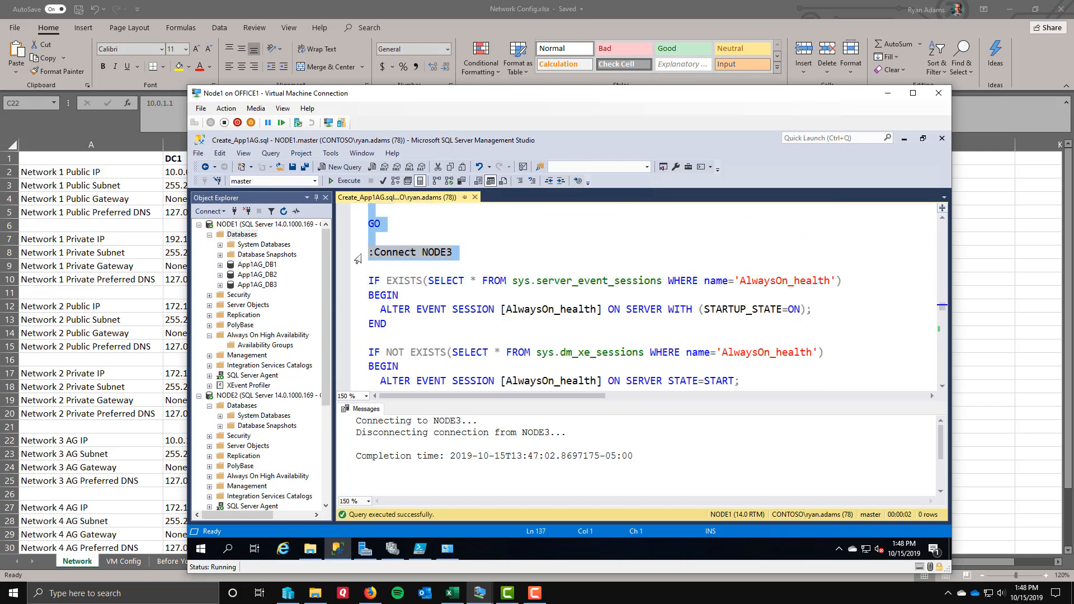
pyautogui.scroll(-3)
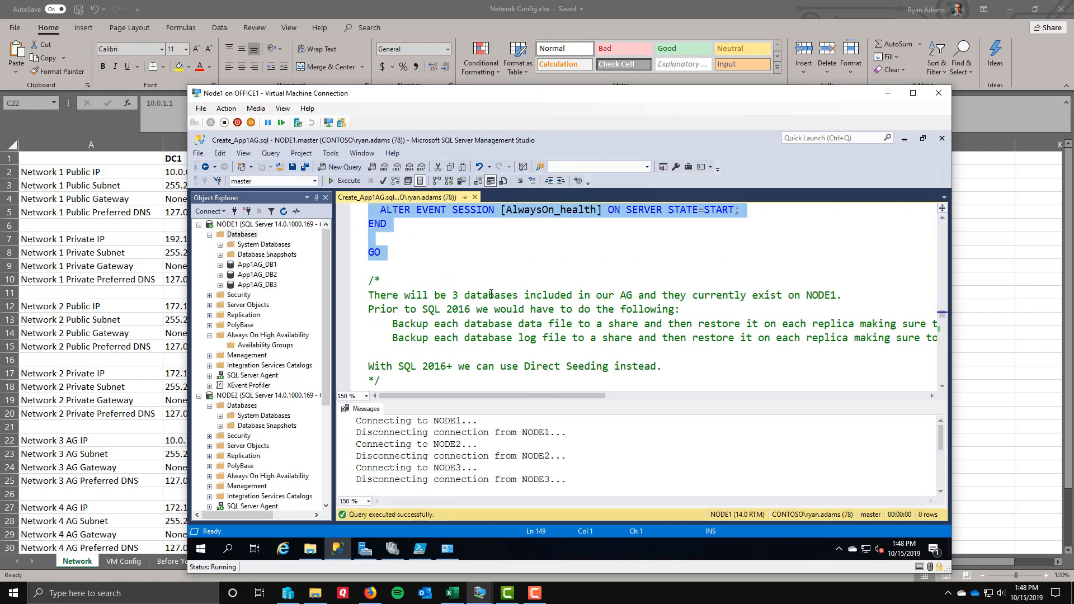
pyautogui.scroll(-3)
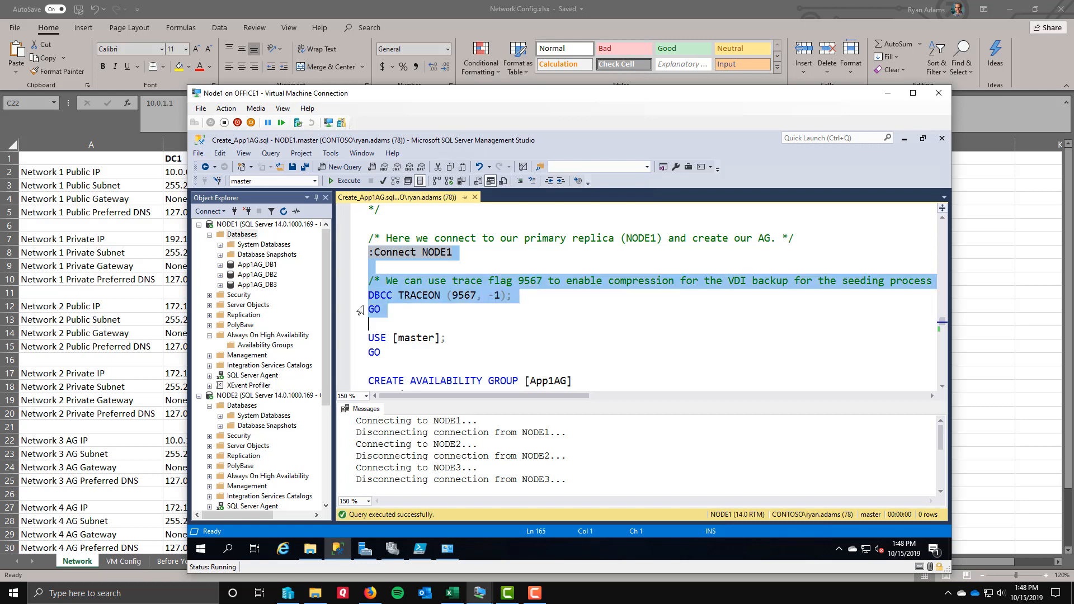
pyautogui.scroll(-3)
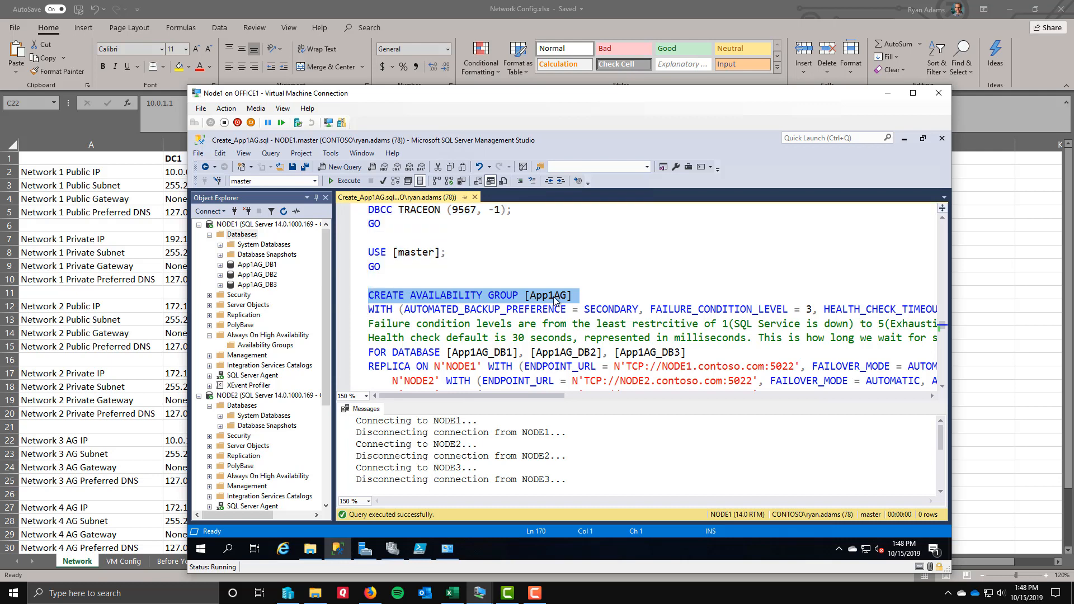
pyautogui.scroll(-3)
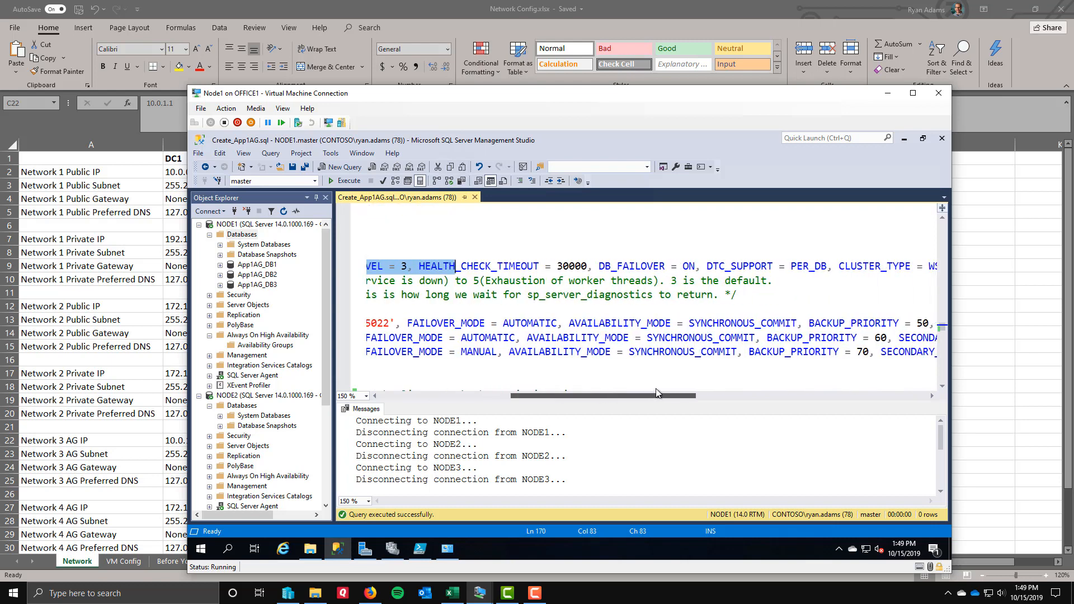
pyautogui.hscroll(3)
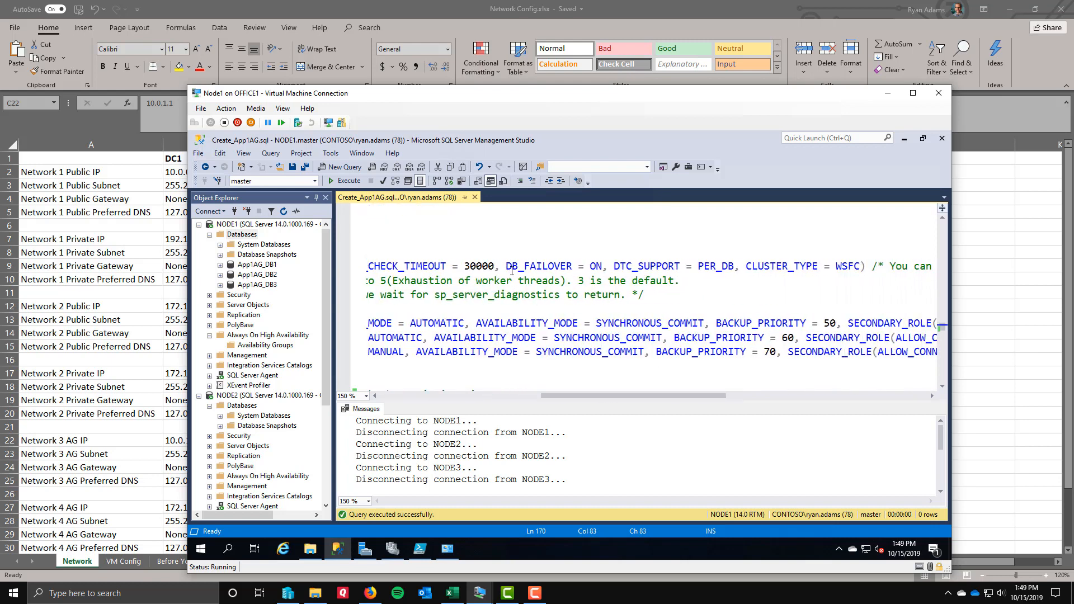
pyautogui.moveTo(506, 266); pyautogui.dragTo(602, 265)
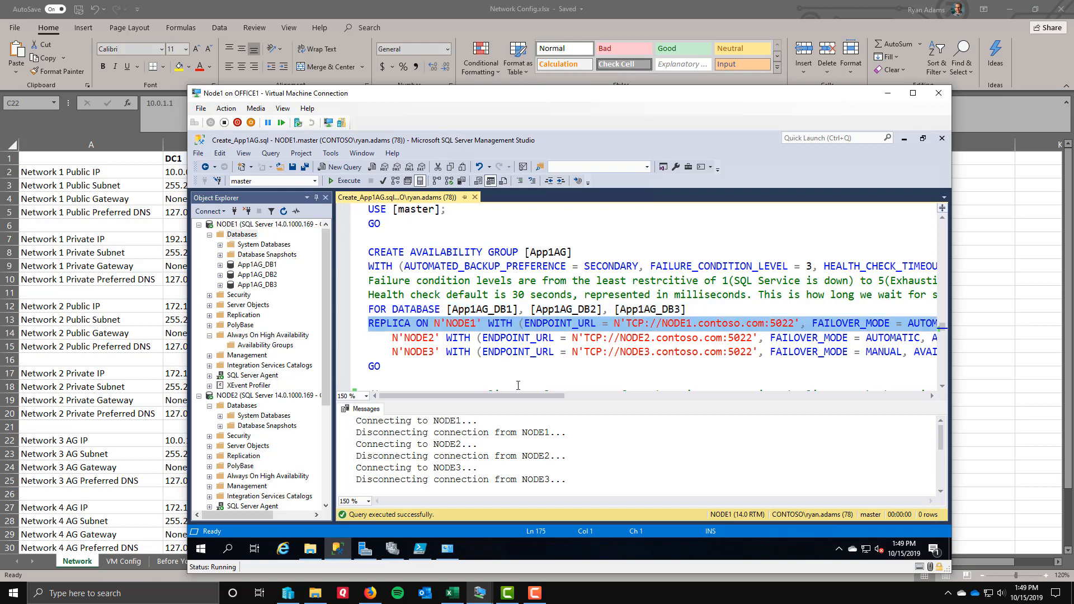
pyautogui.moveTo(349, 330)
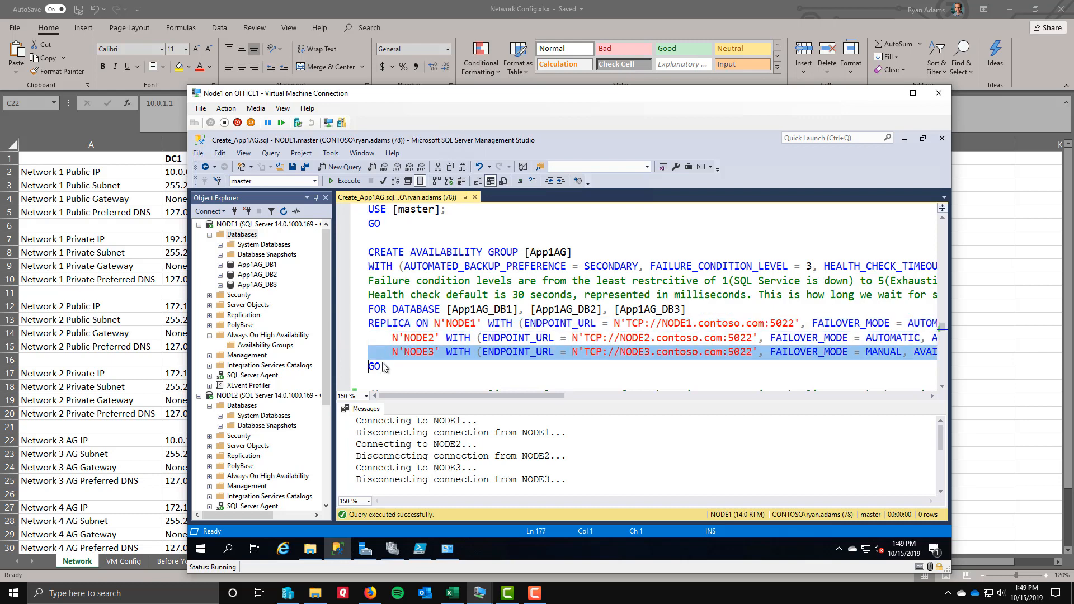
pyautogui.moveTo(384, 396); pyautogui.dragTo(490, 396)
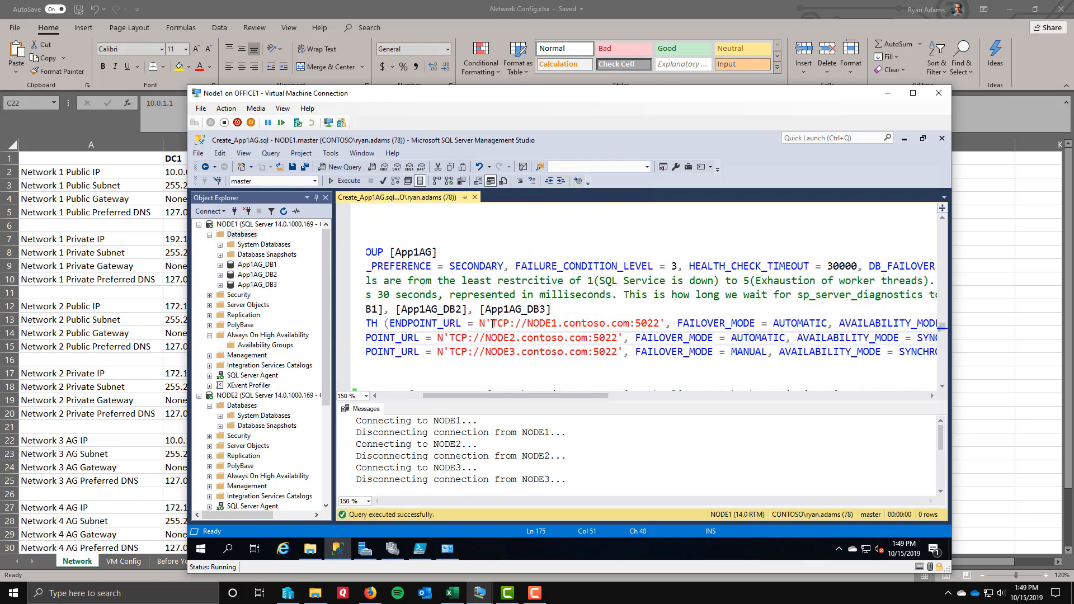
pyautogui.moveTo(491, 323); pyautogui.dragTo(626, 323)
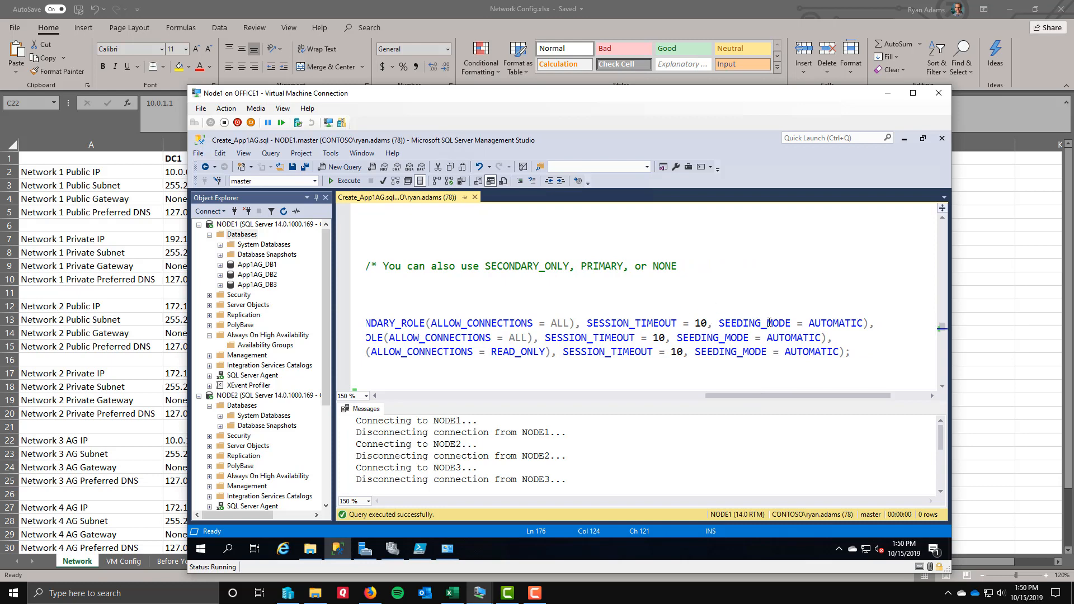
pyautogui.moveTo(718, 323); pyautogui.dragTo(858, 323)
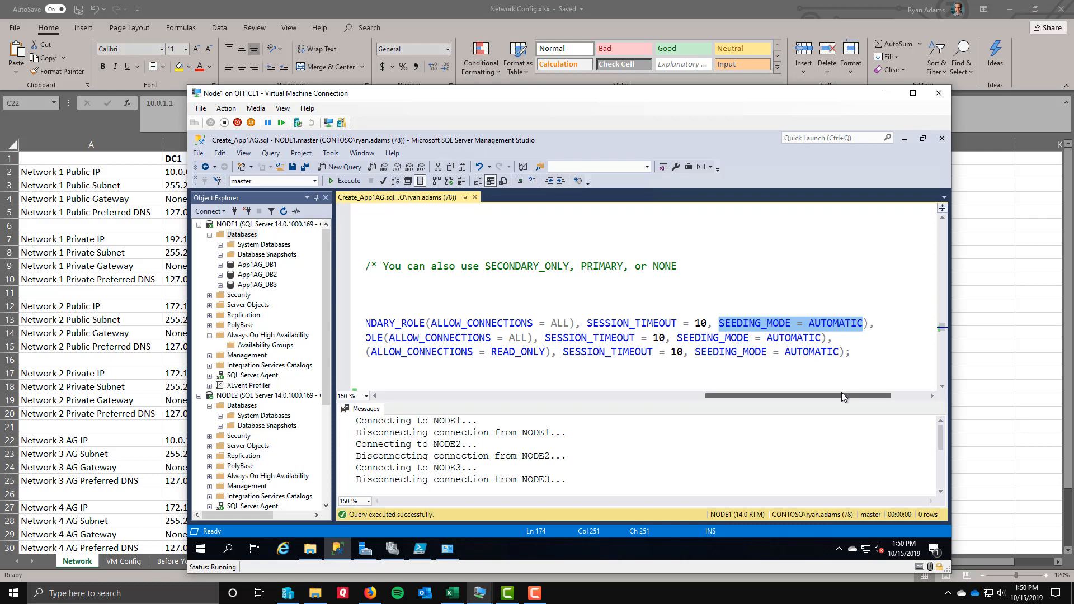
pyautogui.hscroll(-3)
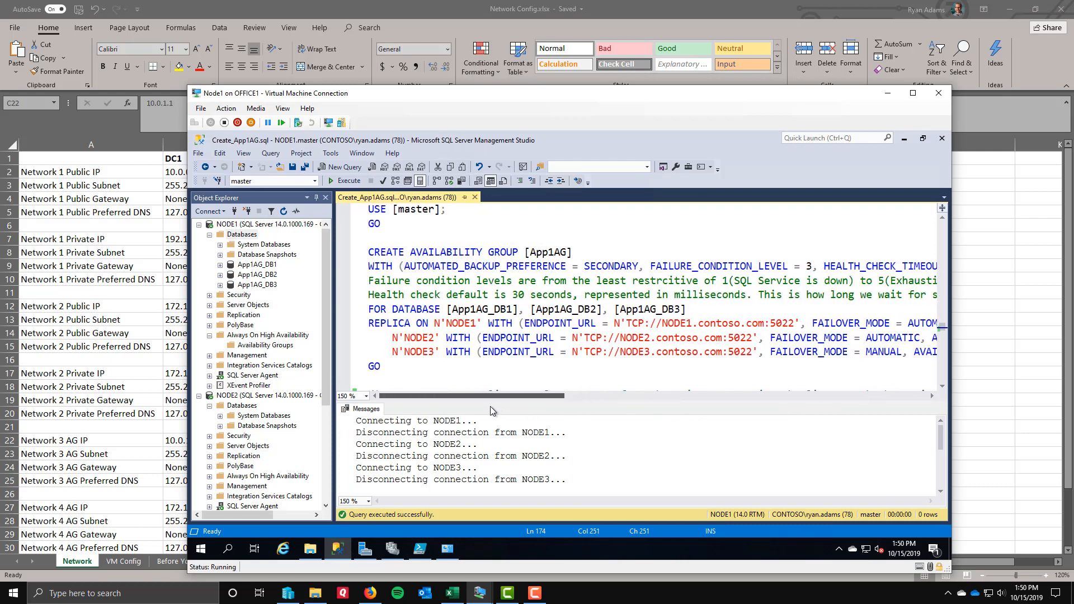
# Execute NODE1's App1AG creation script with listener IPs 10.0.0.11 and 172.16.0.11
pyautogui.scroll(-3)
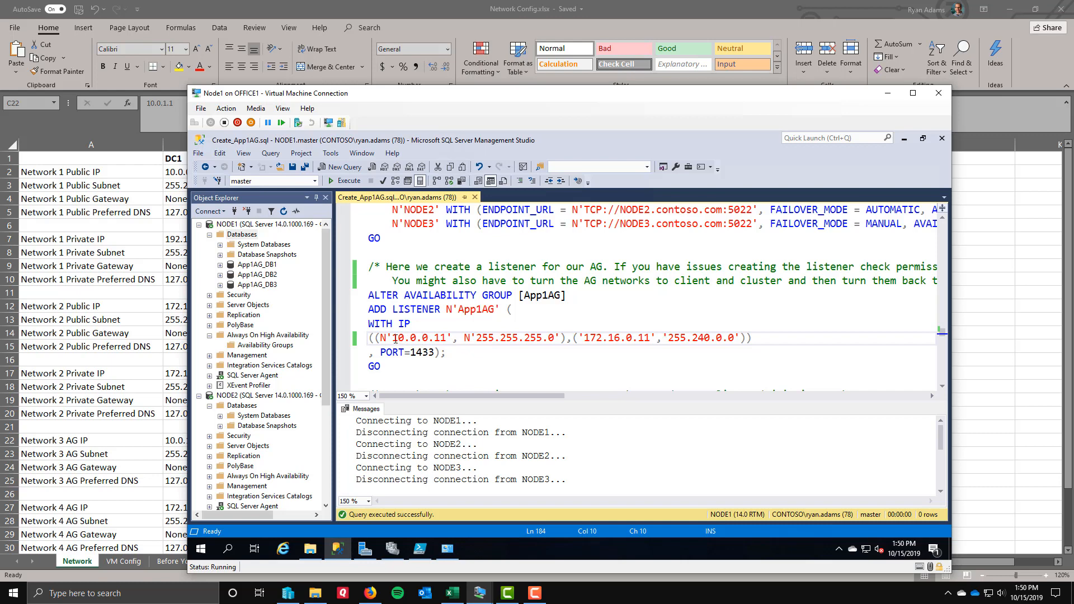
pyautogui.doubleClick(420, 338)
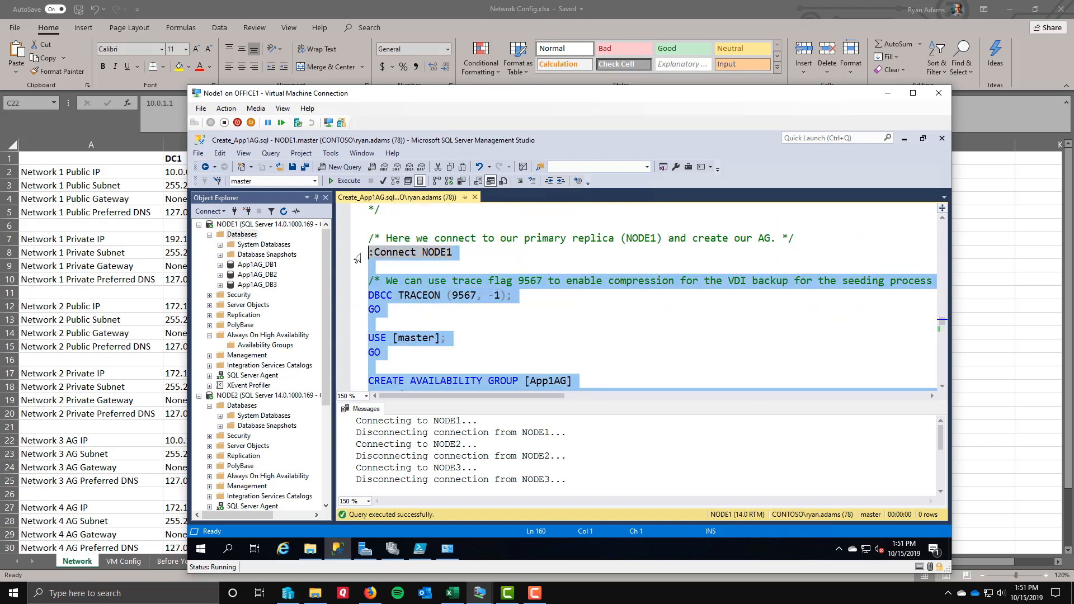
pyautogui.click(343, 180)
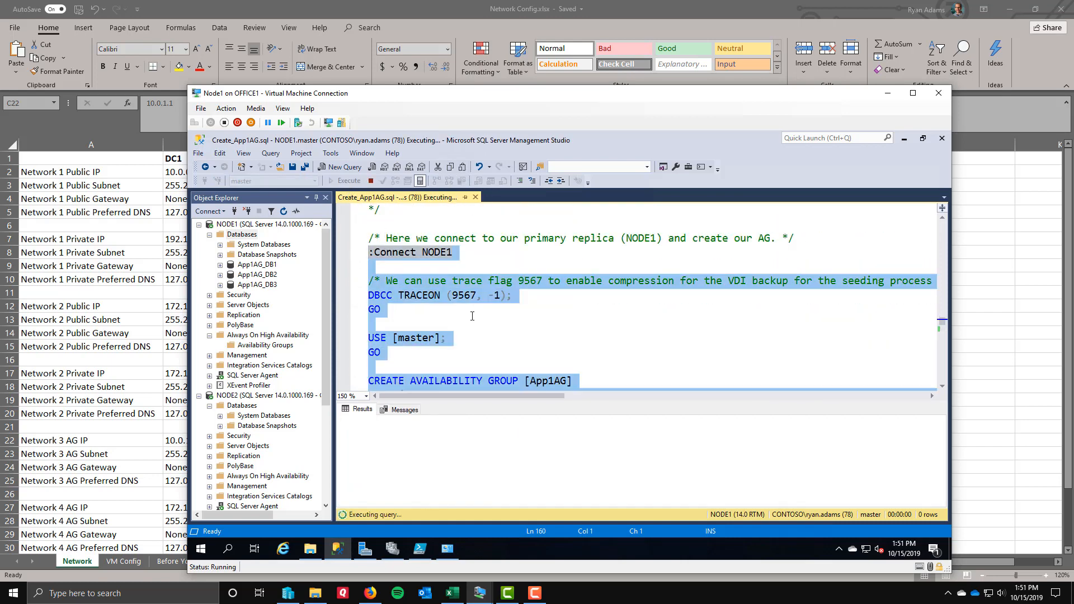
pyautogui.scroll(-3)
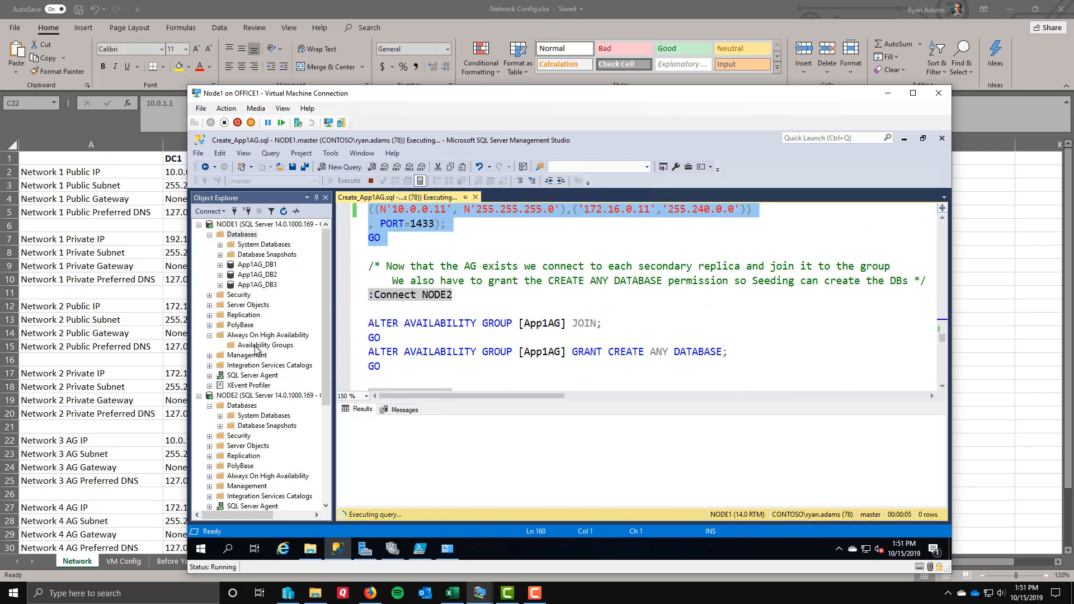
# Expand NODE1's Availability Groups to show App1AG's replicas, databases and listener
pyautogui.click(265, 344)
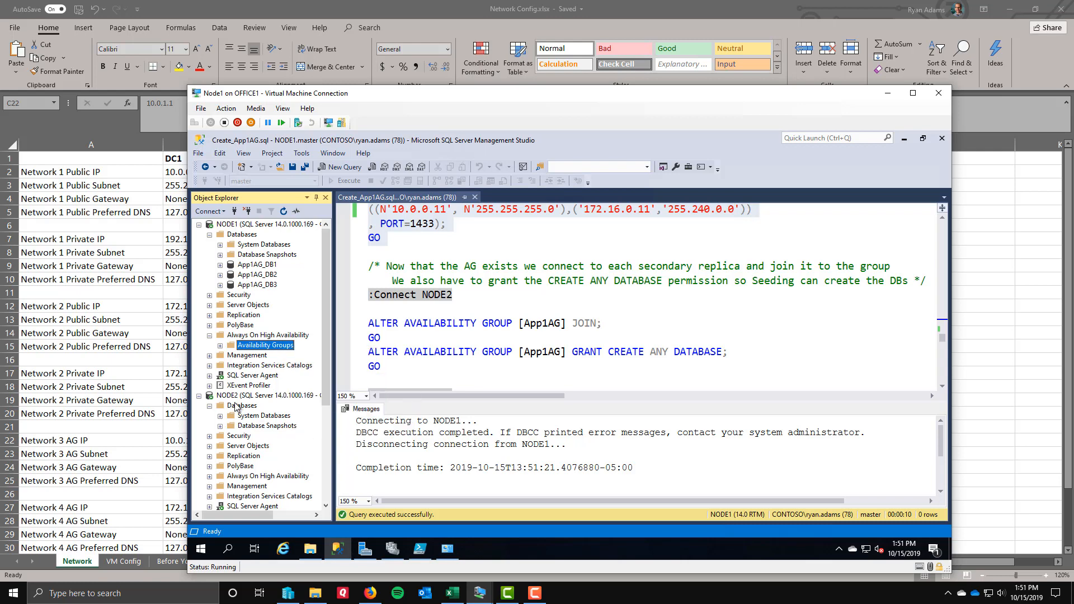
pyautogui.click(210, 335)
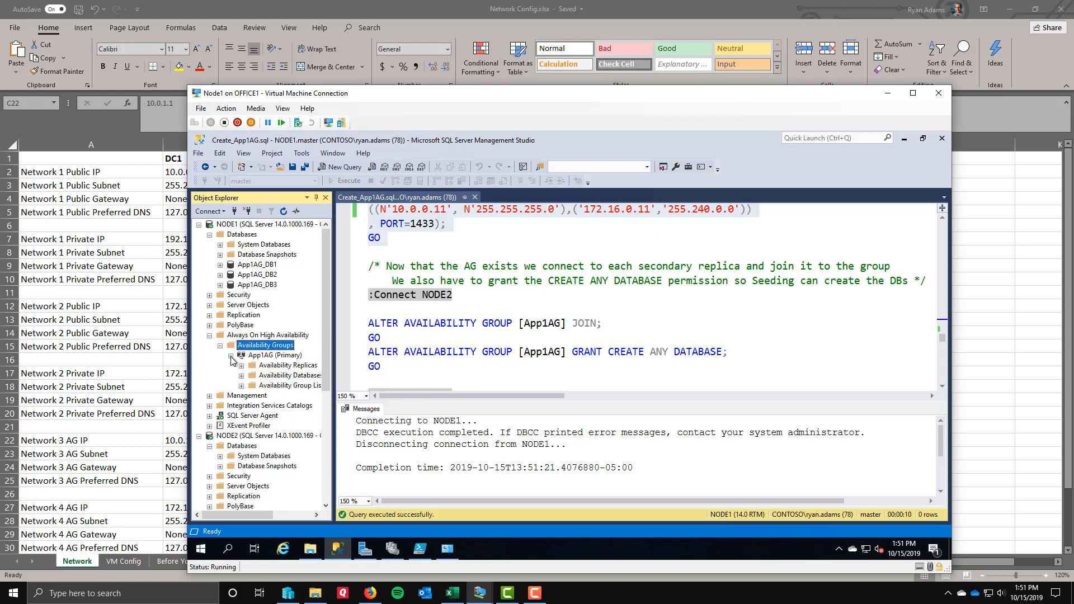
pyautogui.click(241, 375)
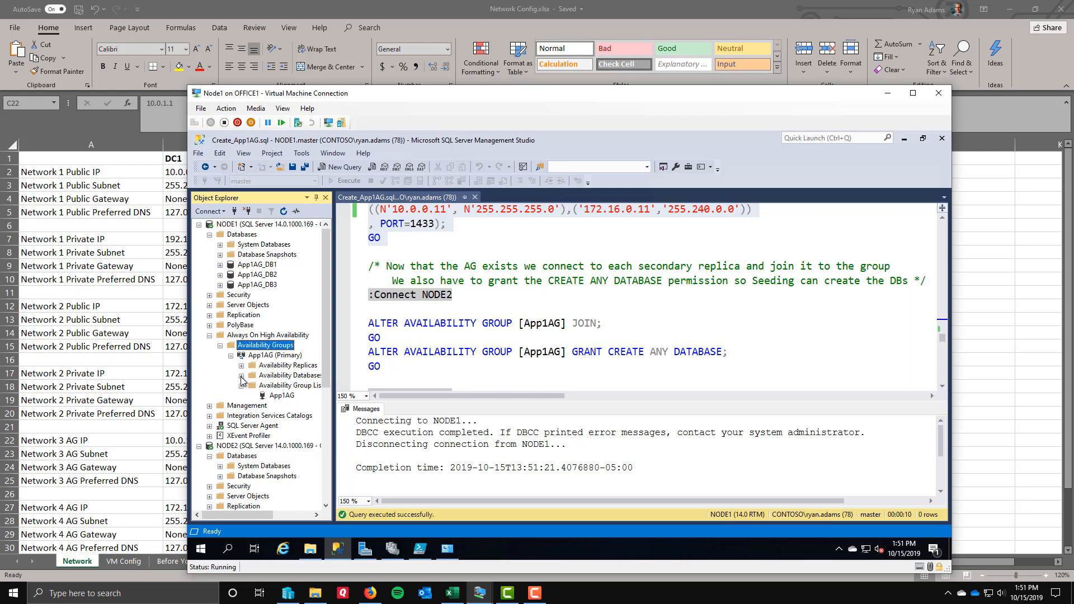
pyautogui.click(249, 365)
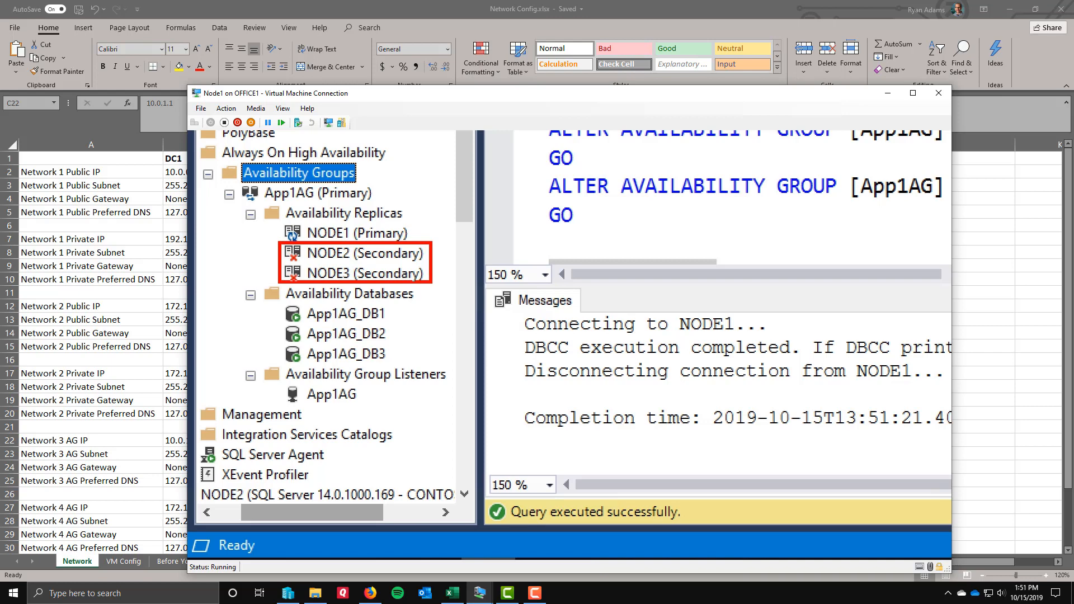
pyautogui.moveTo(395, 266)
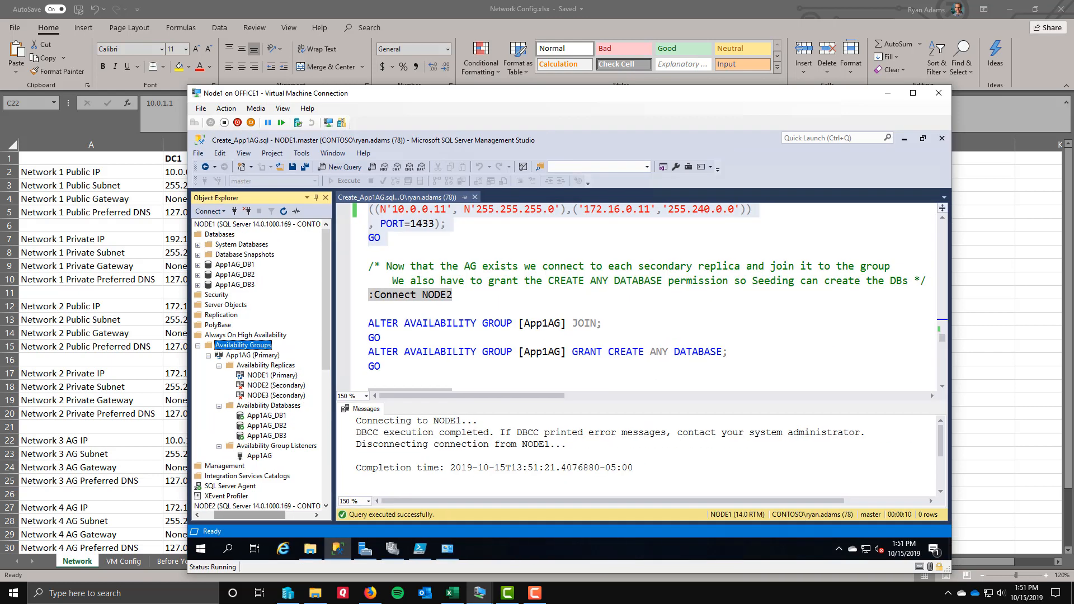
# Refresh NODE1's and NODE3's Databases folders, showing App1AG_DB1–DB3 as Synchronized
pyautogui.rightClick(217, 234)
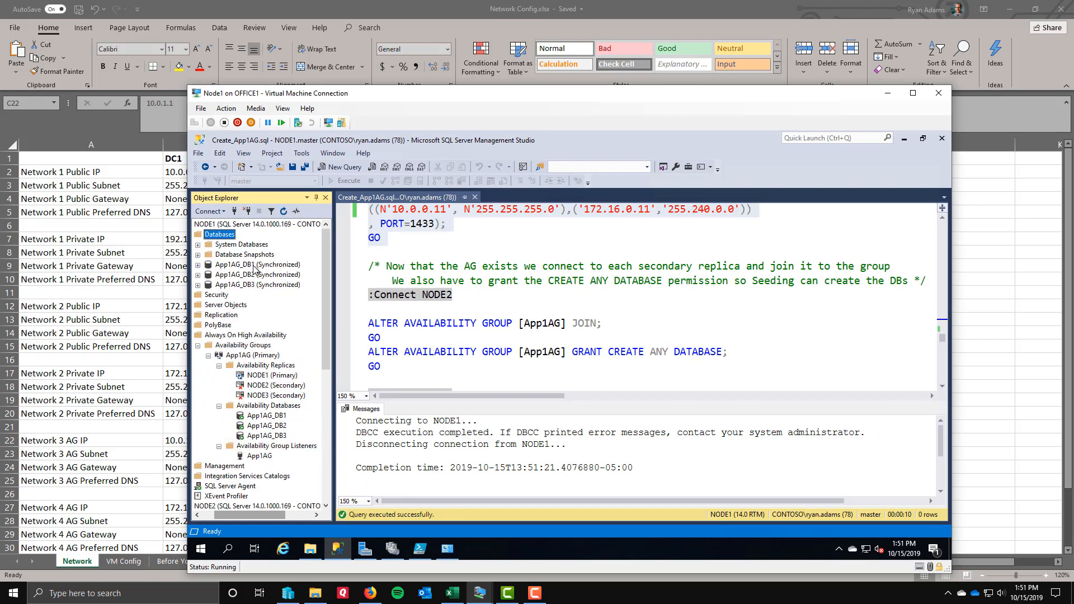
pyautogui.click(253, 274)
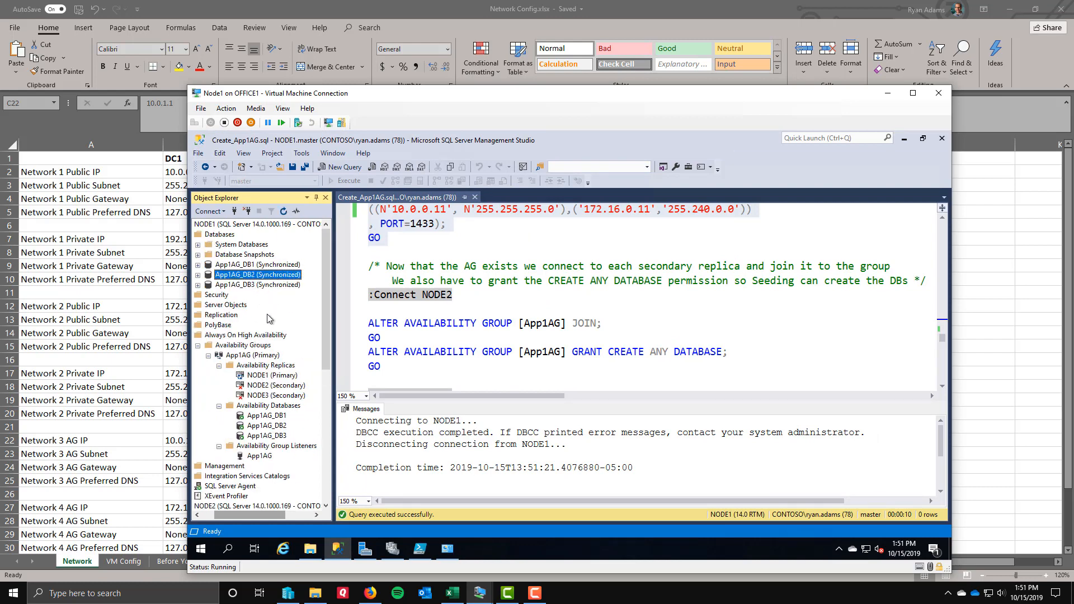
pyautogui.scroll(-3)
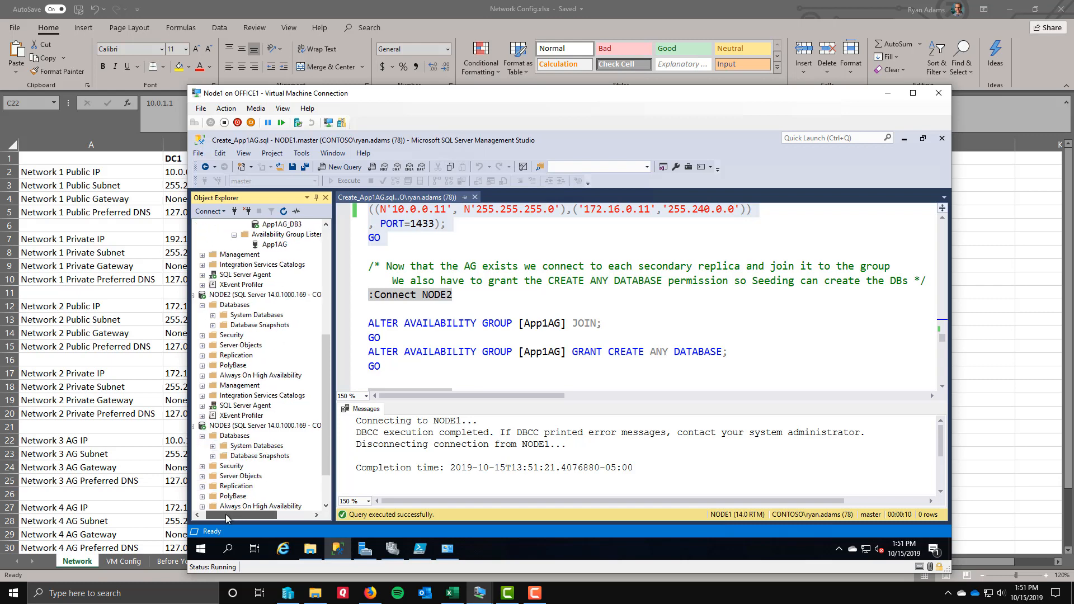
pyautogui.click(237, 304)
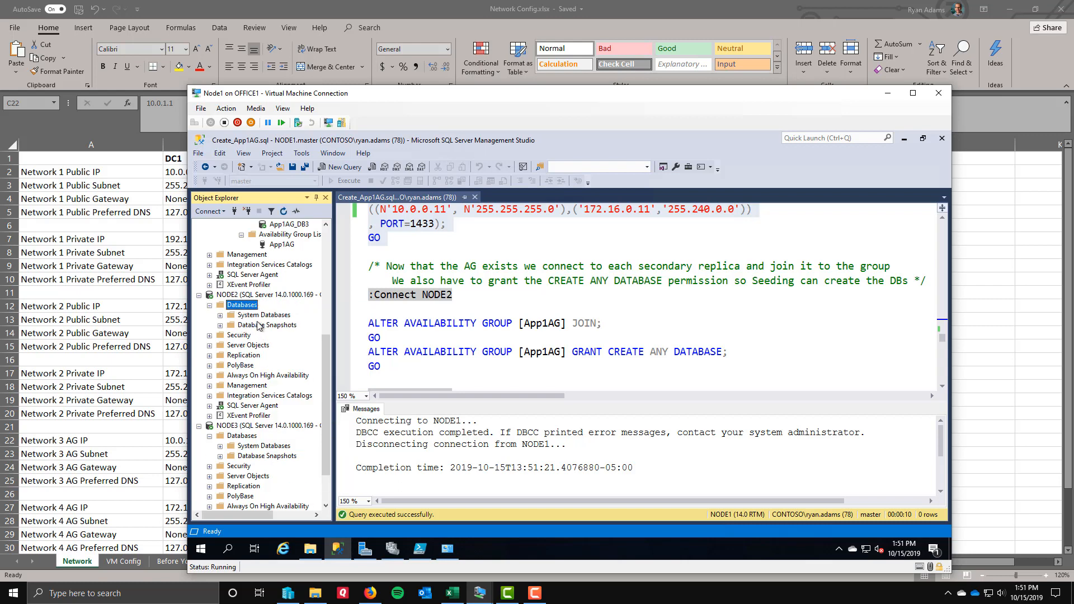
pyautogui.rightClick(237, 436)
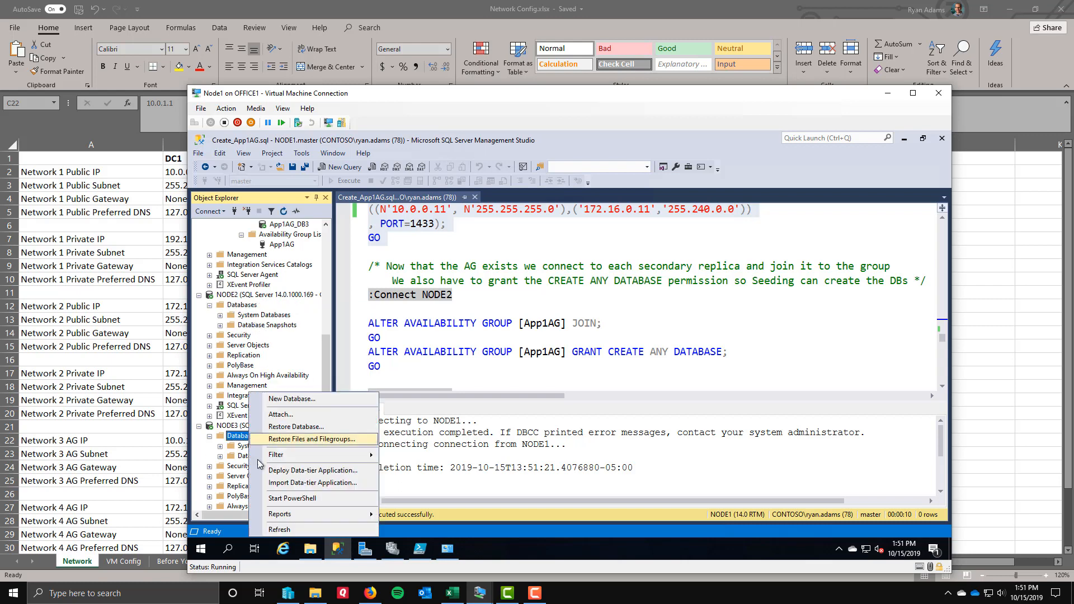
pyautogui.click(238, 436)
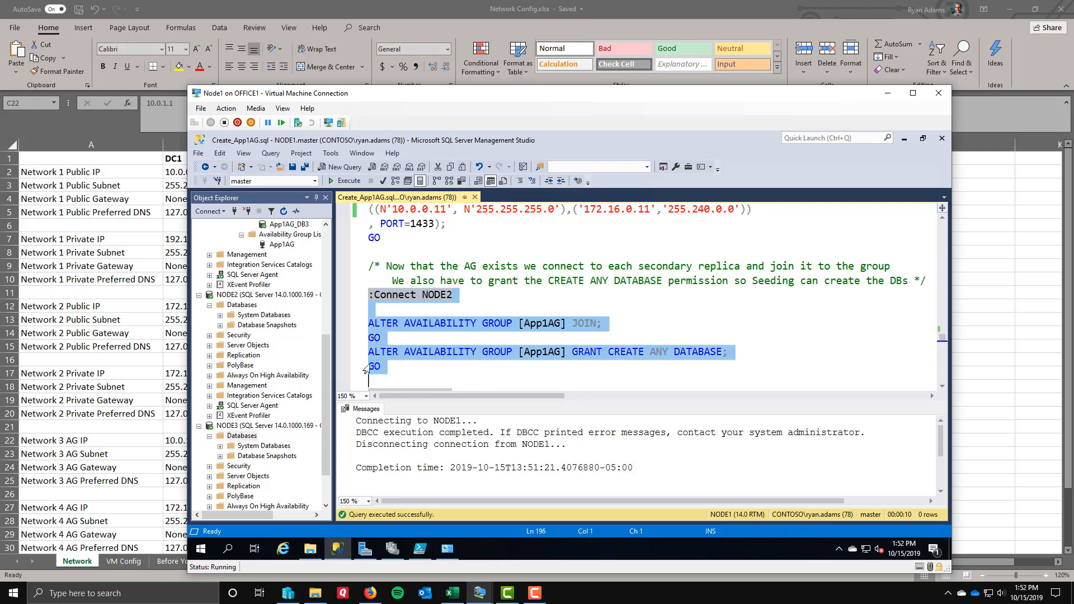
# Execute the NODE2 and NODE3 join and database-creation grant blocks
pyautogui.scroll(-3)
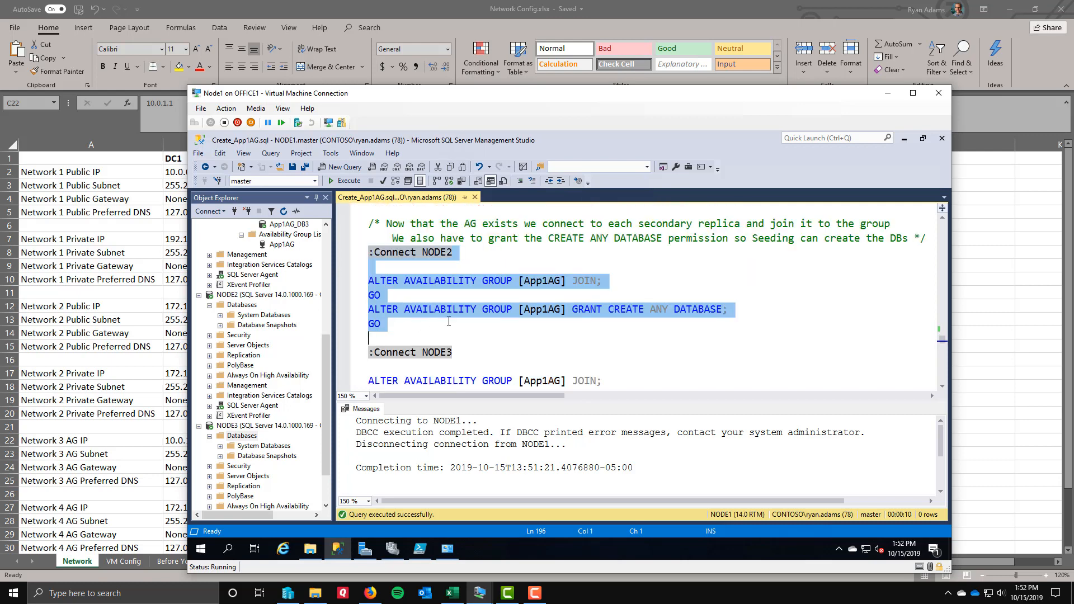
pyautogui.moveTo(537, 317)
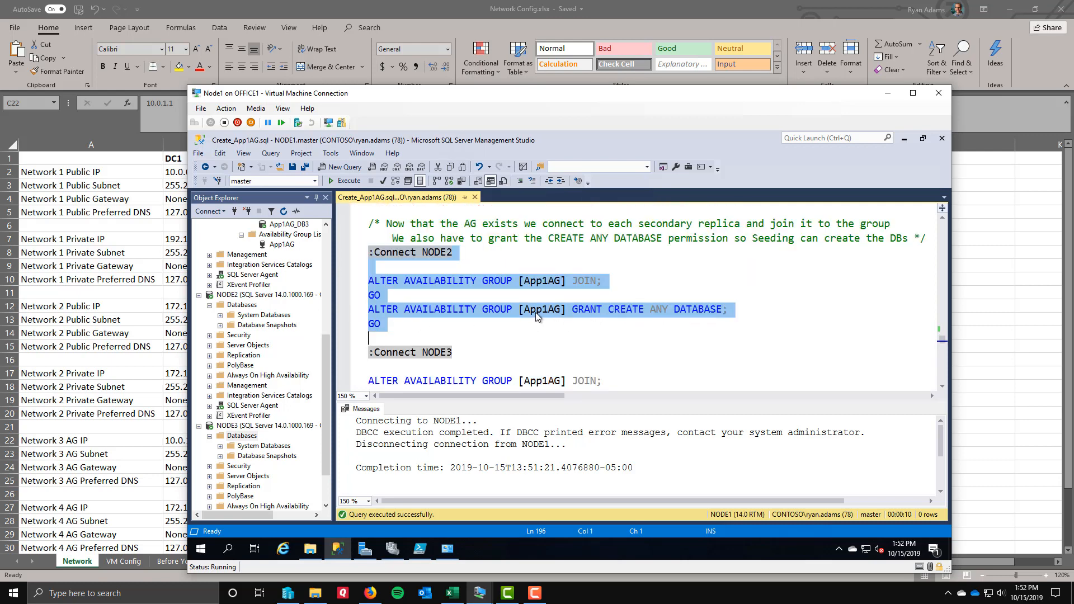
pyautogui.moveTo(703, 313)
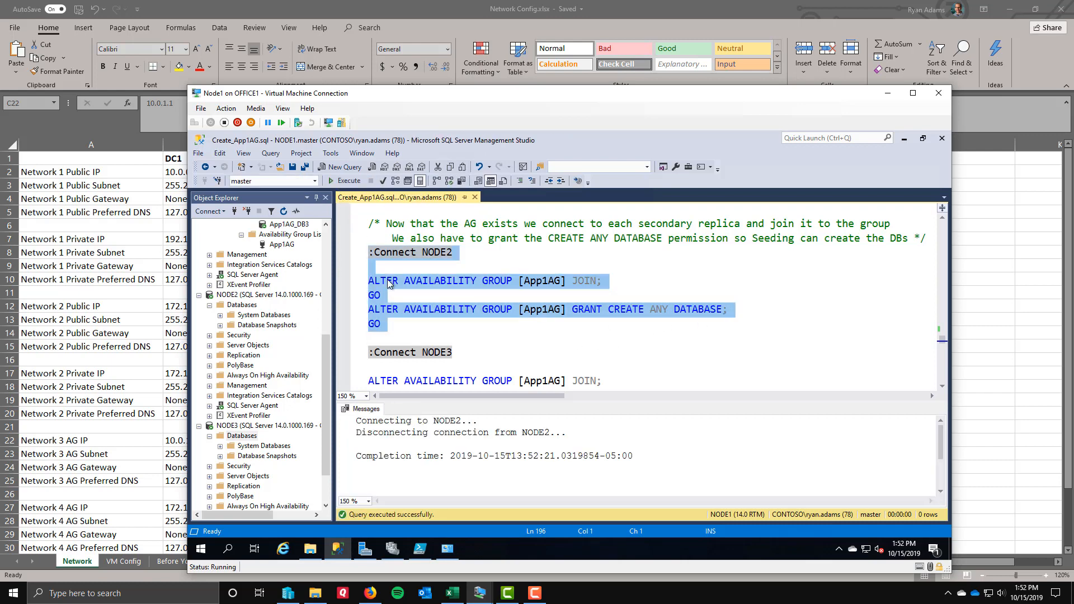
pyautogui.scroll(-3)
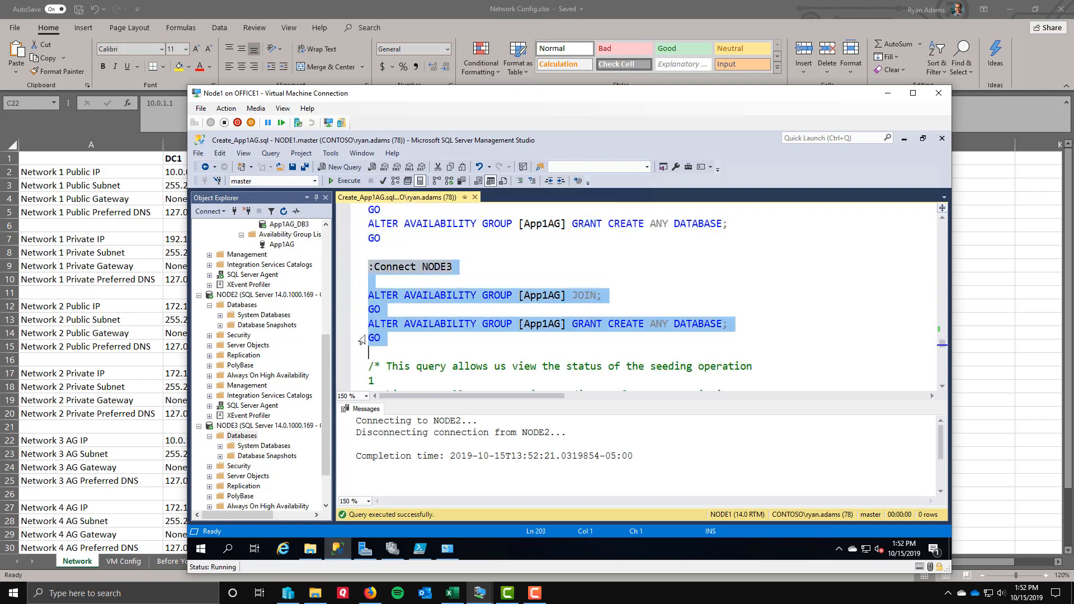
pyautogui.click(330, 180)
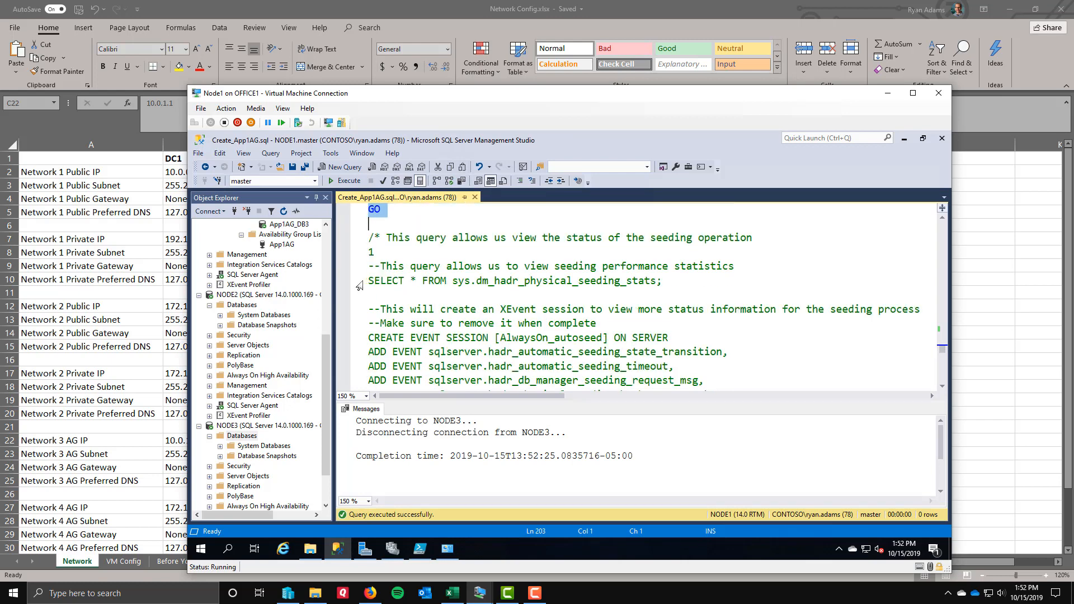
pyautogui.moveTo(361, 356)
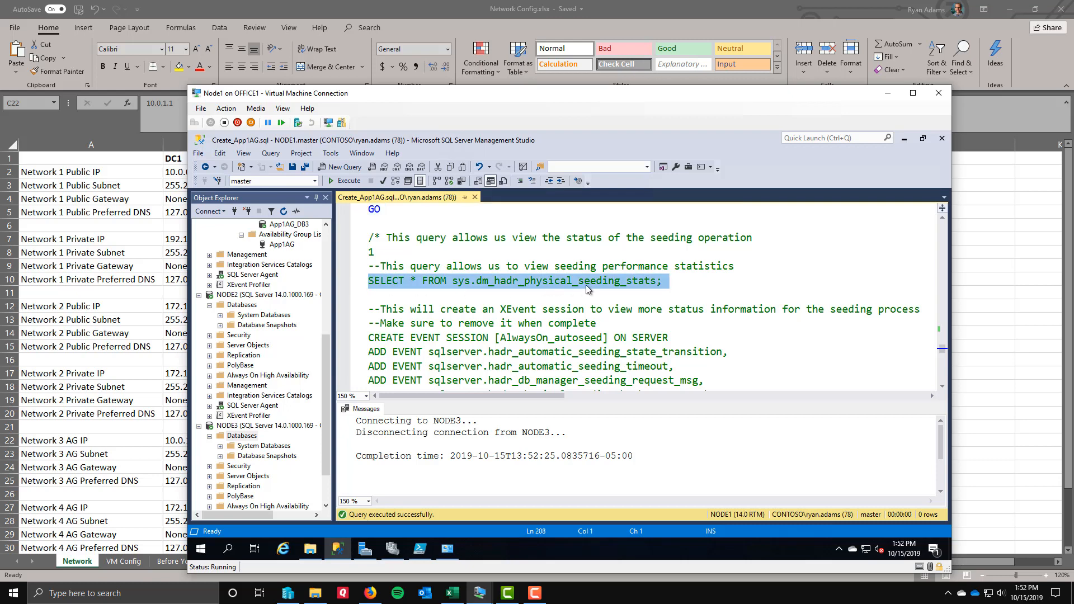
# Run sys.dm_hadr_physical_seeding_stats, showing Success for App1AG_DB1–DB3
pyautogui.click(344, 180)
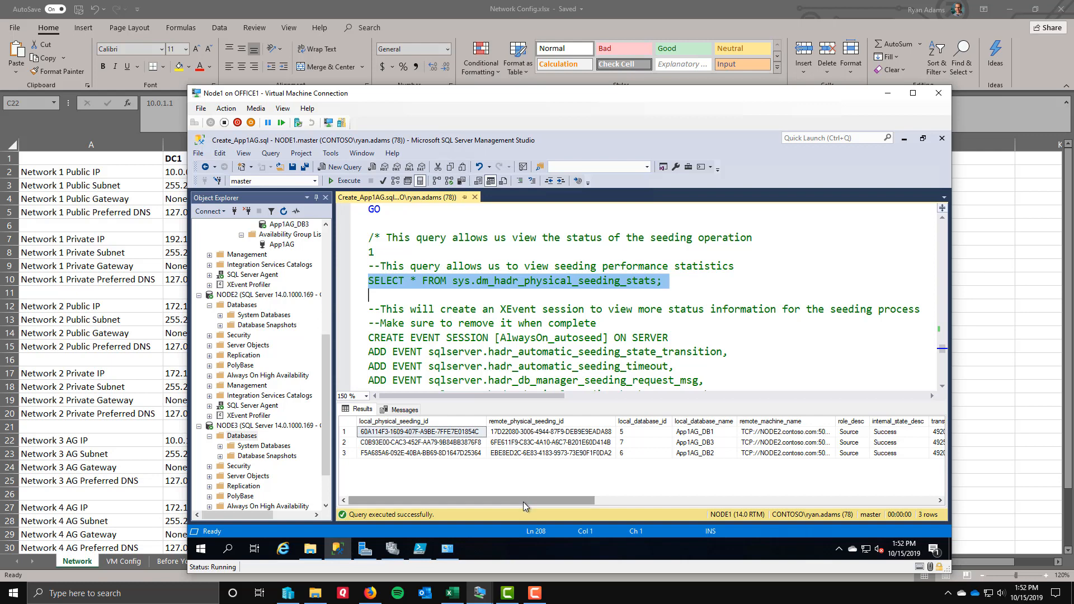
pyautogui.hscroll(3)
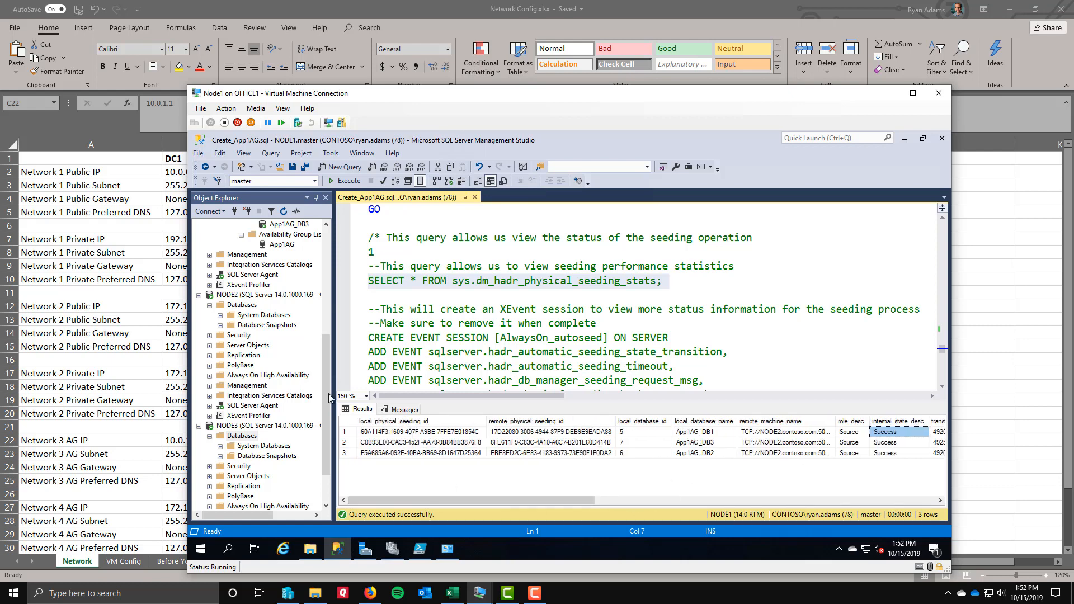
# Refresh NODE2's and NODE3's Databases folders to show App1AG databases Synchronized
pyautogui.rightClick(239, 304)
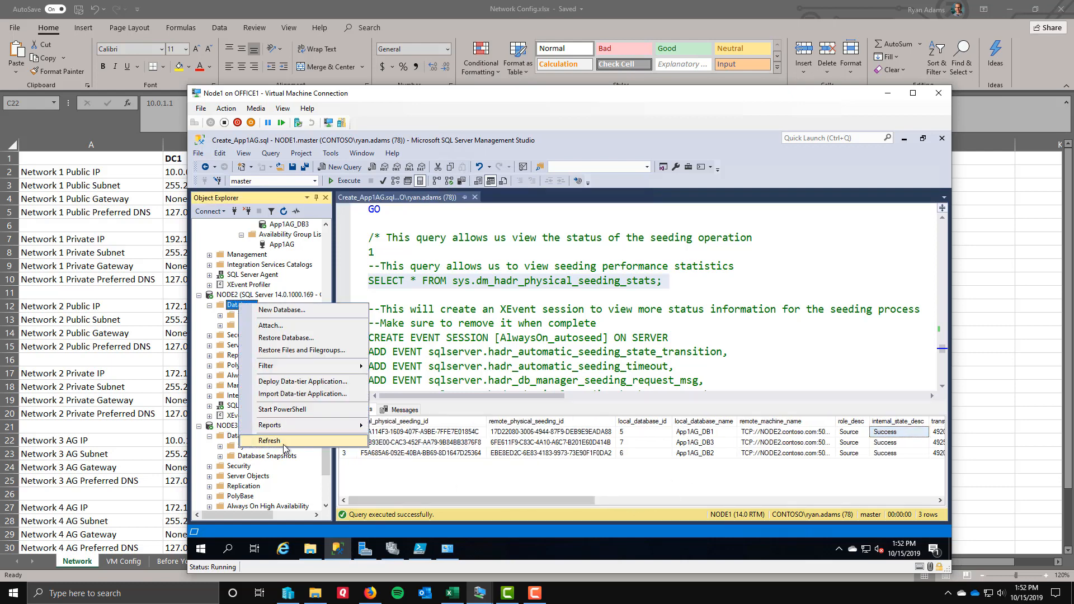
pyautogui.click(269, 440)
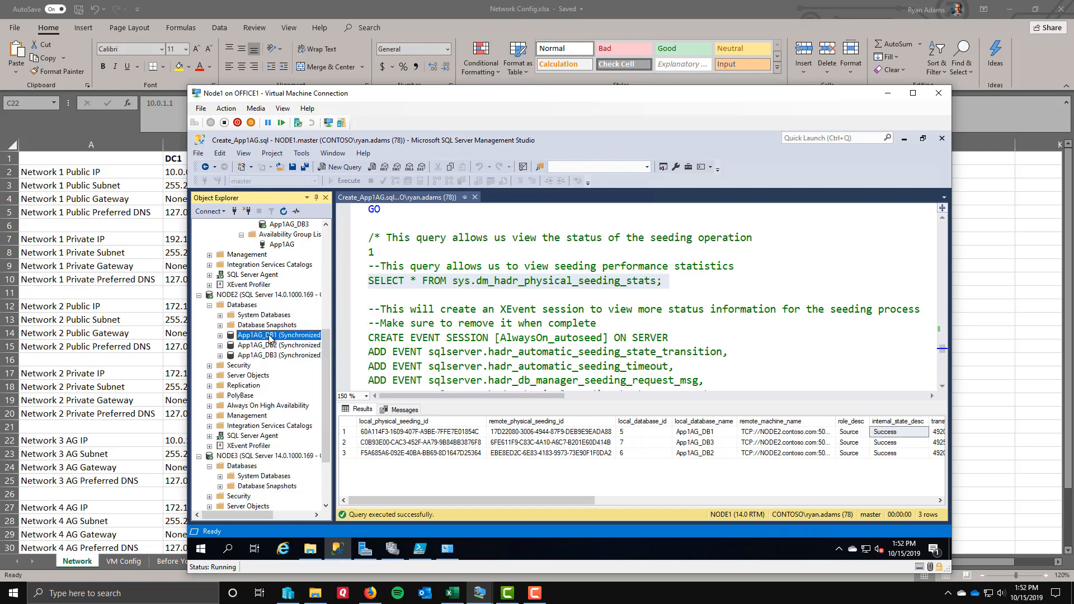
pyautogui.rightClick(241, 385)
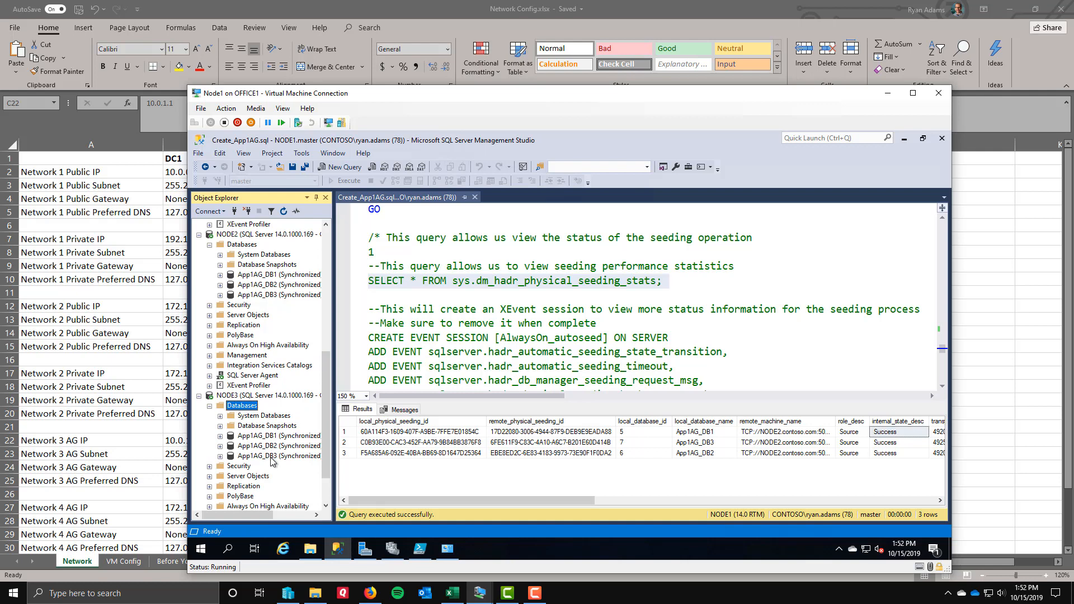
# Expand NODE1's App1AG replicas, then run DBCC TRACEOFF 9567 on NODE1
pyautogui.click(210, 244)
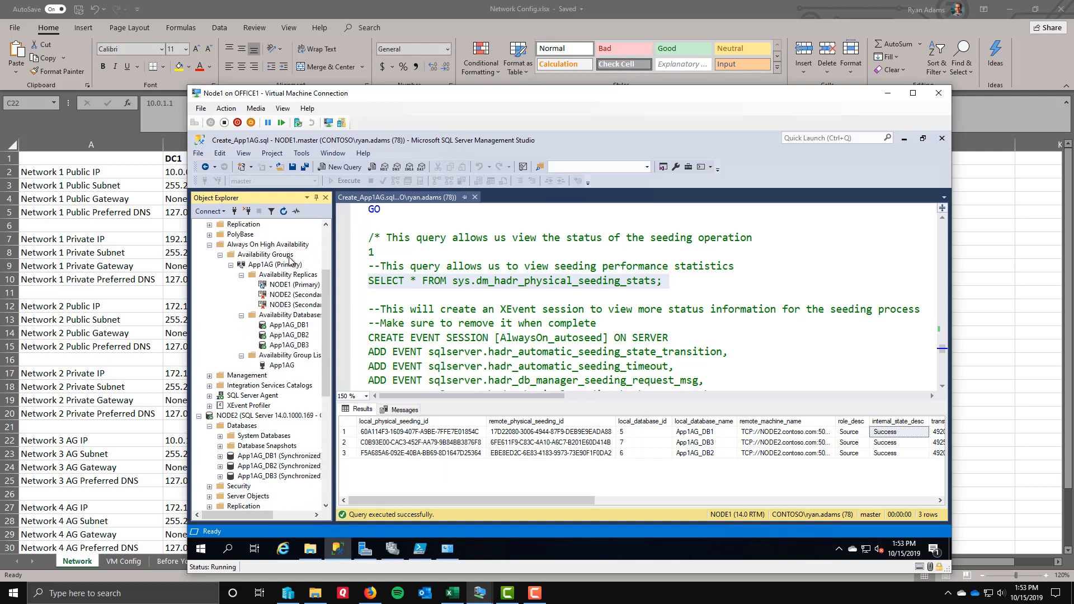
pyautogui.click(288, 274)
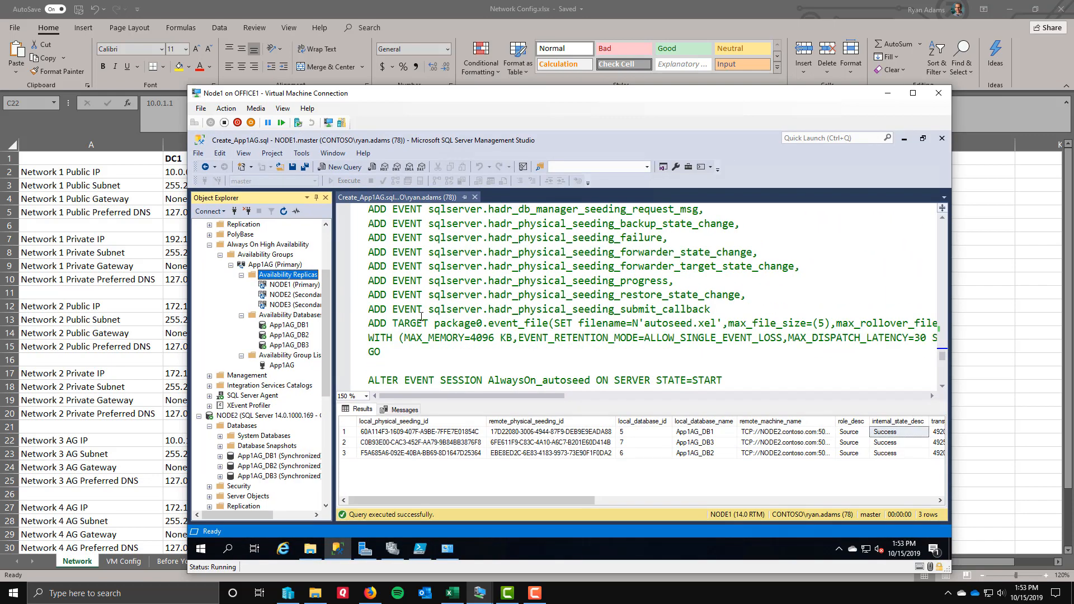
pyautogui.scroll(-3)
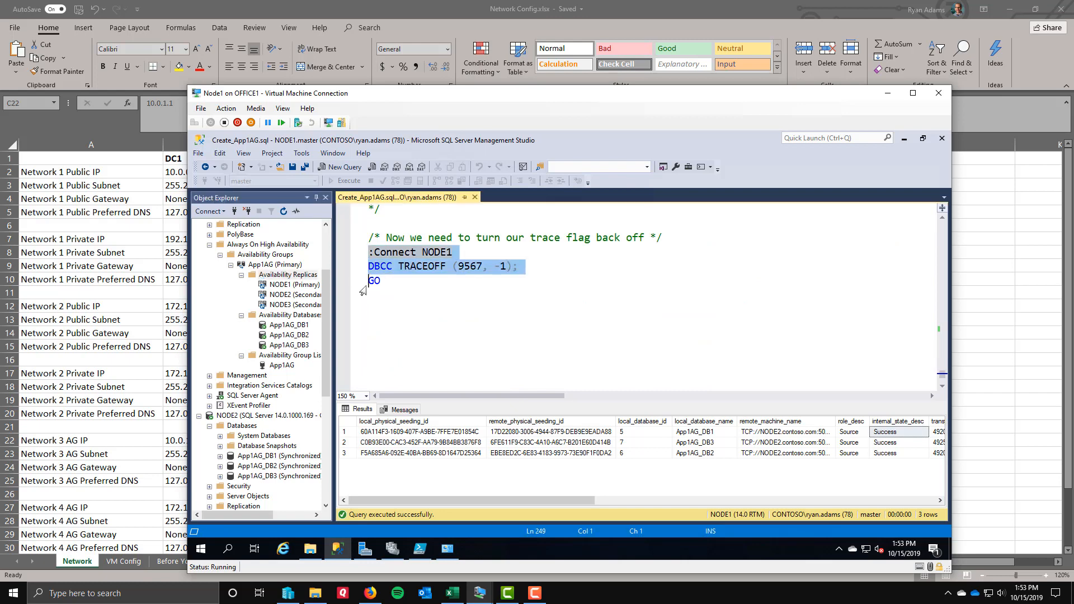
pyautogui.click(343, 180)
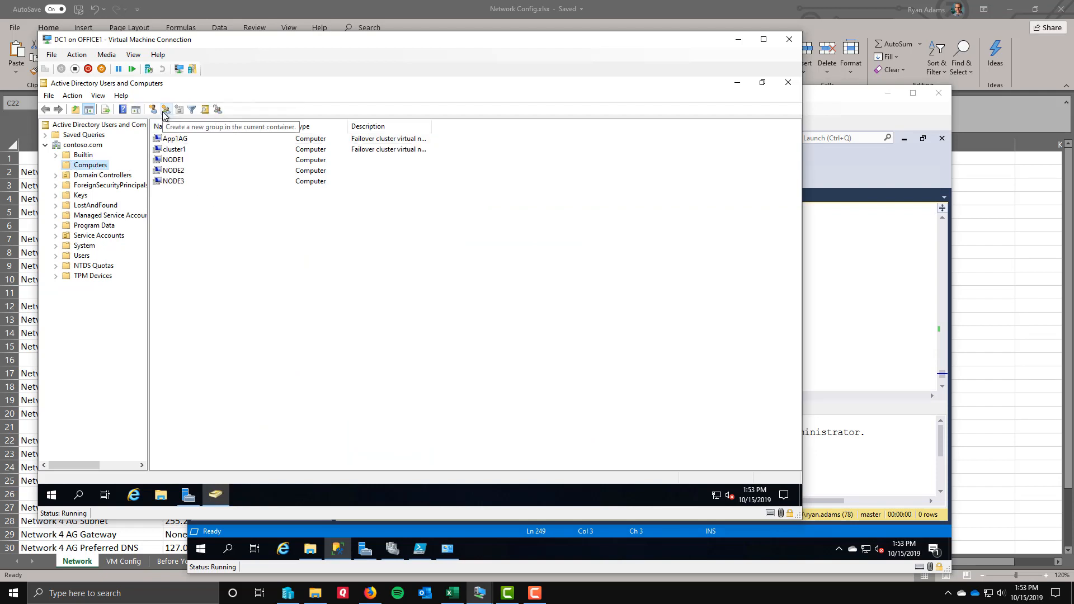
# Select the App1AG computer object in the Computers container
pyautogui.click(176, 138)
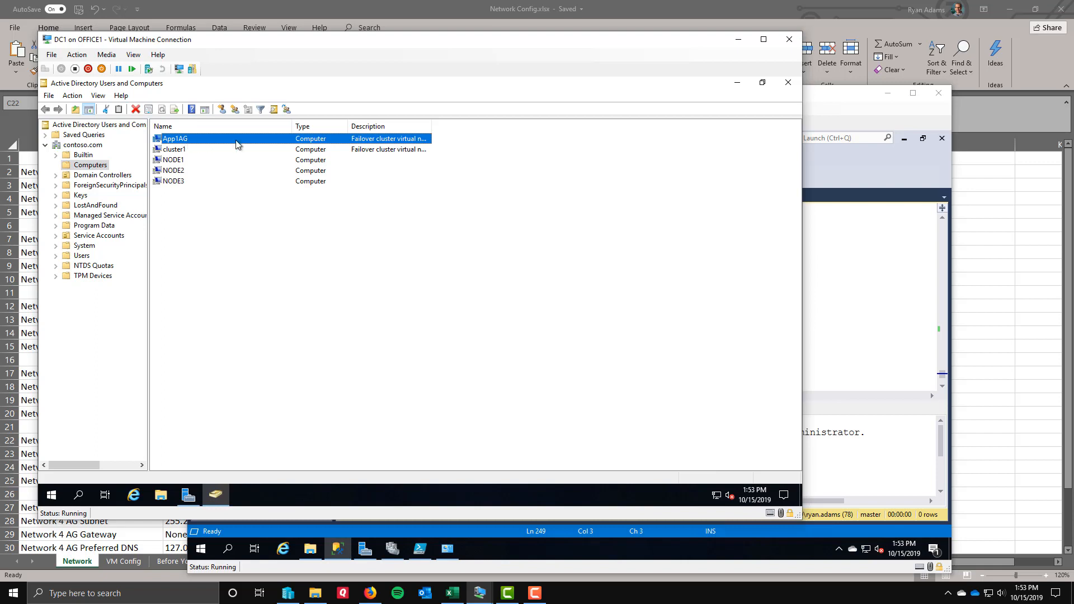
pyautogui.moveTo(783, 115)
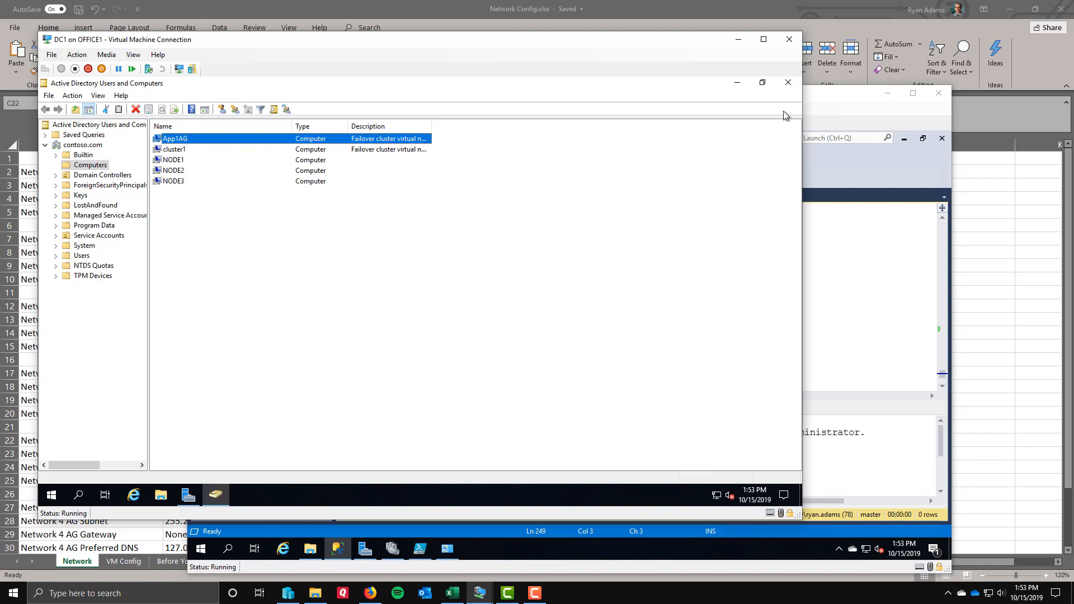
pyautogui.moveTo(336, 172)
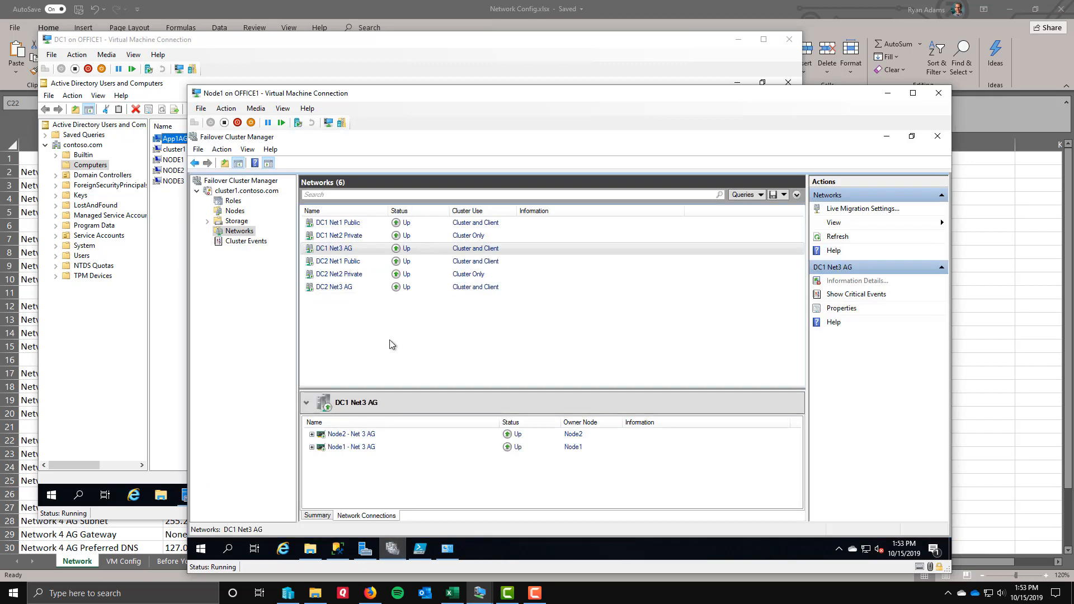
# Show App1AG's cluster resources: 10.0.0.11 online, 172.16.0.11 offline
pyautogui.click(233, 200)
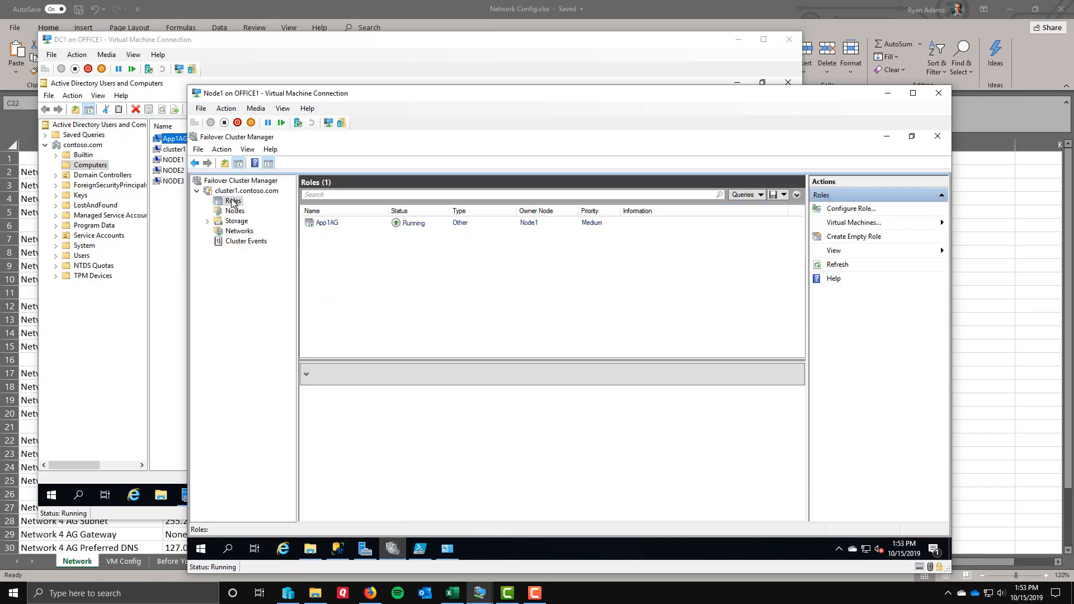
pyautogui.click(327, 222)
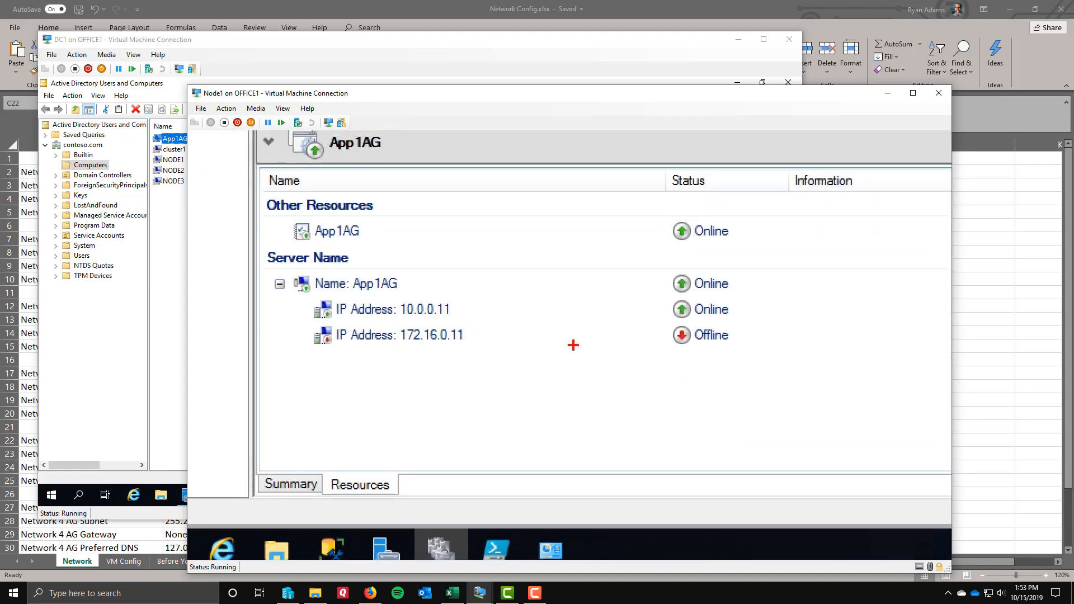
pyautogui.click(336, 231)
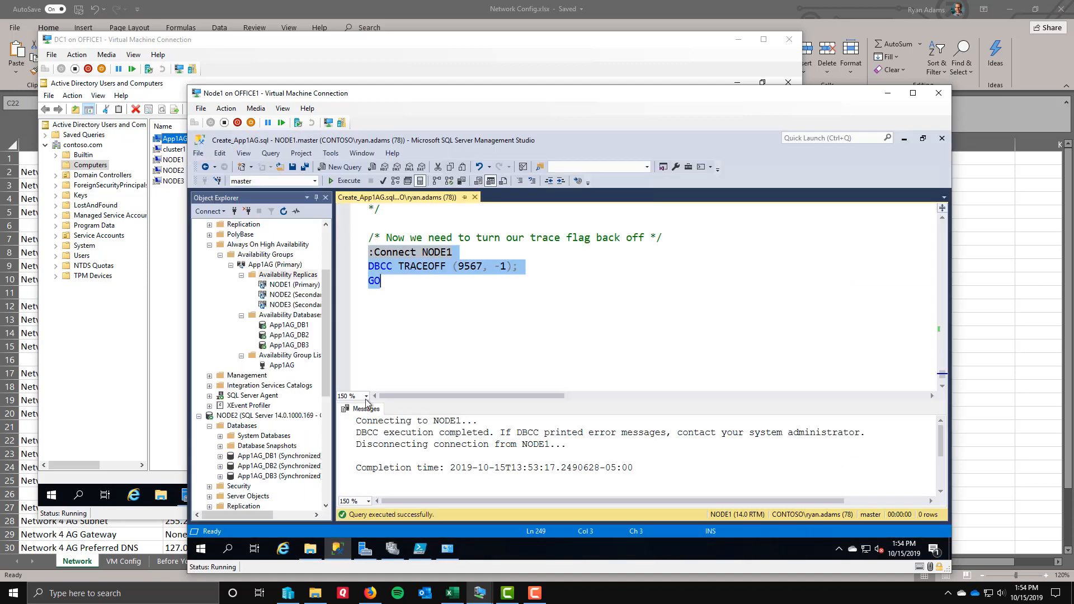
# Start the App1AG failover wizard, choose NODE3 as new primary, and connect to it
pyautogui.rightClick(267, 264)
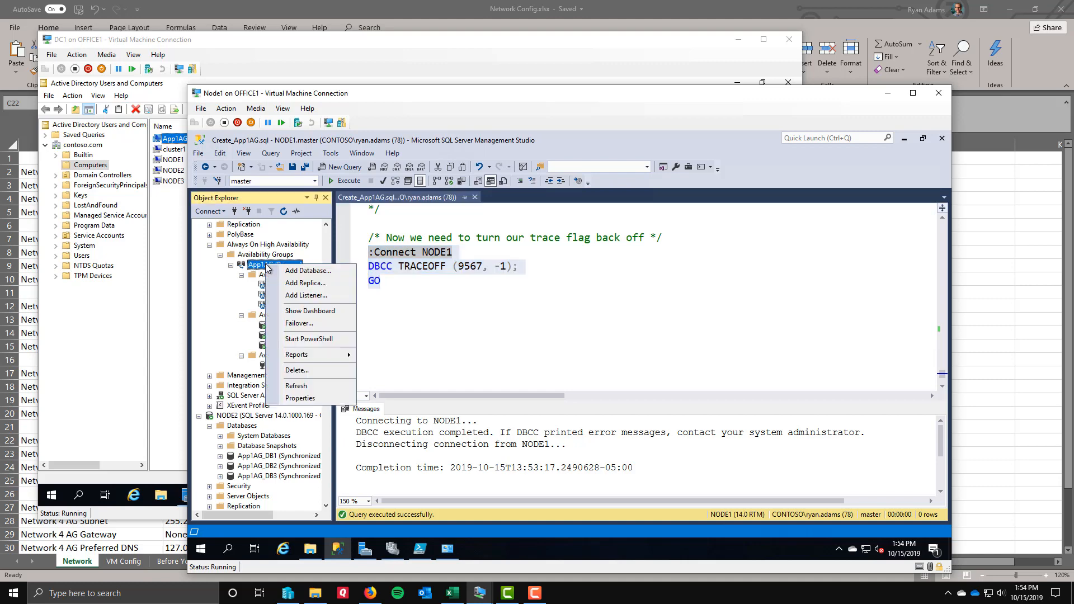
pyautogui.click(299, 323)
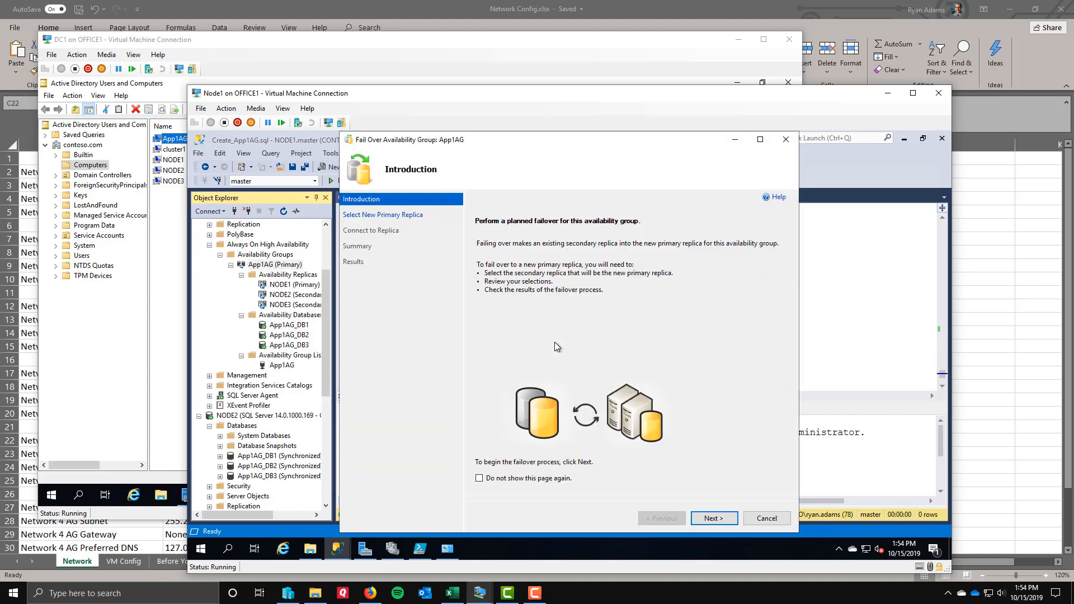
pyautogui.click(713, 518)
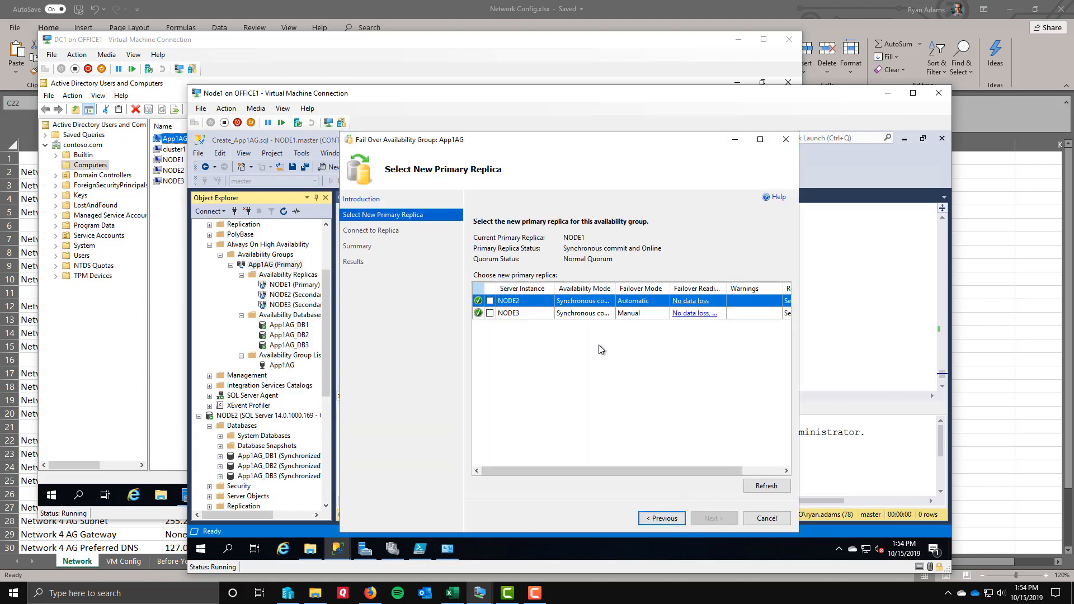
pyautogui.click(714, 518)
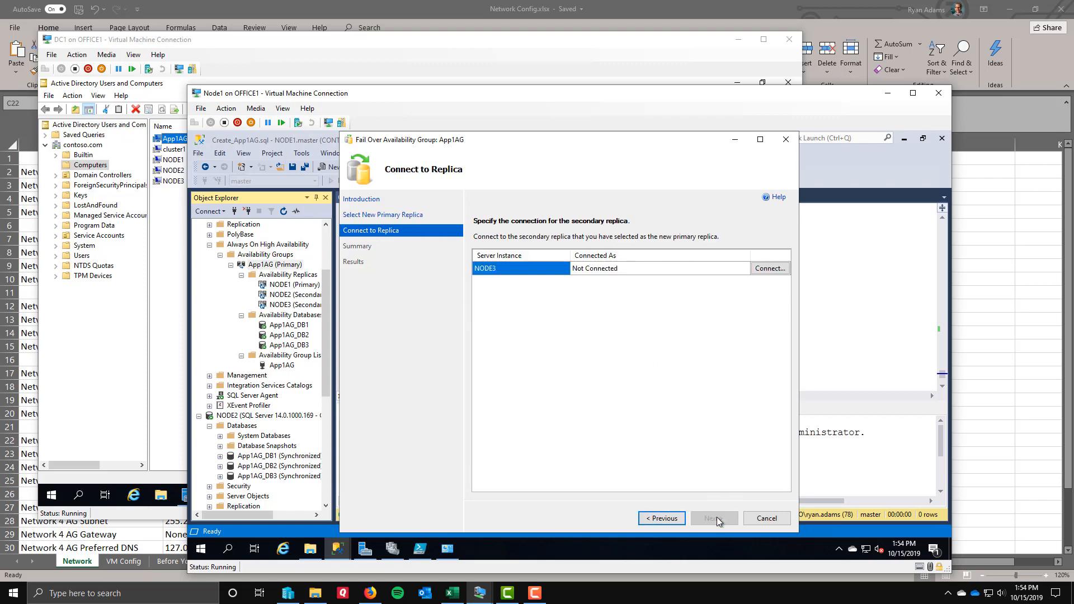
pyautogui.click(770, 268)
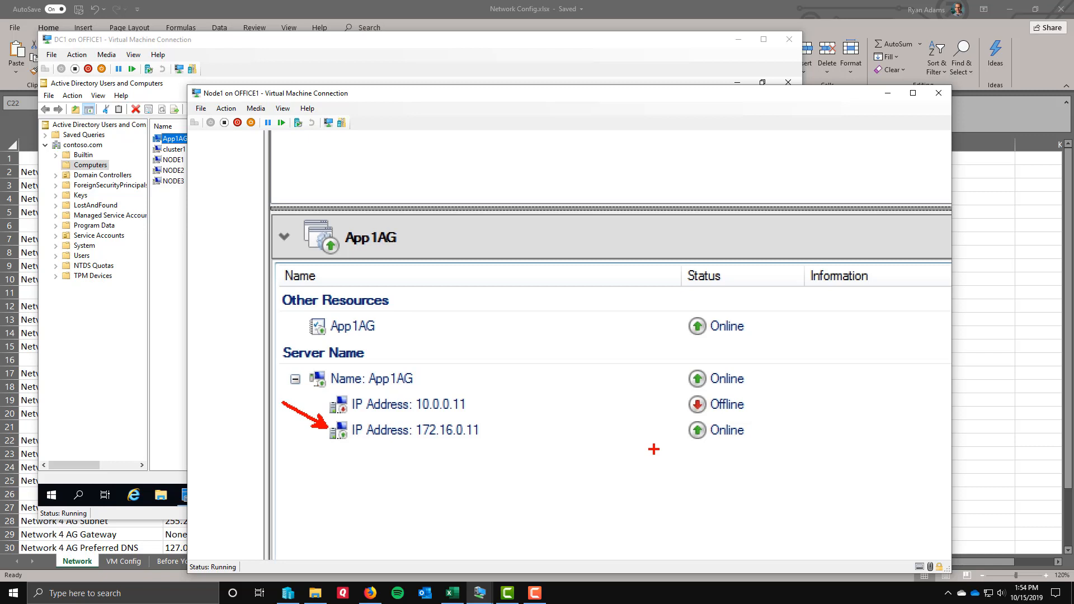
pyautogui.moveTo(511, 408)
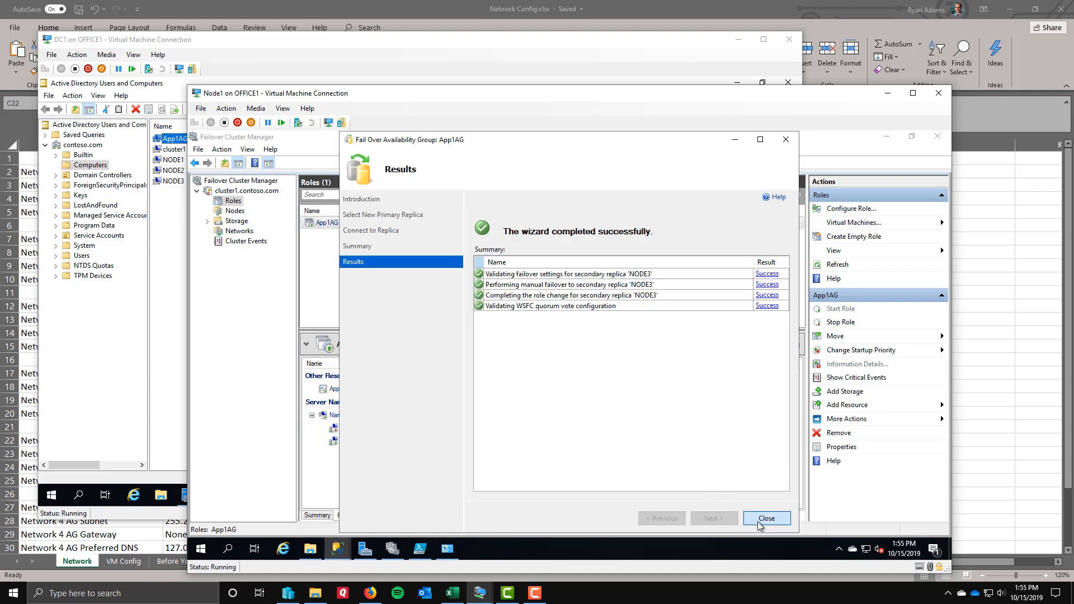
# Close the failover wizard after App1AG successfully fails over to NODE3
pyautogui.click(767, 518)
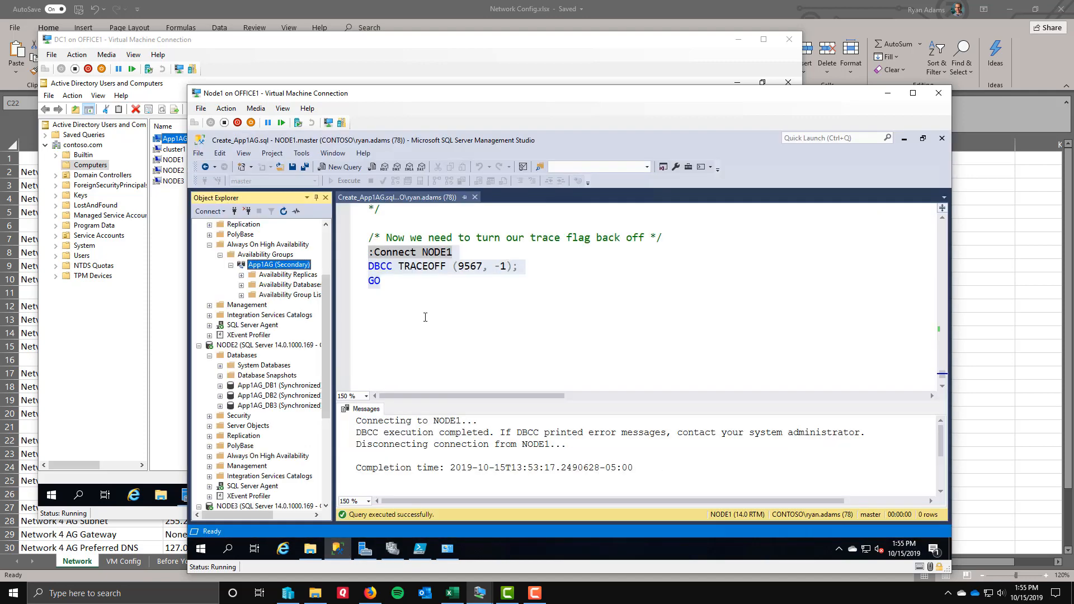